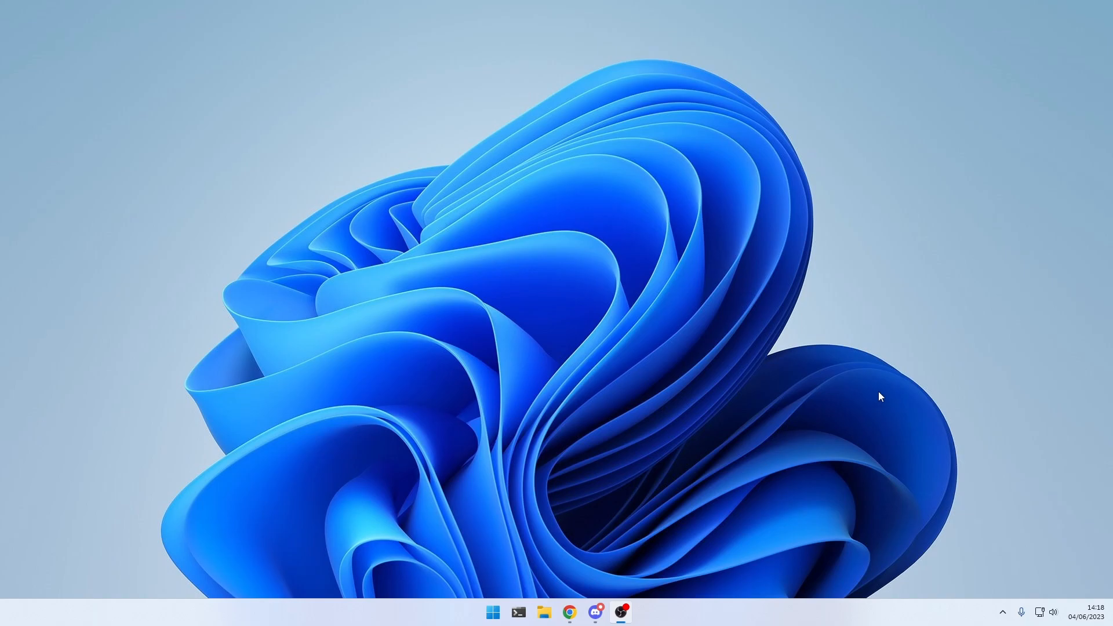
mouse_move(698, 187)
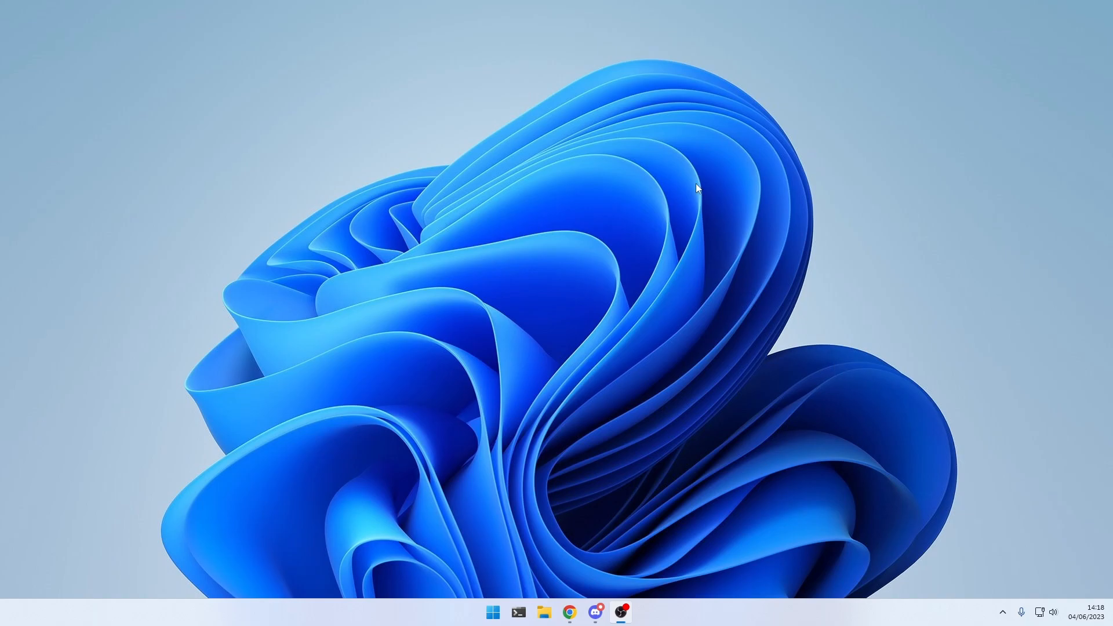
mouse_move(688, 142)
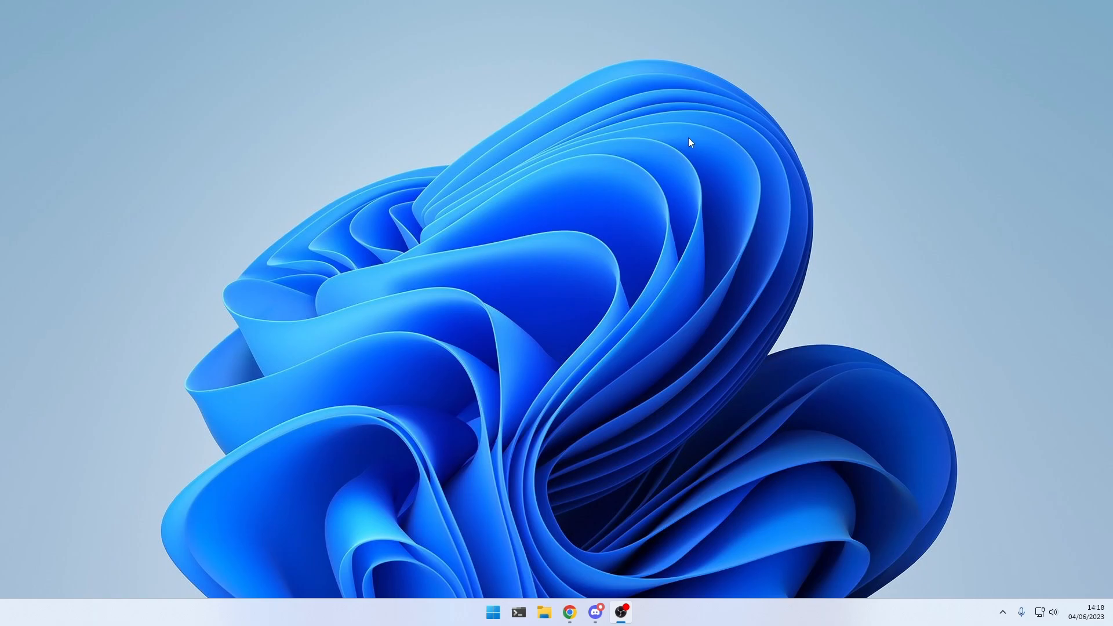
mouse_move(645, 116)
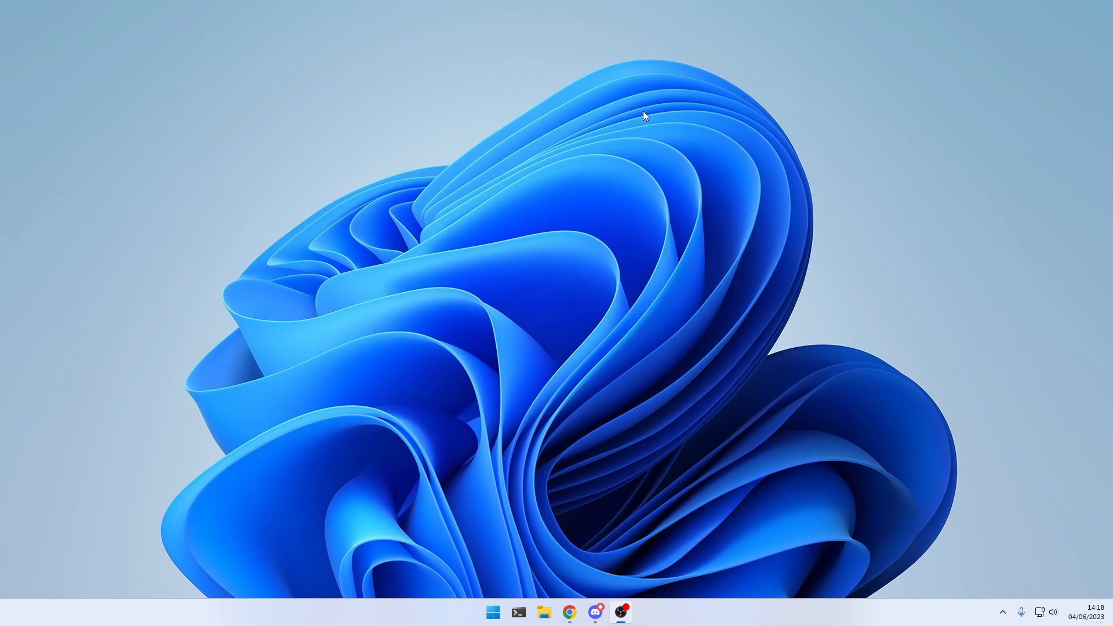
mouse_move(786, 114)
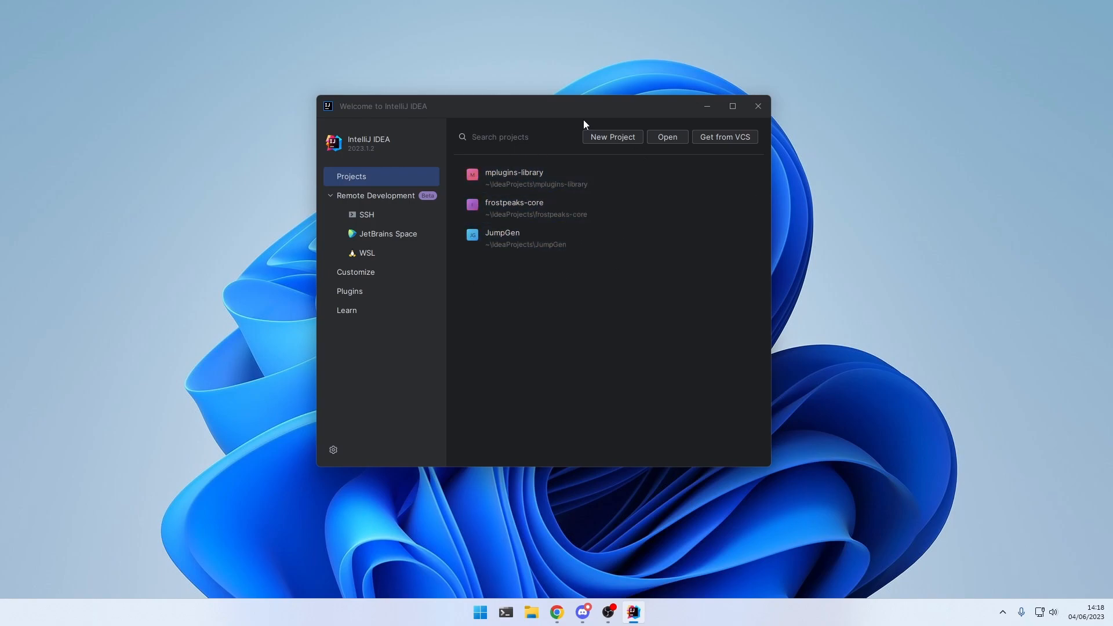
mouse_move(575, 289)
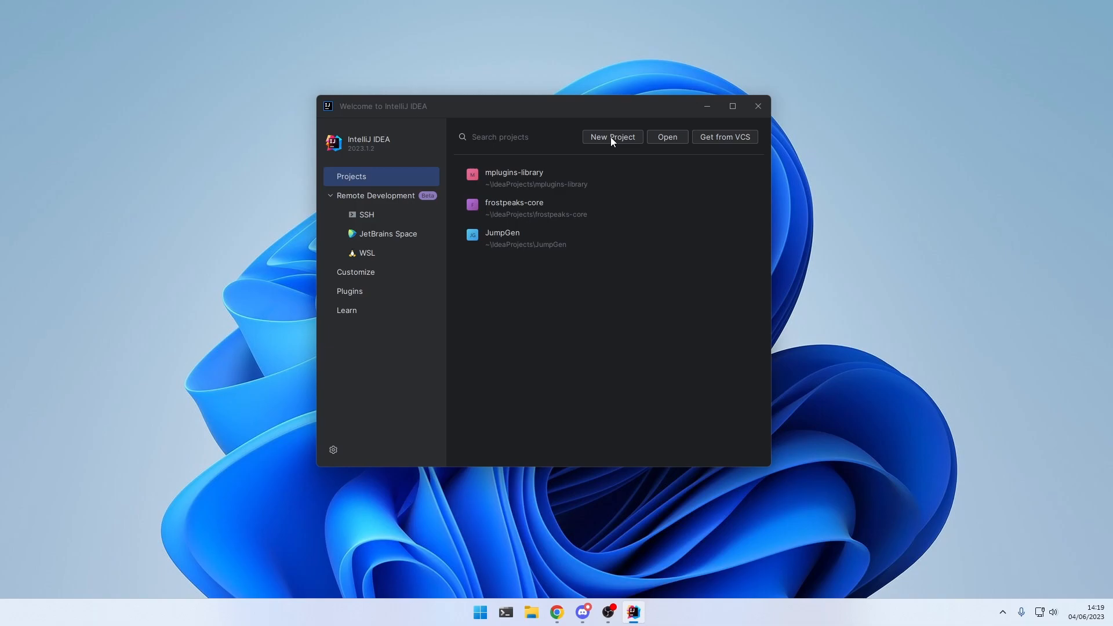
Step: Start a plain new Java project named Episode02 built with Maven
click(611, 137)
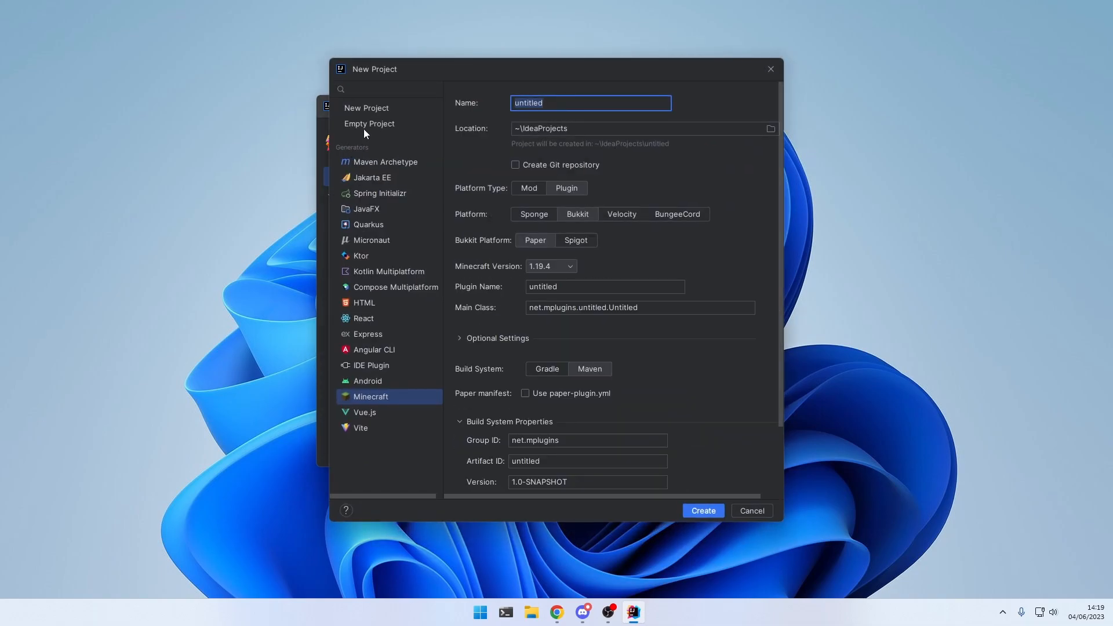
click(366, 108)
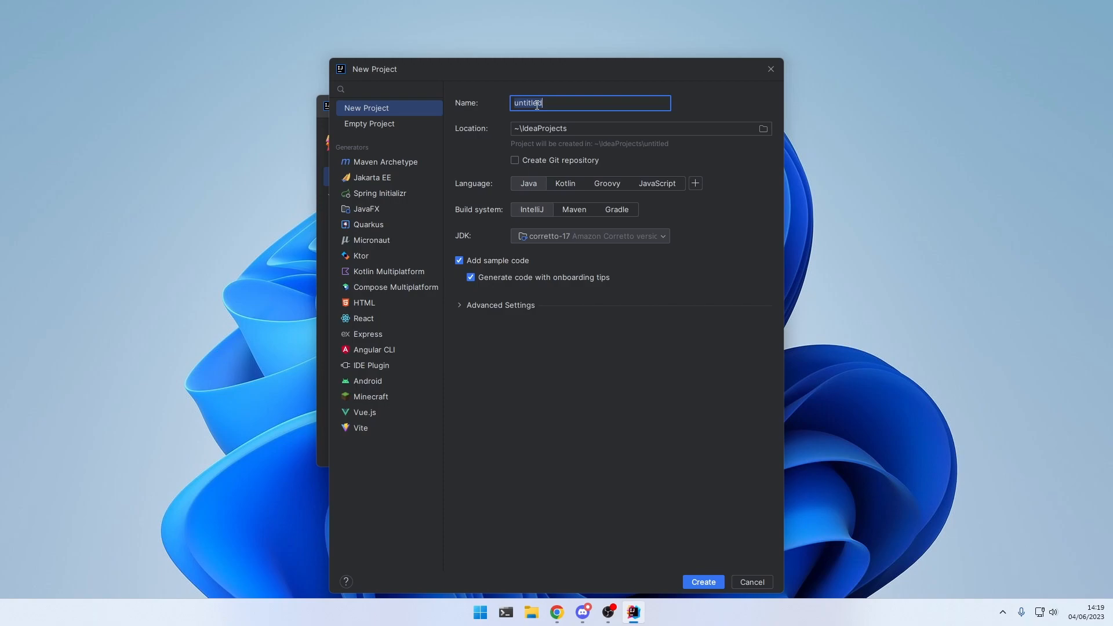
text(L)
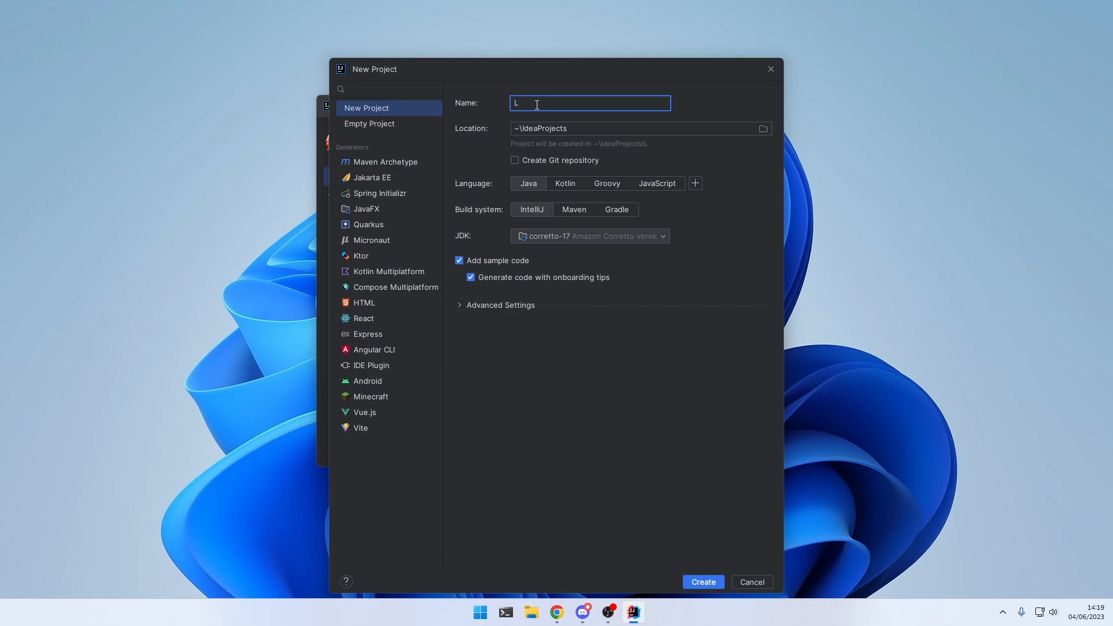
text(Episode02)
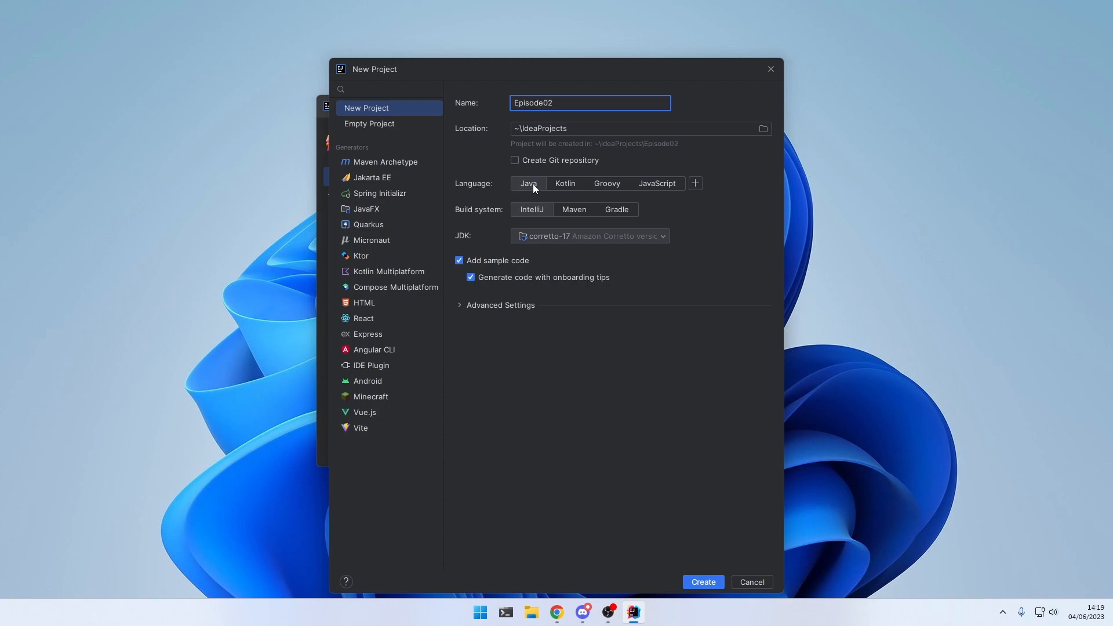
mouse_move(490, 206)
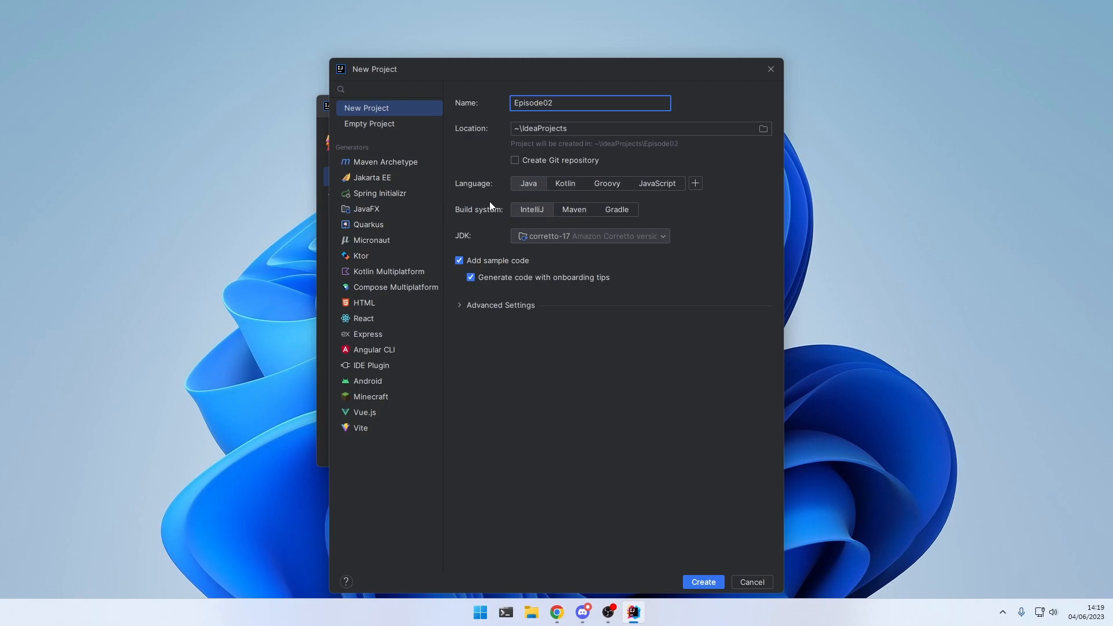
click(574, 209)
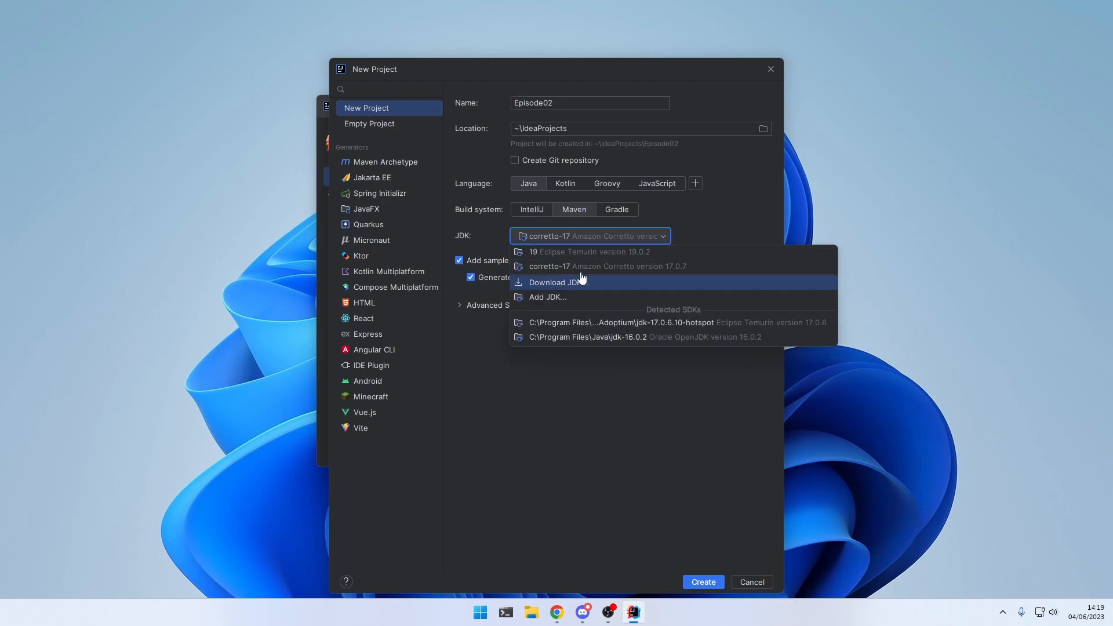
mouse_move(599, 267)
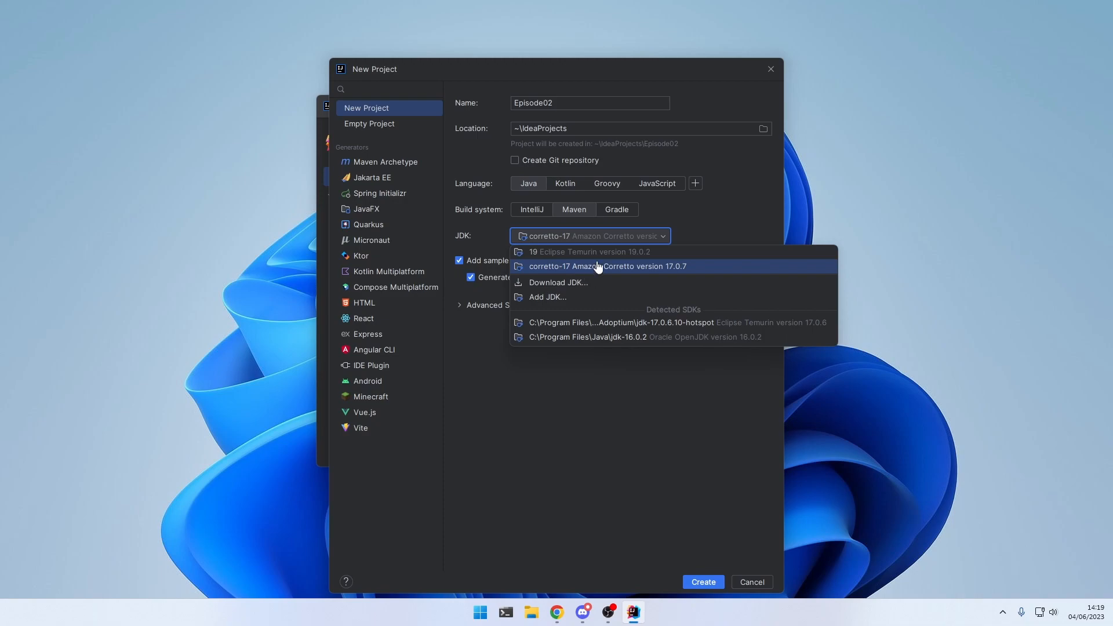
mouse_move(575, 268)
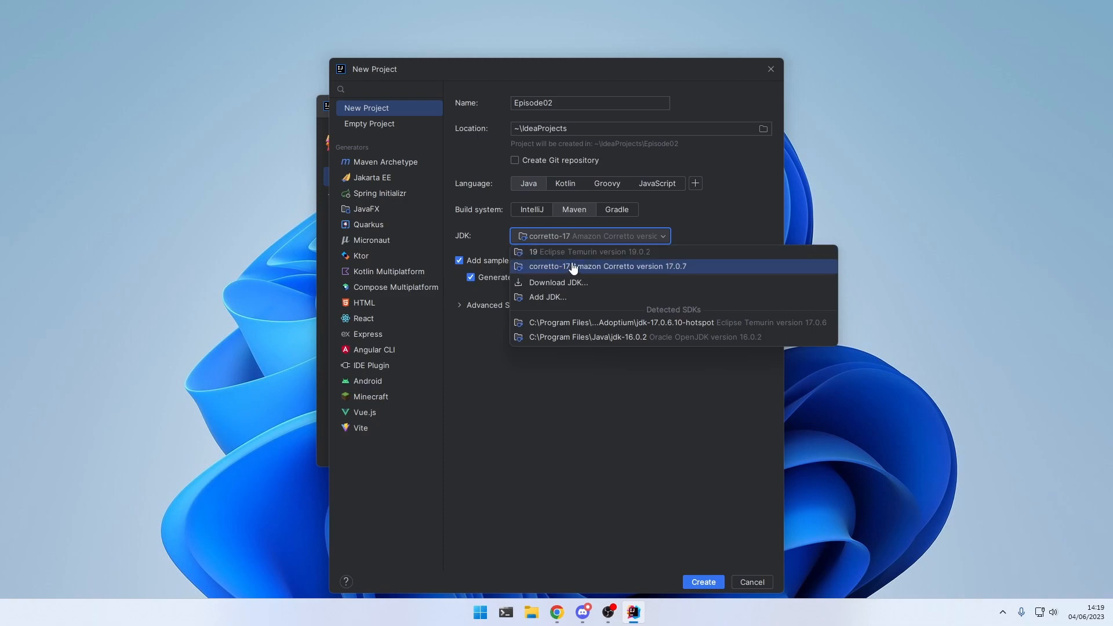
Step: Download the Amazon Corretto 17 JDK and select it for the project
click(558, 282)
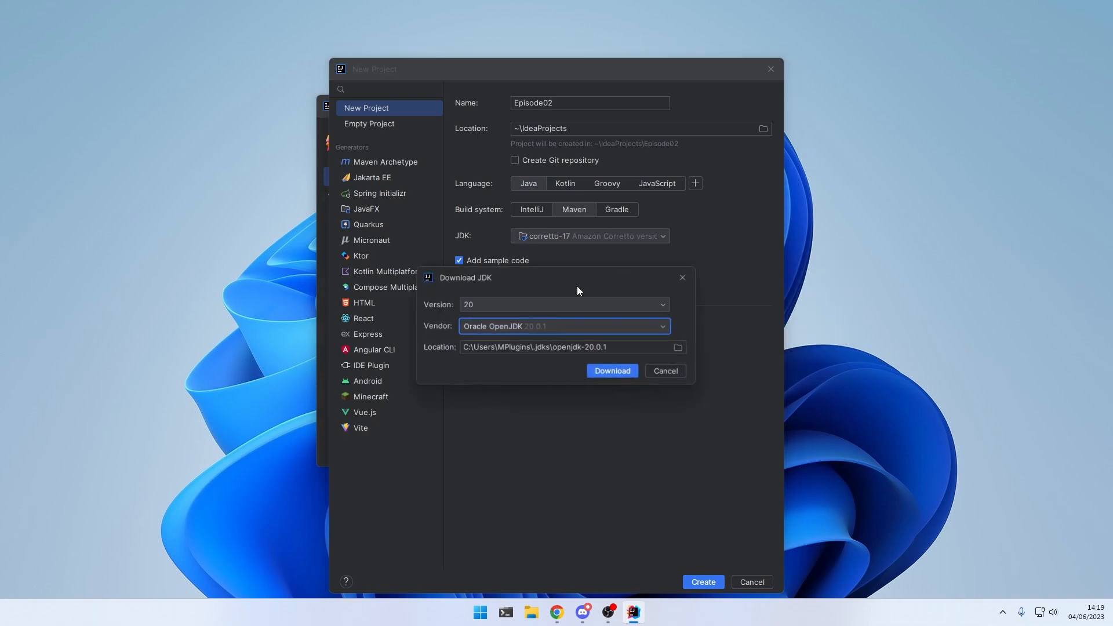
click(563, 303)
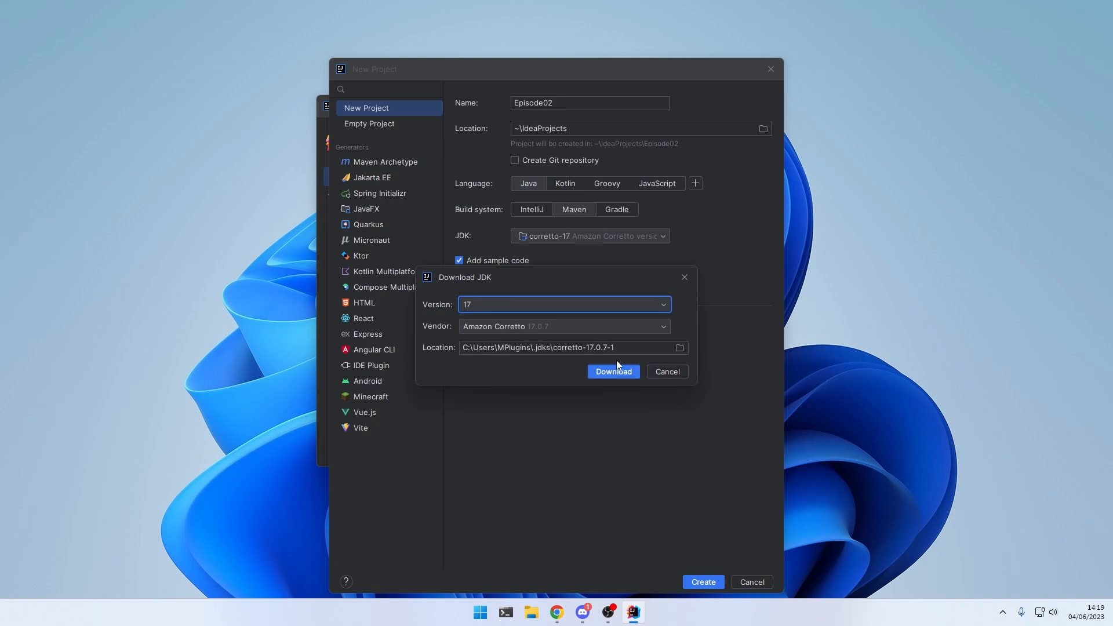
click(613, 371)
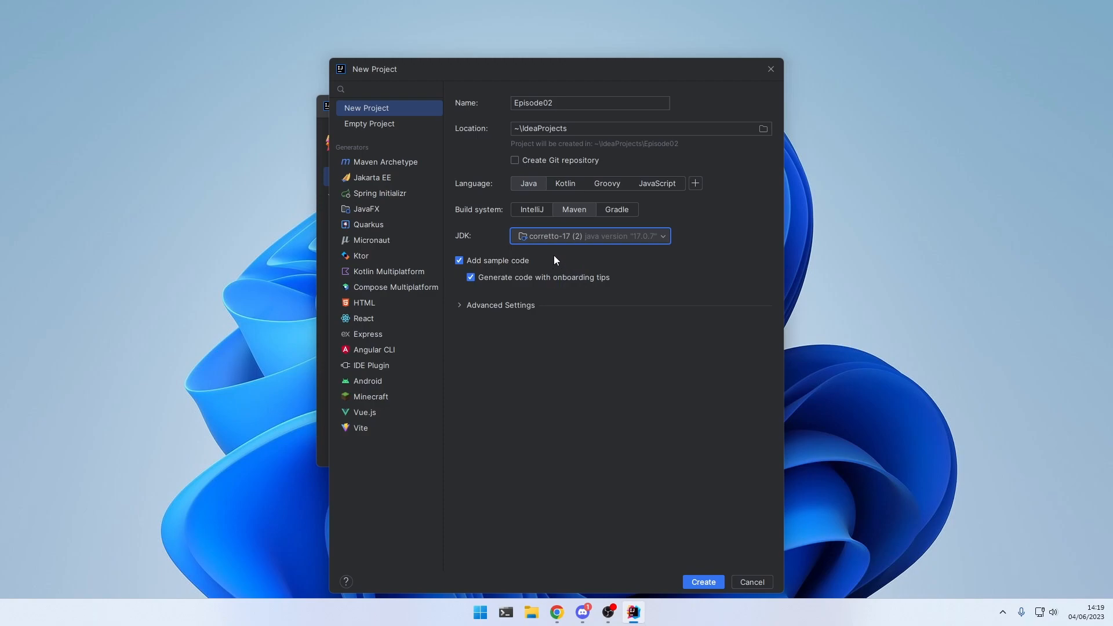
mouse_move(555, 247)
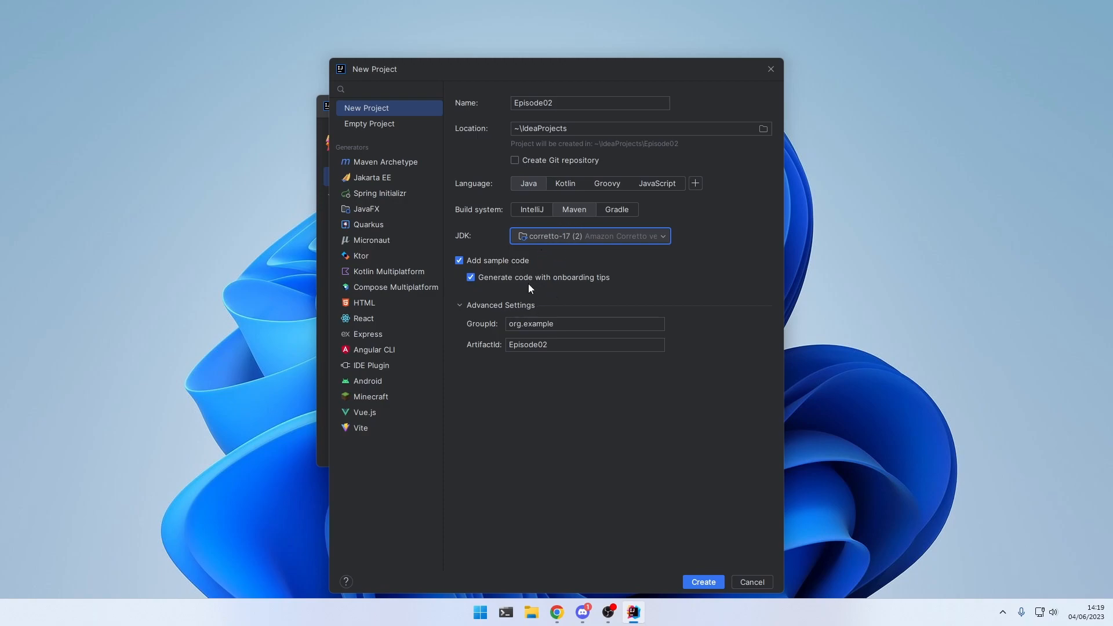
Step: Replace the group ID with net.mplugins and set the artifact ID to episode02
click(584, 323)
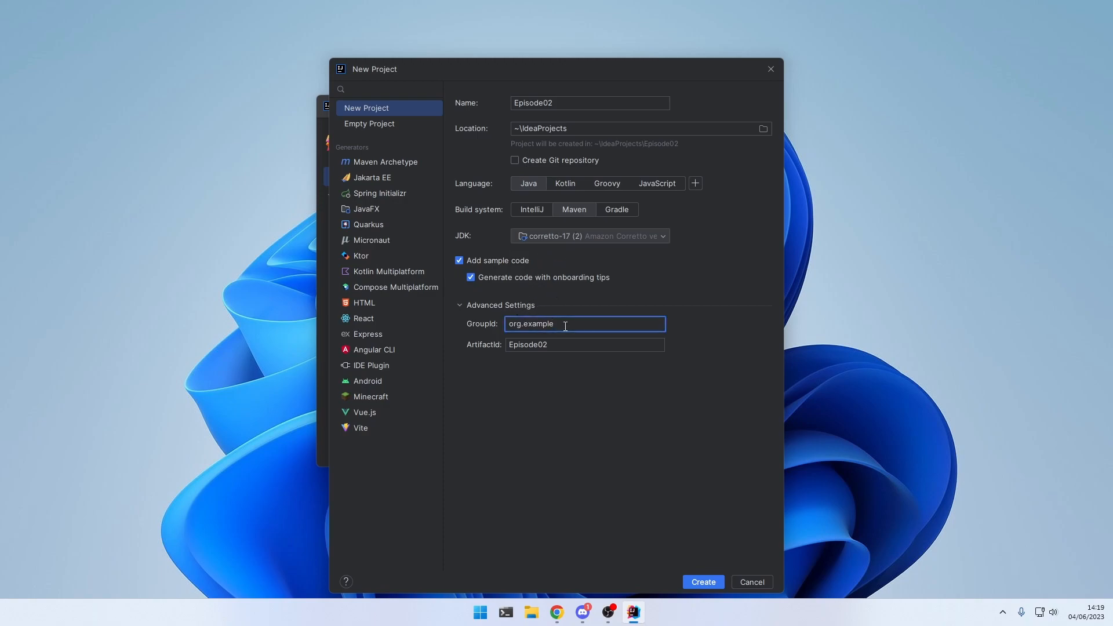
triple_click(531, 324)
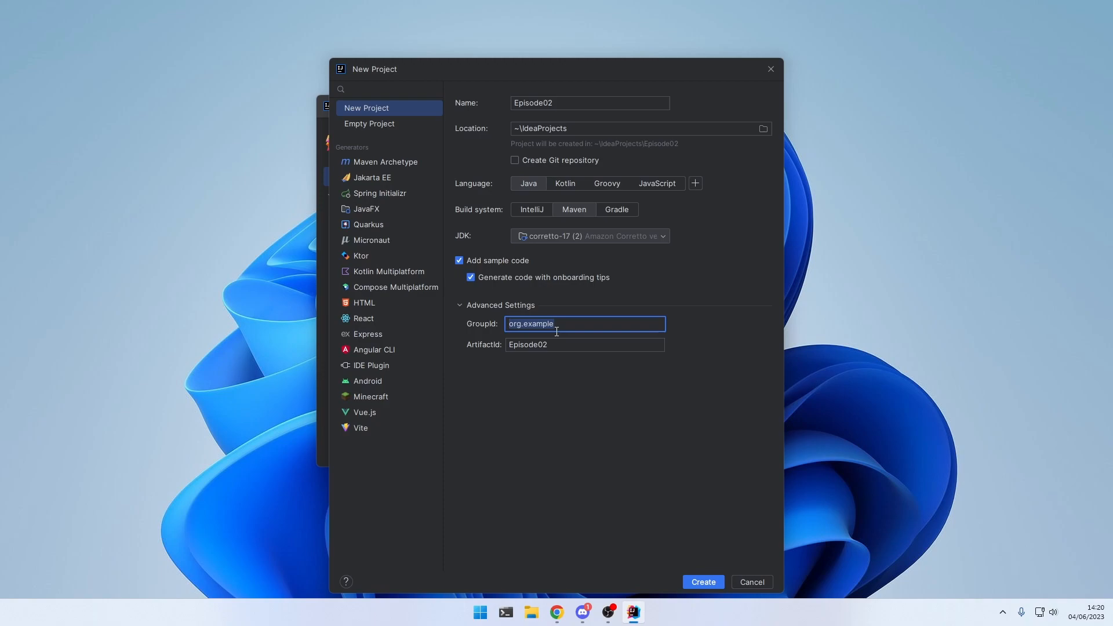
text(net.mplugins)
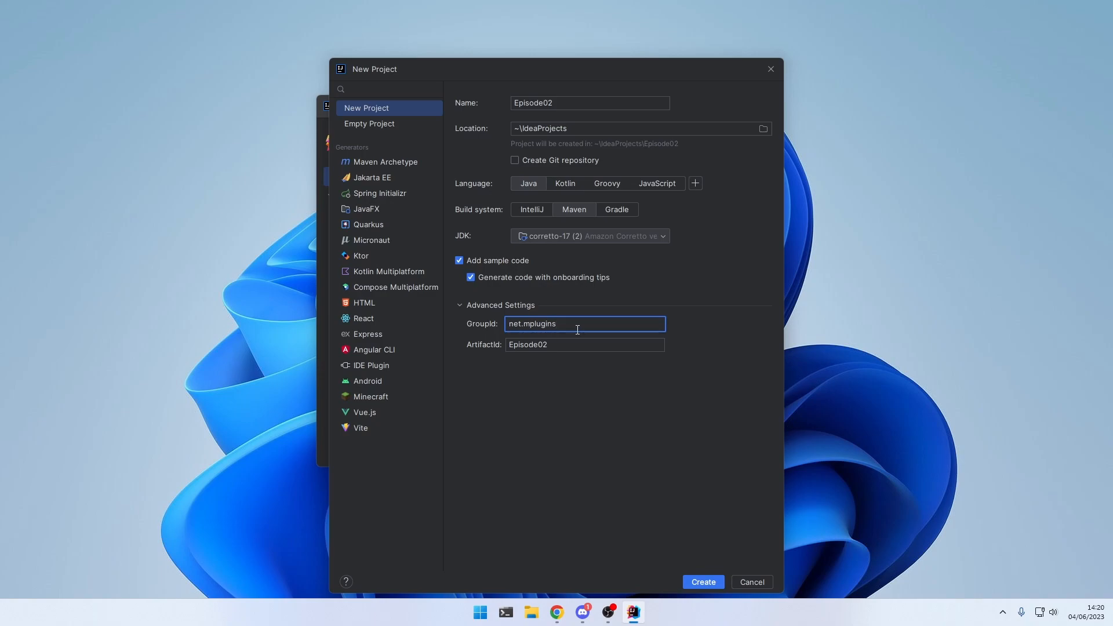
text(m)
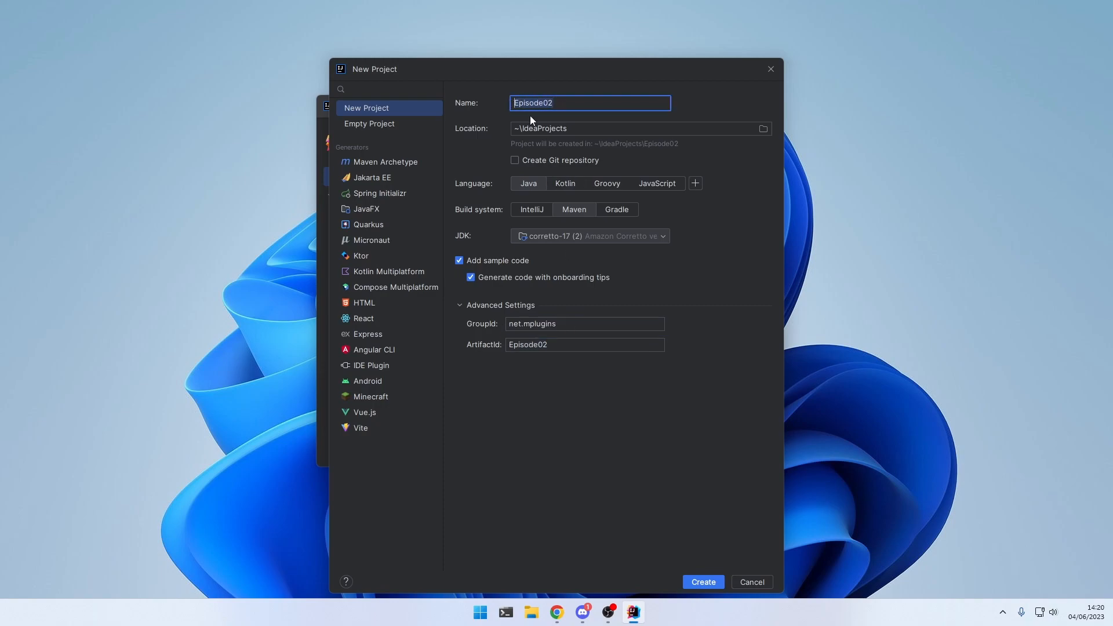
click(585, 344)
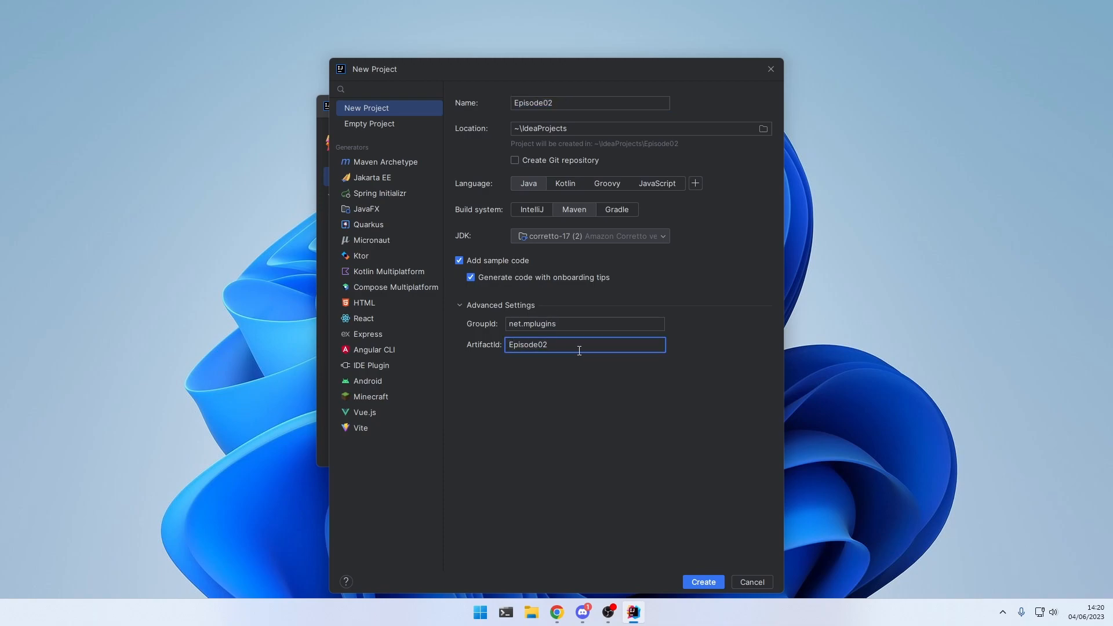
text(episode02)
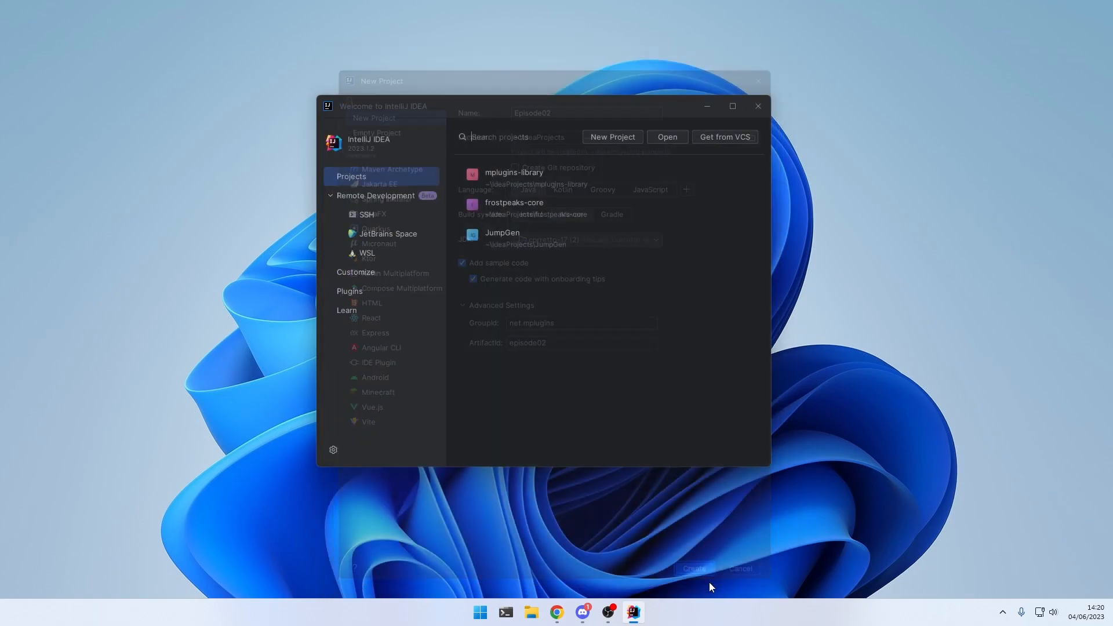
Step: Delete the sample Main class from the net.mplugins package
click(692, 569)
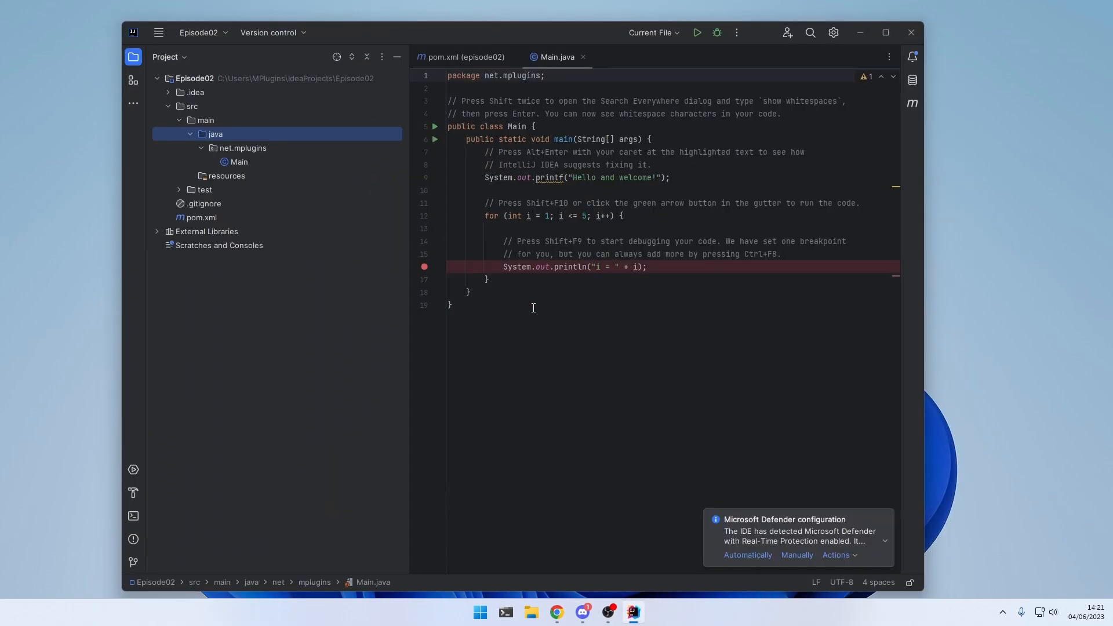
right_click(238, 161)
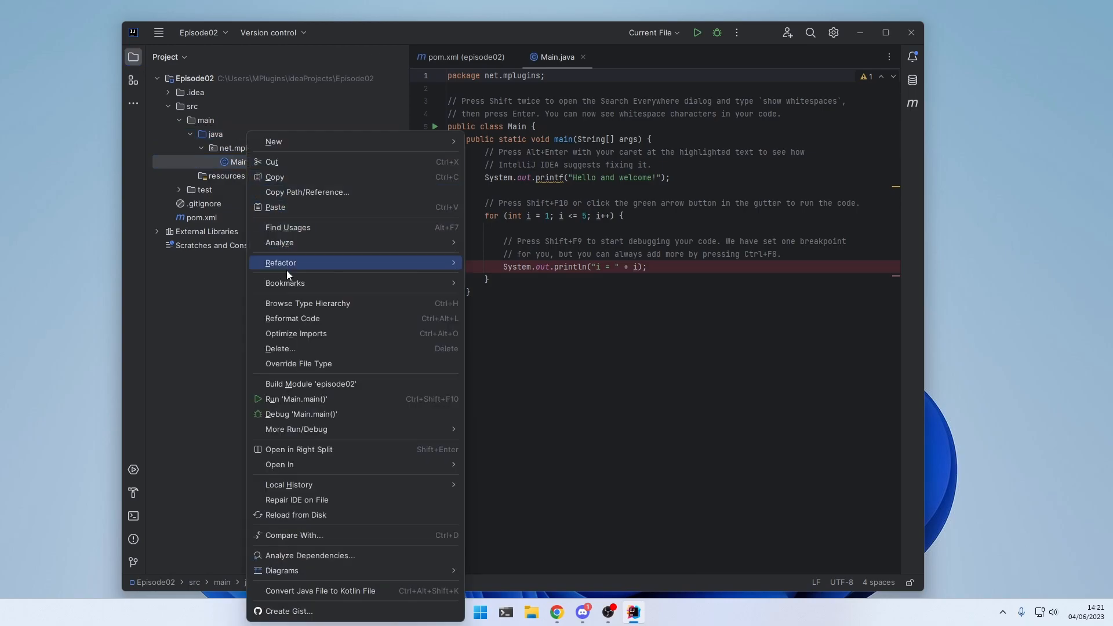
mouse_move(285, 283)
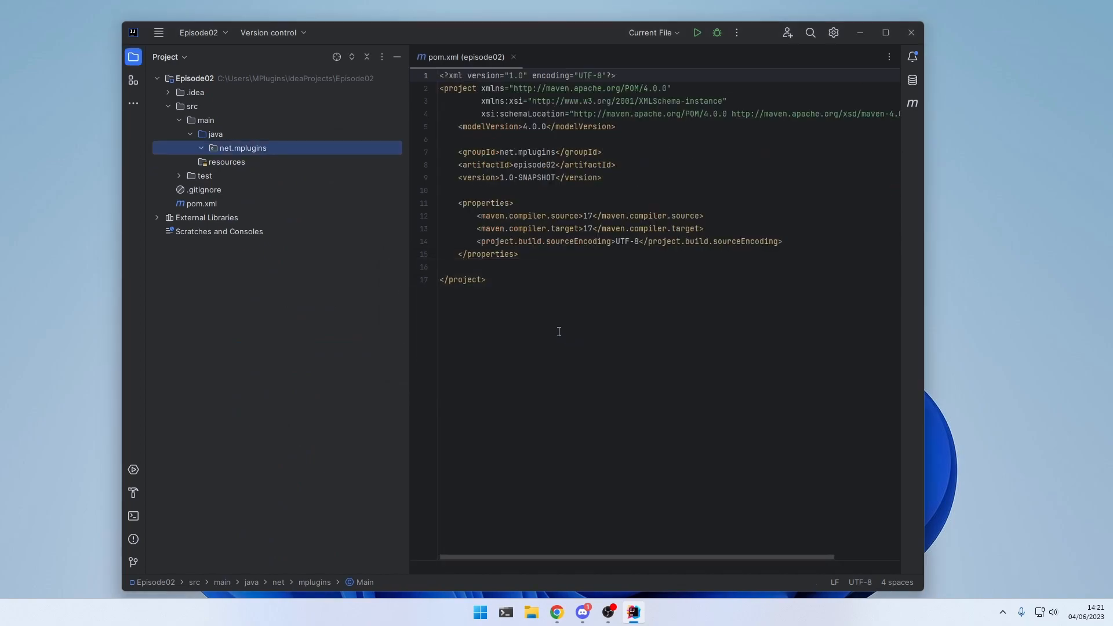
mouse_move(488, 67)
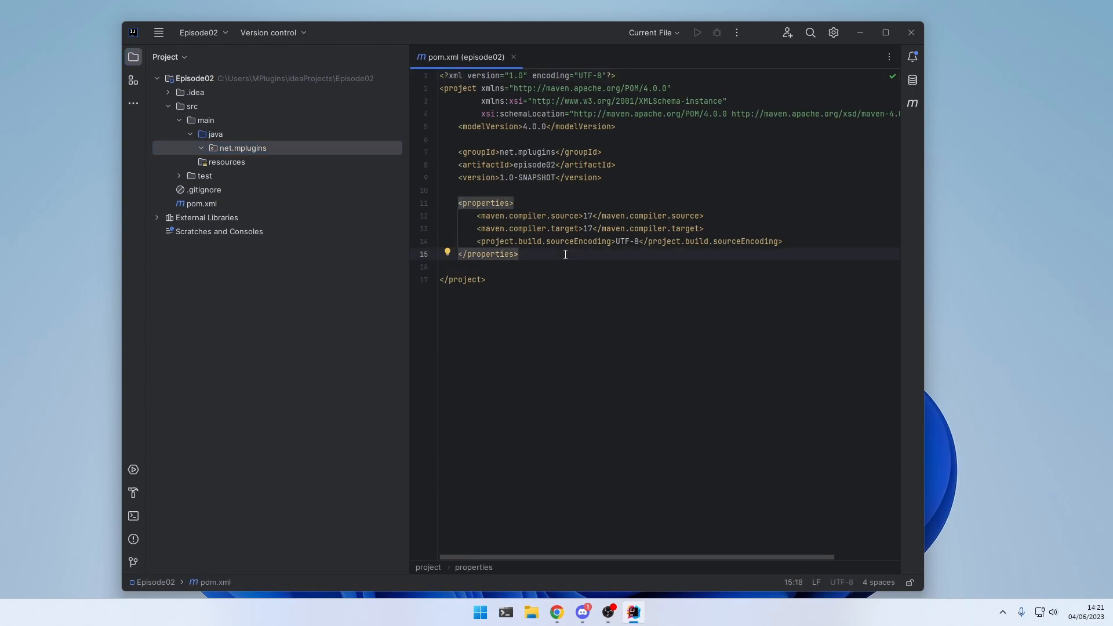
Step: Search 'papermc', open the PaperMC/Paper GitHub README and copy its Maven snippets
click(556, 611)
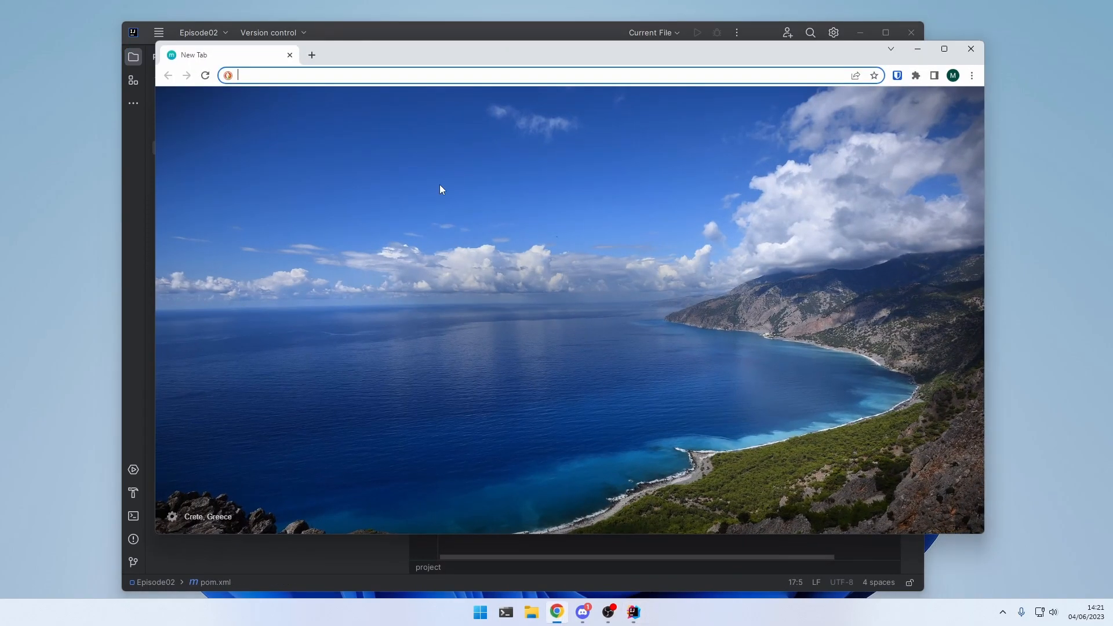
text(papermc+maven&ia=web)
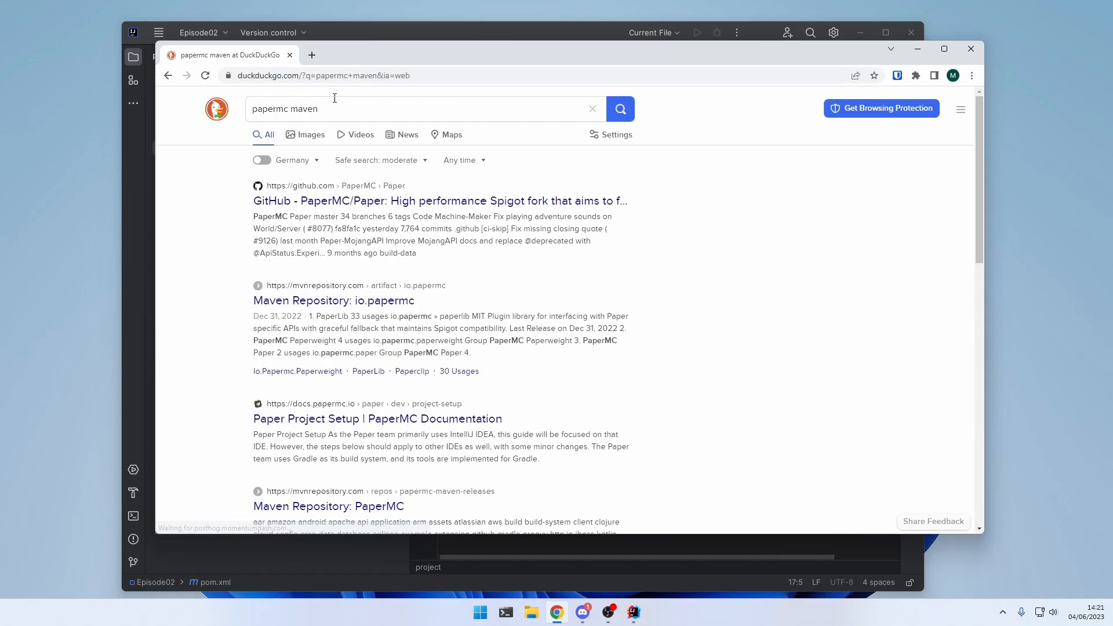
click(439, 200)
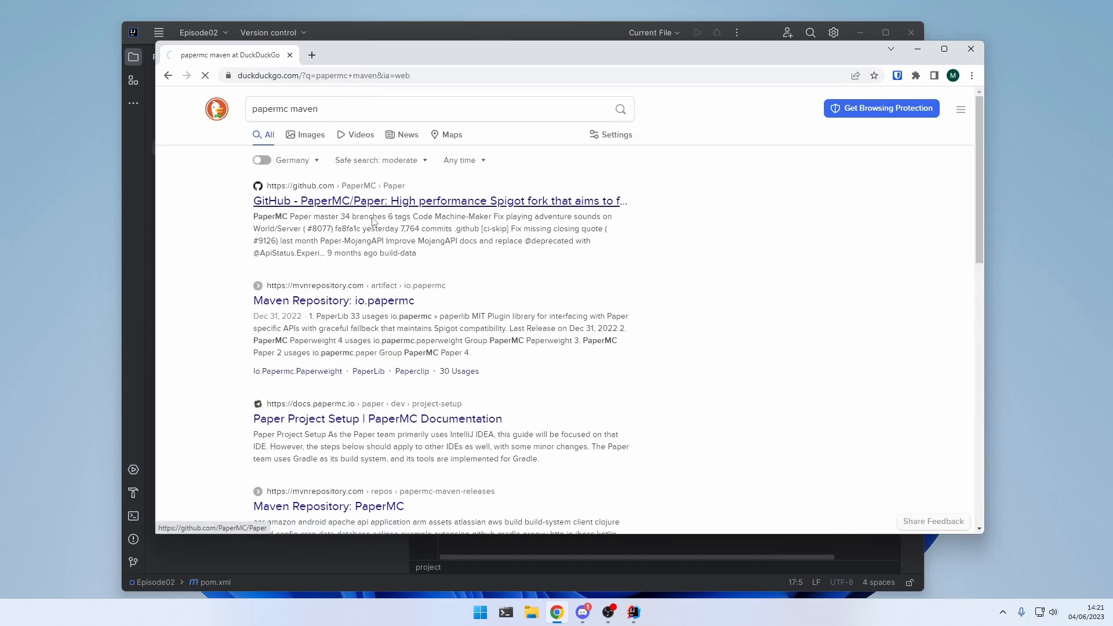
click(439, 200)
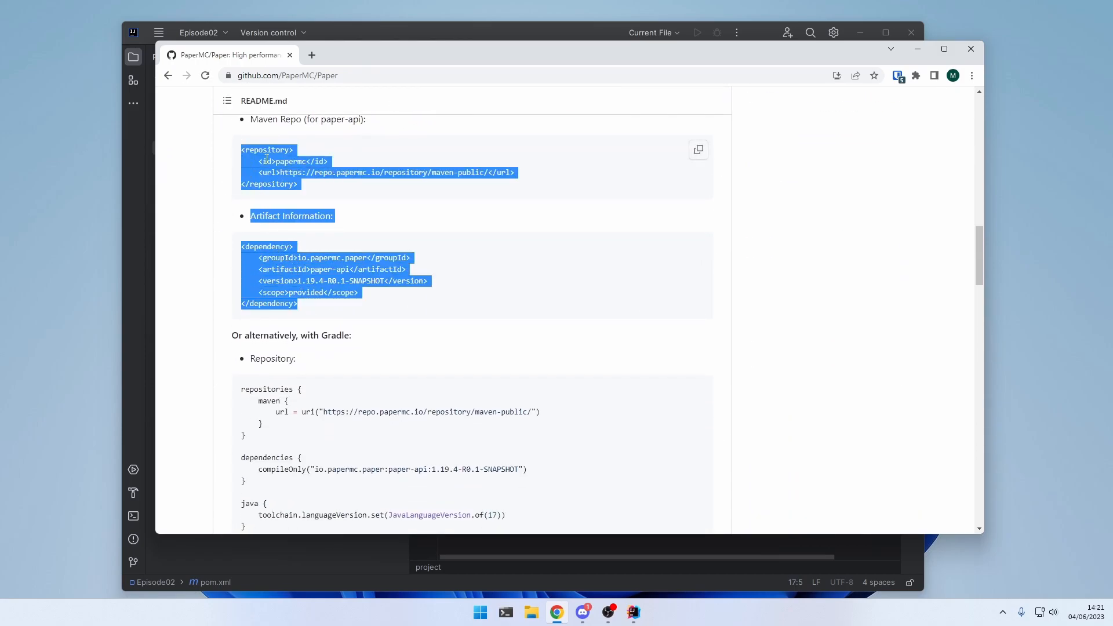
click(309, 190)
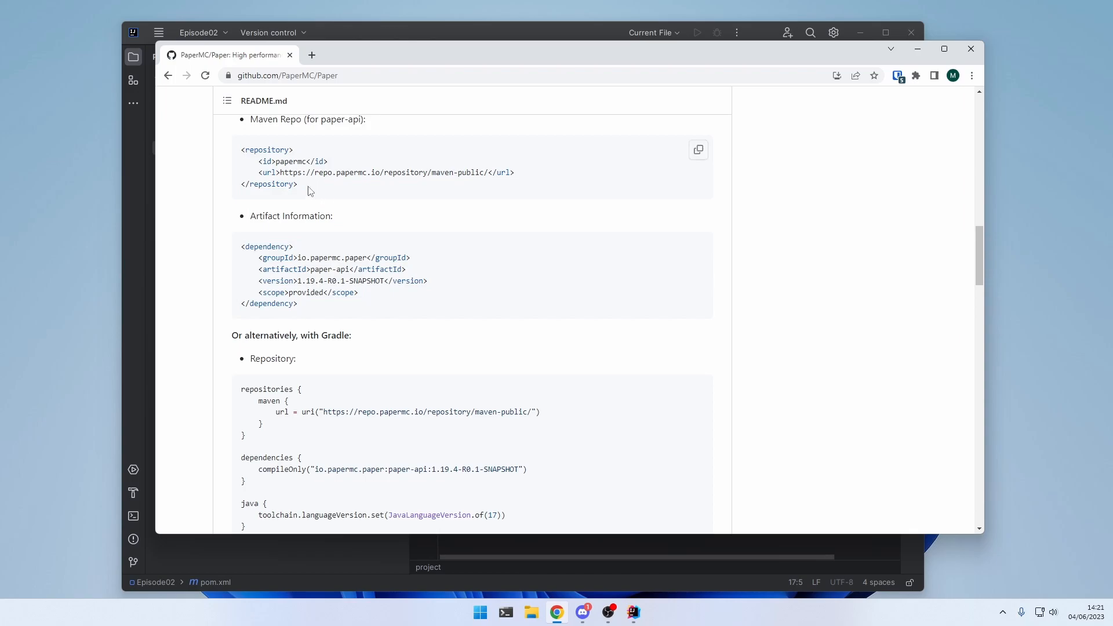
Step: Add repositories and dependencies blocks with the PaperMC repository and paper-api dependency to pom.xml
click(632, 611)
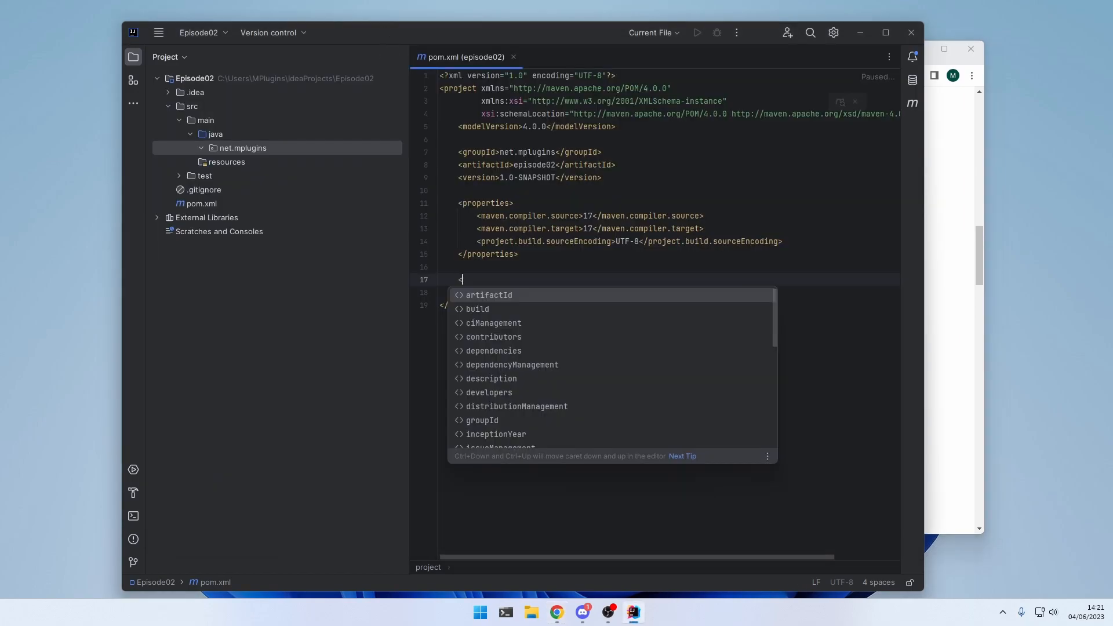
text(repositories>)
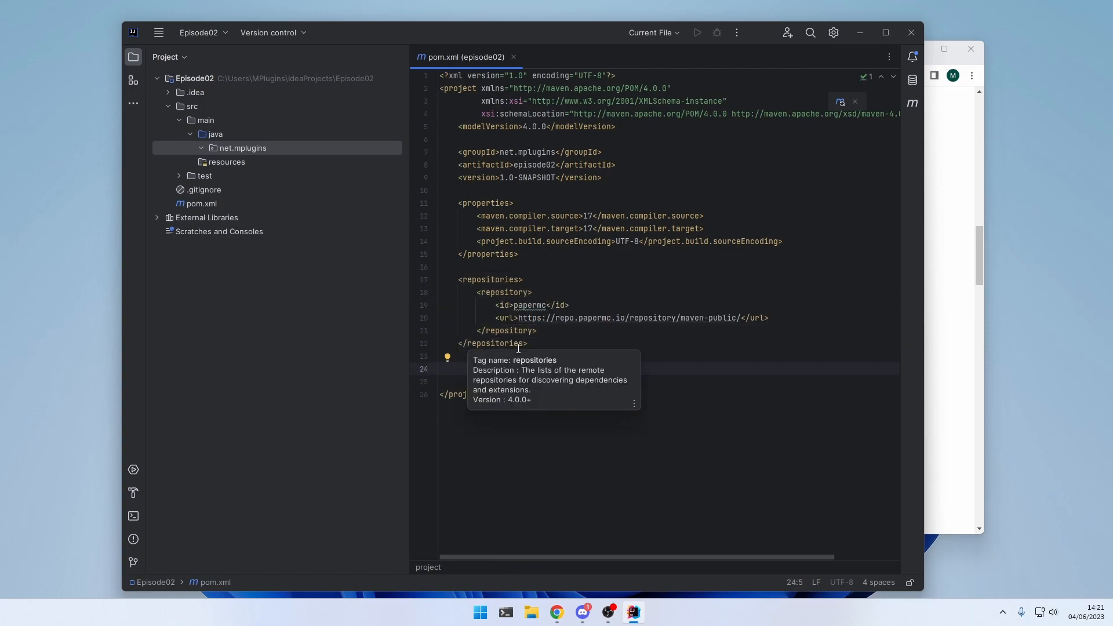
text(<dependencies>)
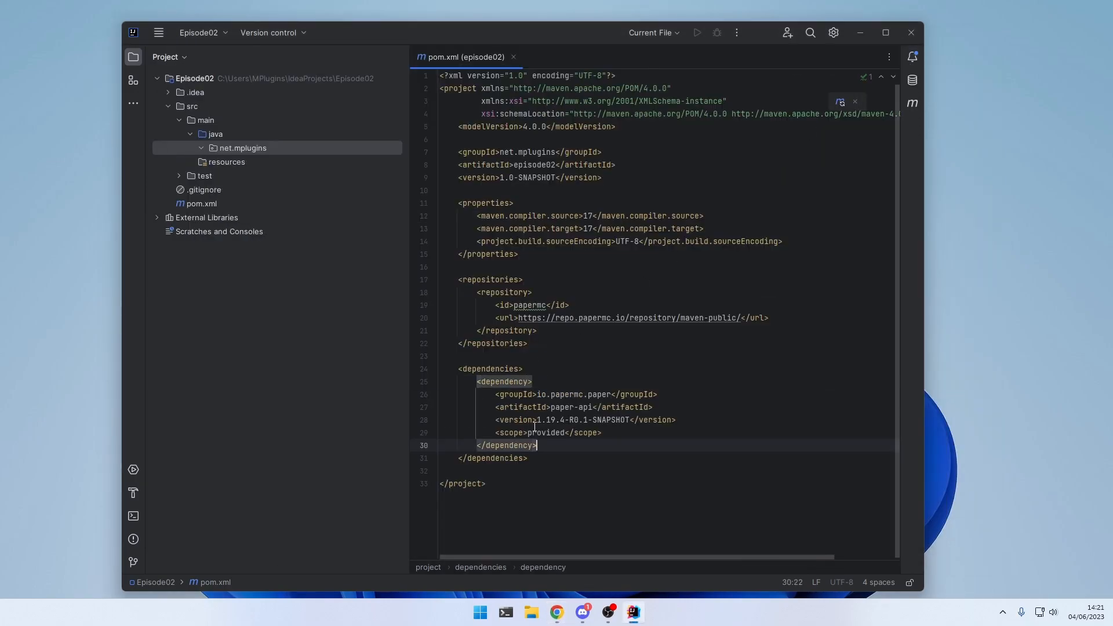
mouse_move(839, 102)
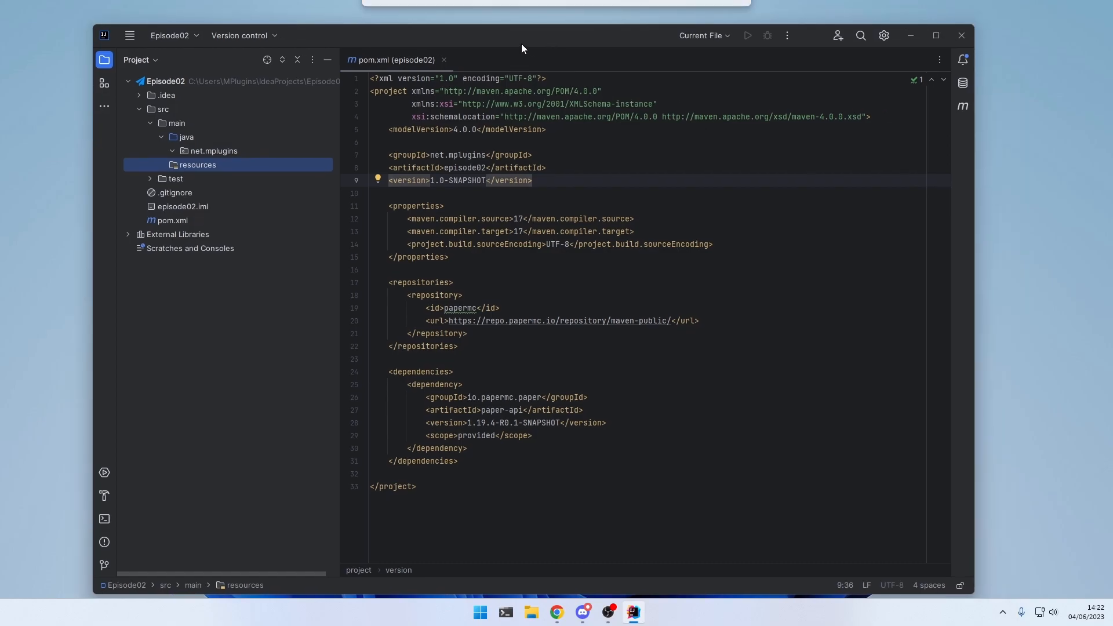
mouse_move(229, 175)
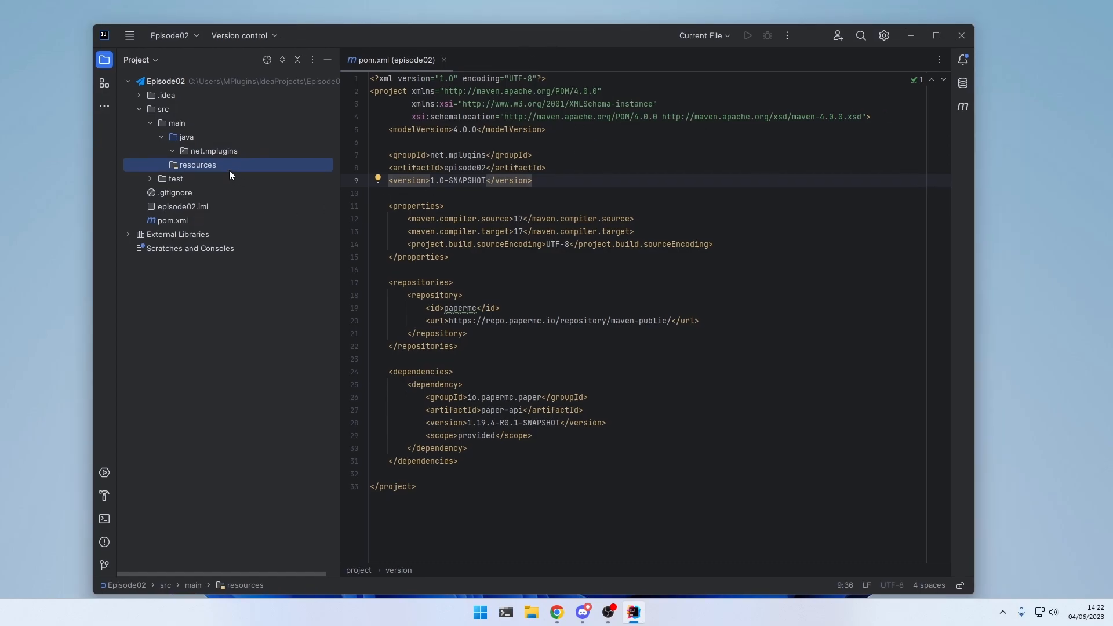
mouse_move(221, 171)
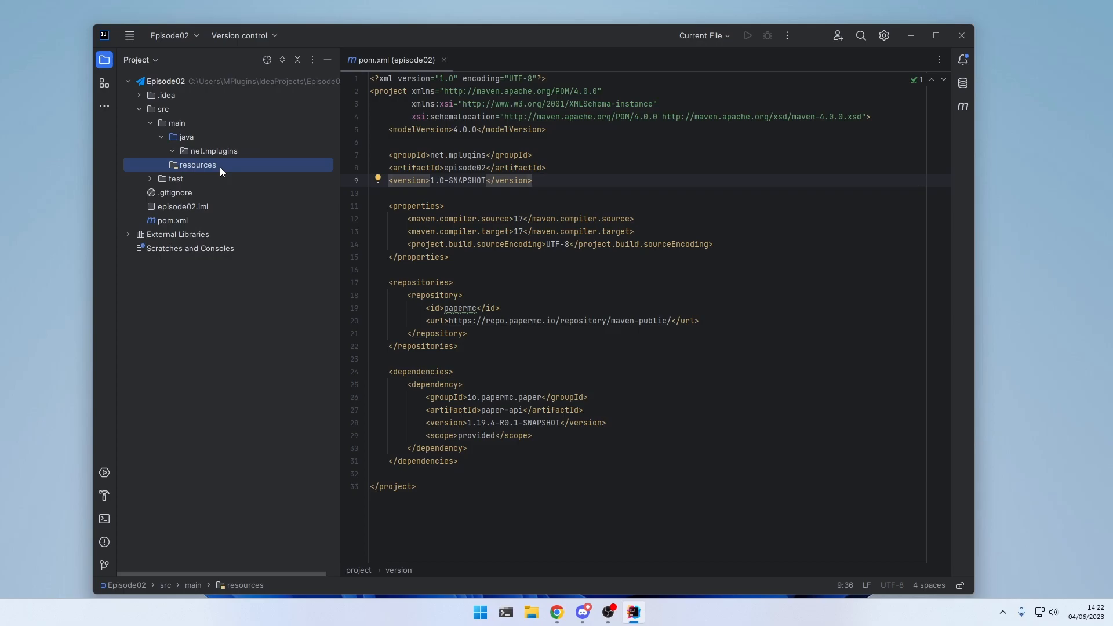
Step: Create a new file named plugin.yml in the resources folder
right_click(197, 165)
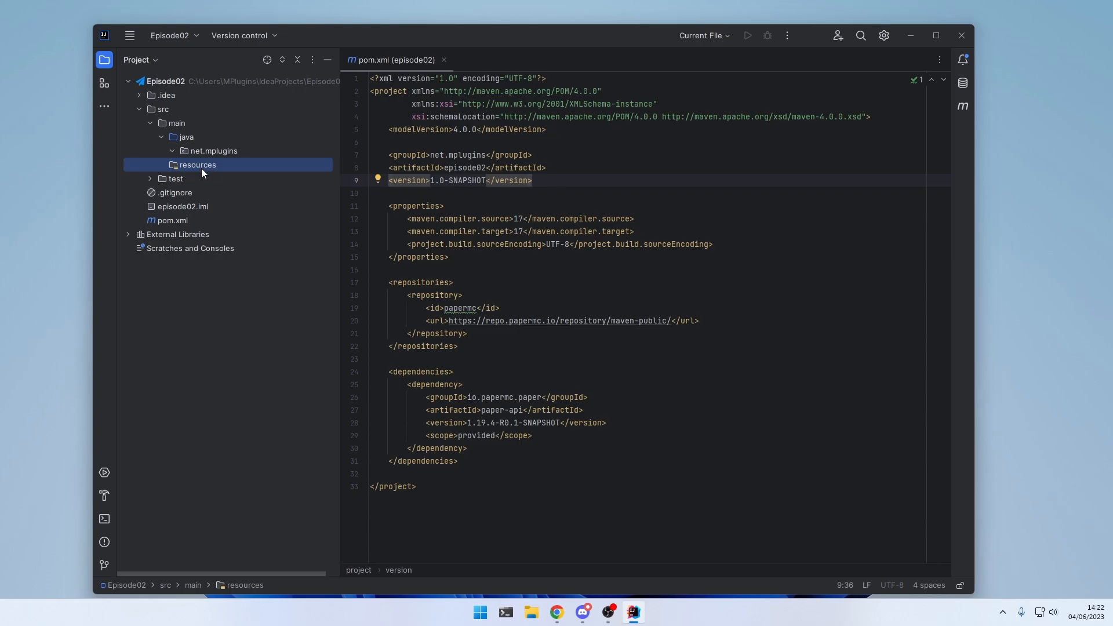
right_click(197, 164)
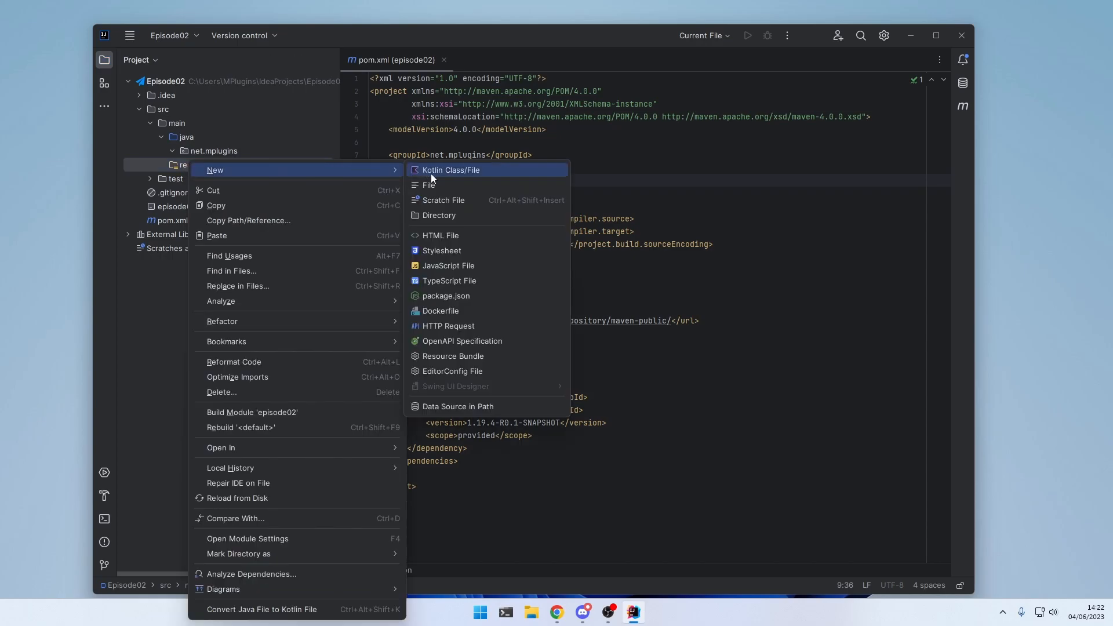
click(430, 186)
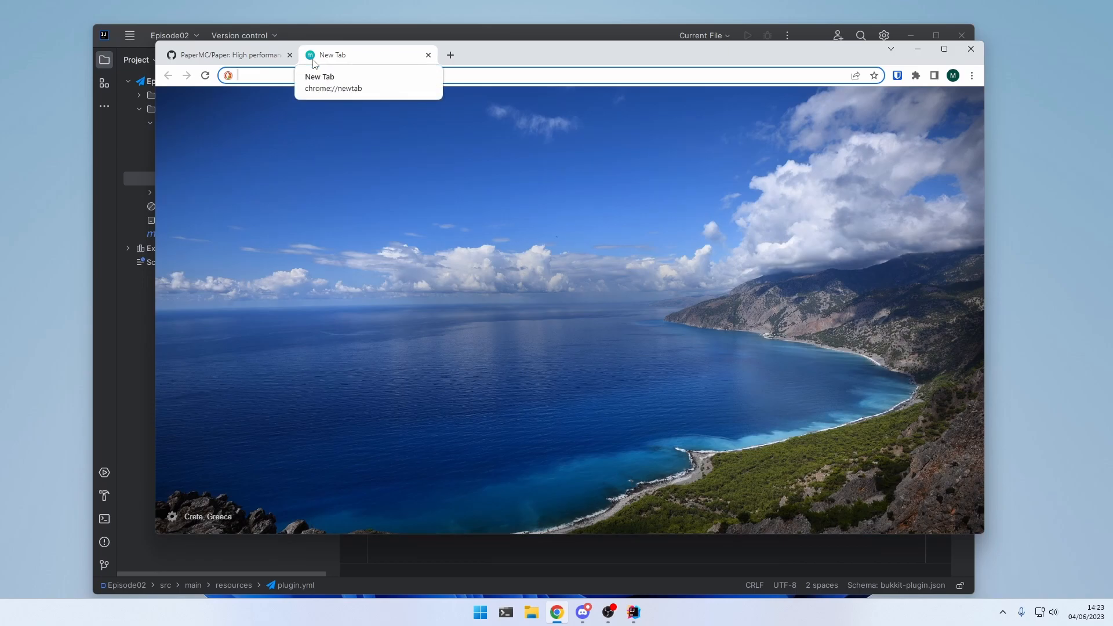
Step: Search 'plugin.yml papermc' and scroll through the Bukkit Plugin YML field descriptions
text(plugin.yml papermc)
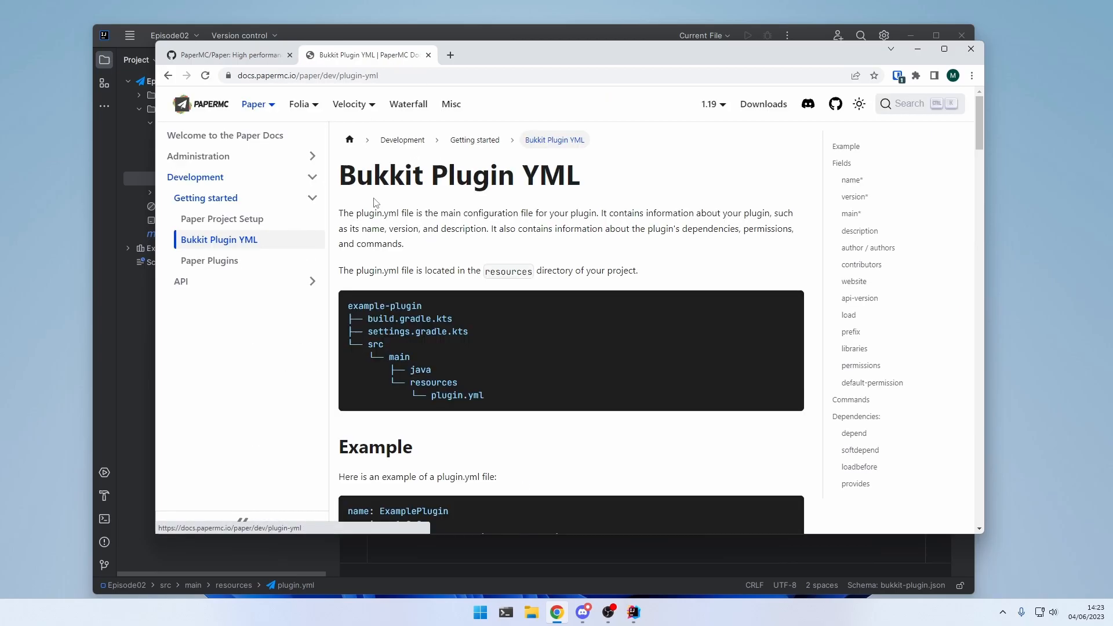
scroll(down, 3)
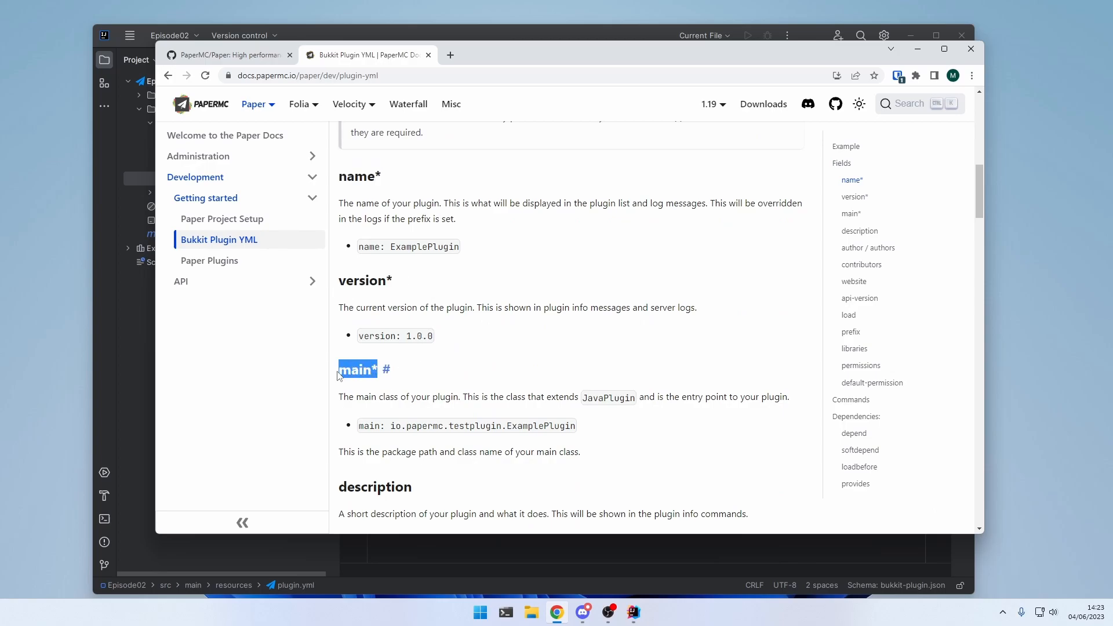
scroll(down, 3)
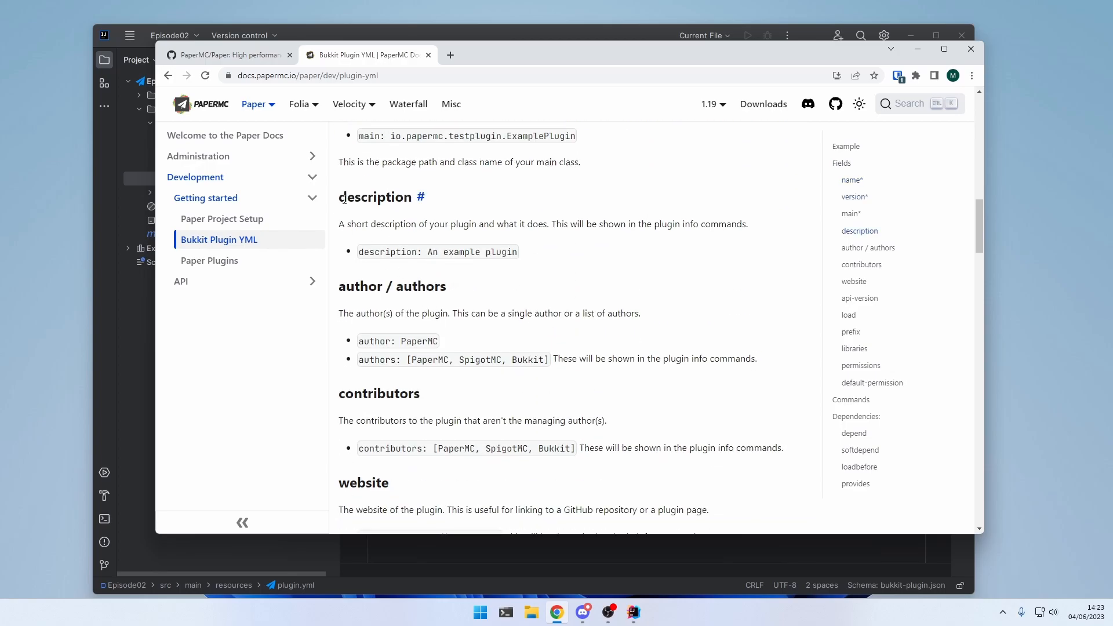
scroll(down, 3)
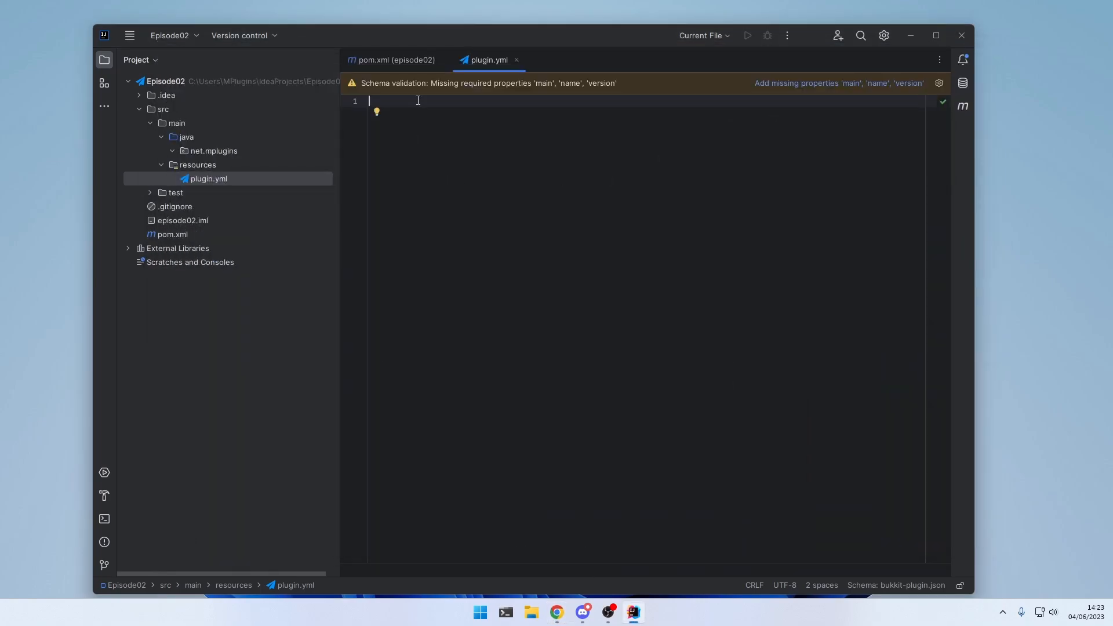
Step: Write name: Episode02 and version: 1.0 into plugin.yml
text(name:)
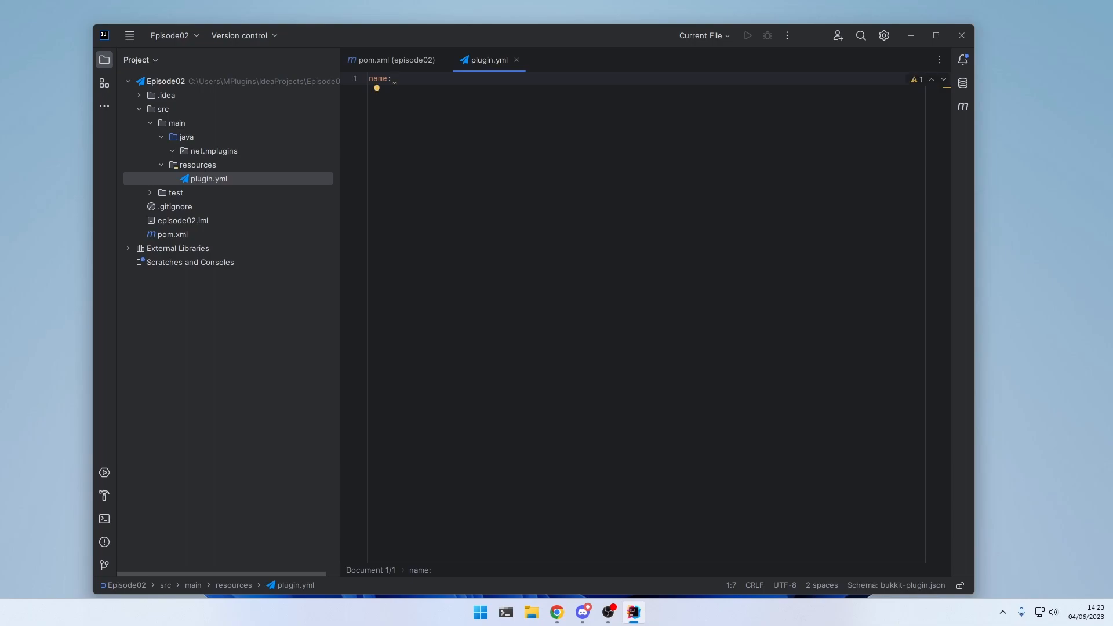
text(Episod)
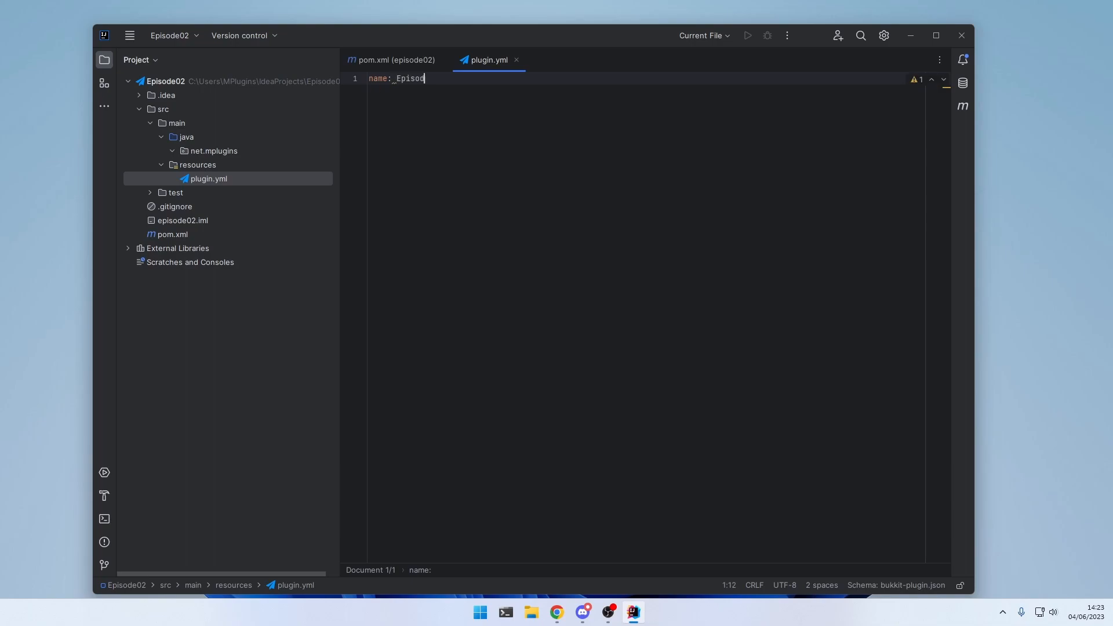
drag(341, 428, 447, 517)
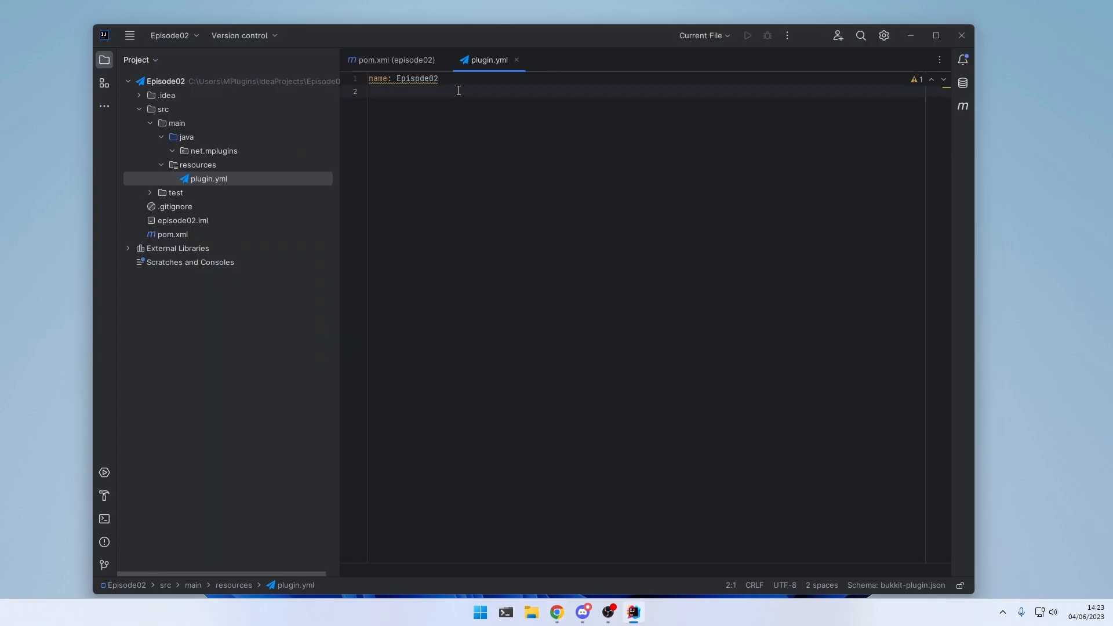
text(version:)
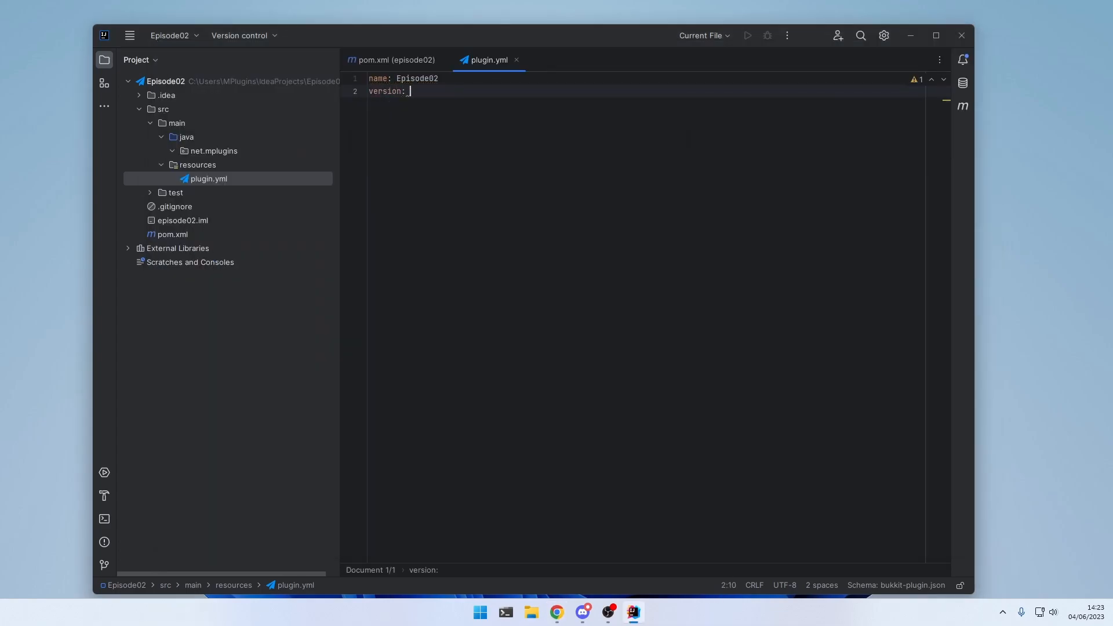
text(1)
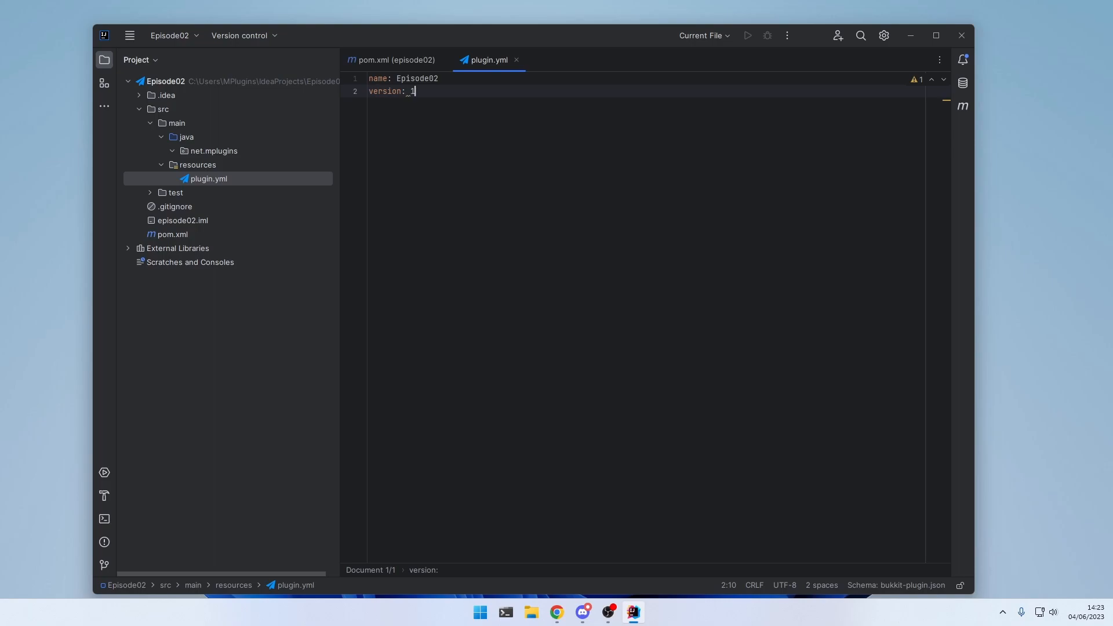
Step: Start an empty main: entry and select the net.mplugins package
click(556, 612)
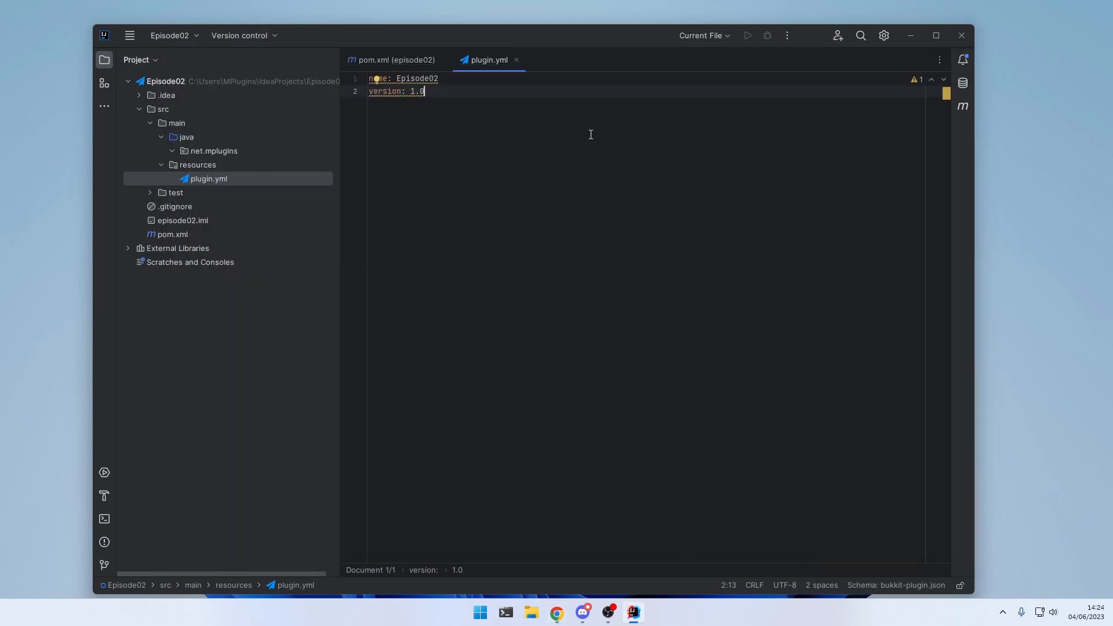
text(main)
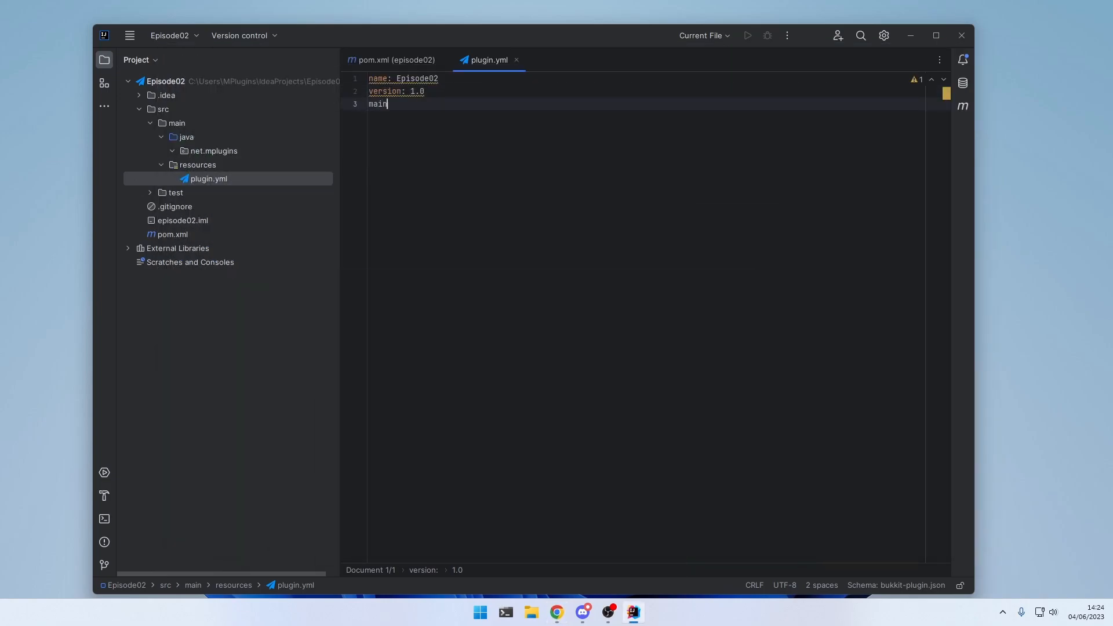
text(:)
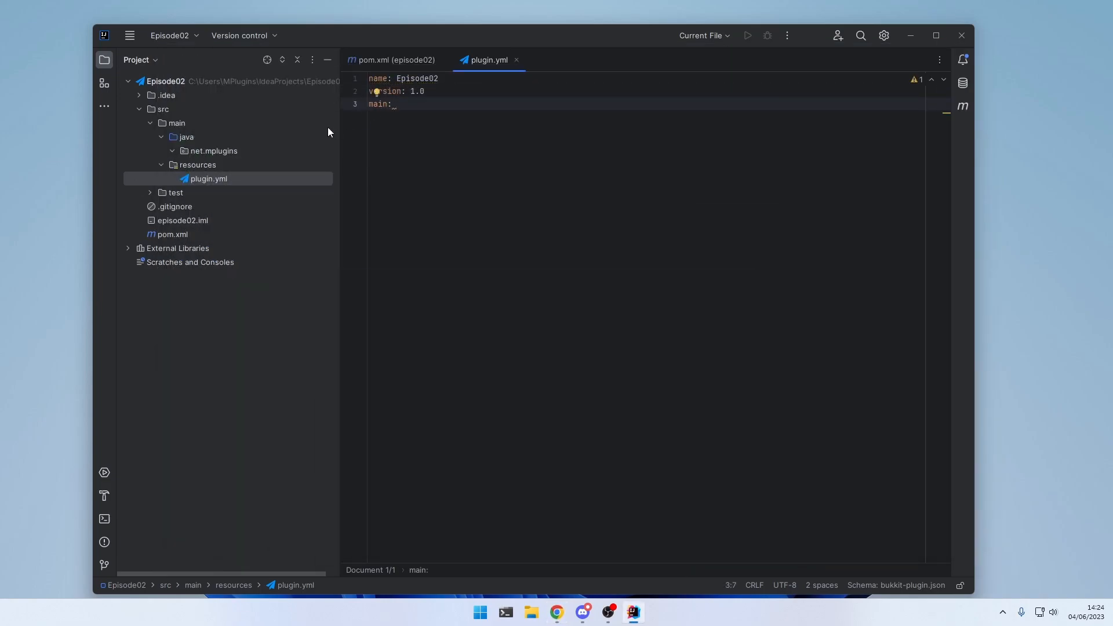
mouse_move(224, 154)
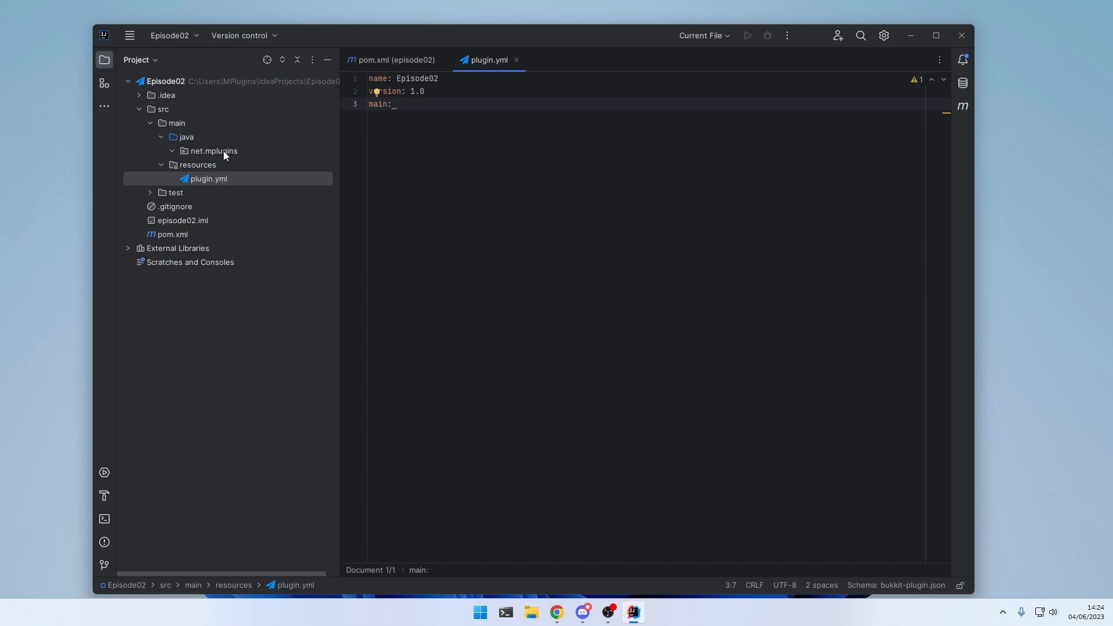
click(213, 151)
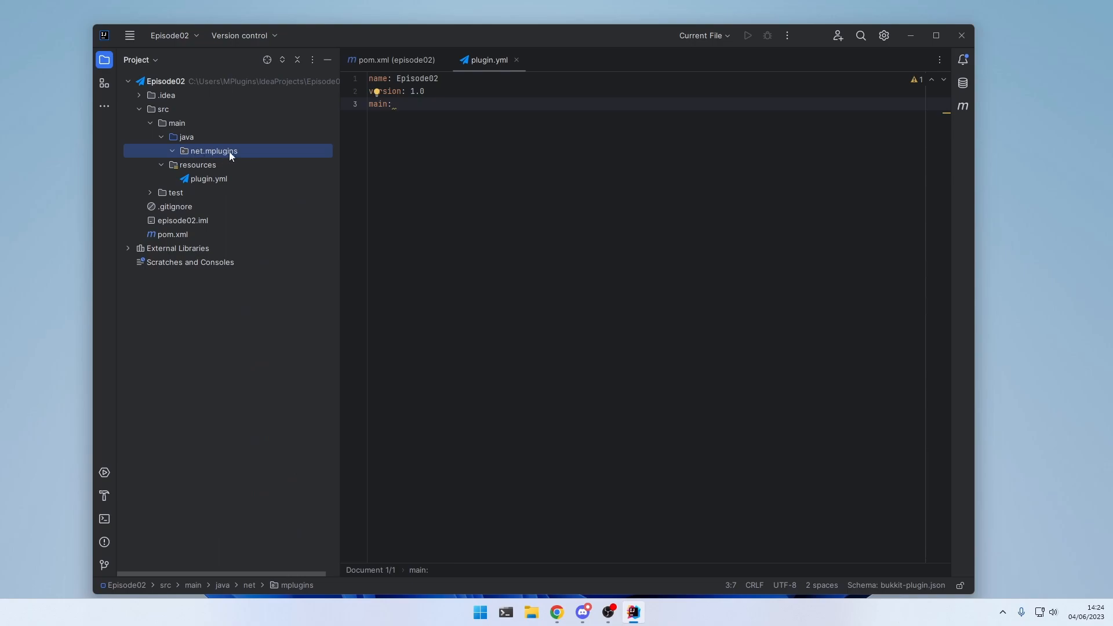
Step: Create a Java class Episode02Plugin in the net.mplugins package
right_click(213, 151)
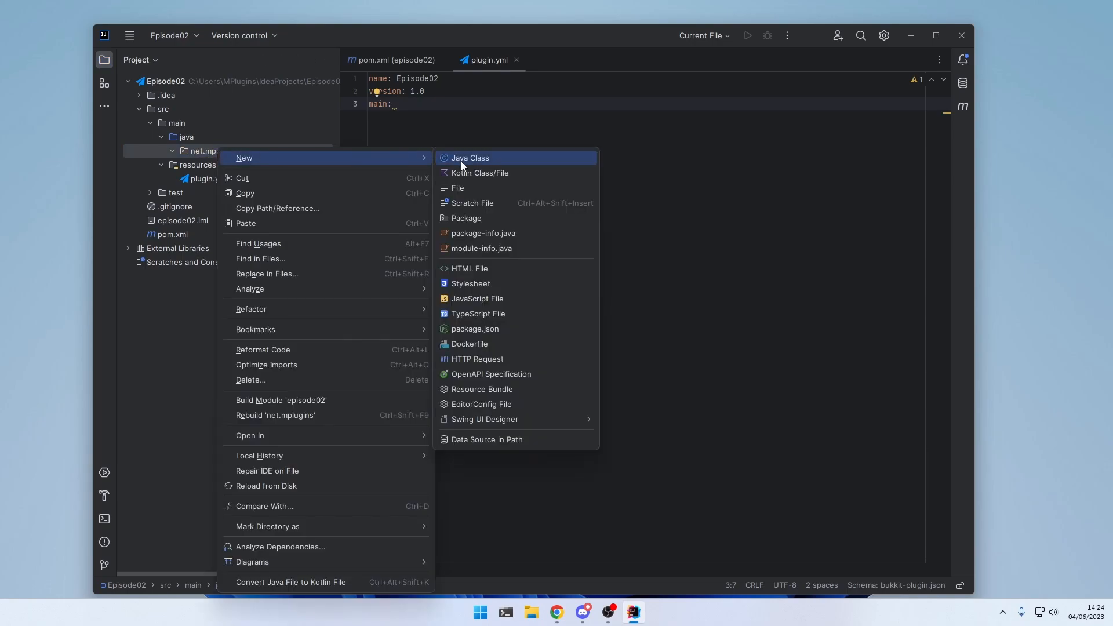
click(469, 157)
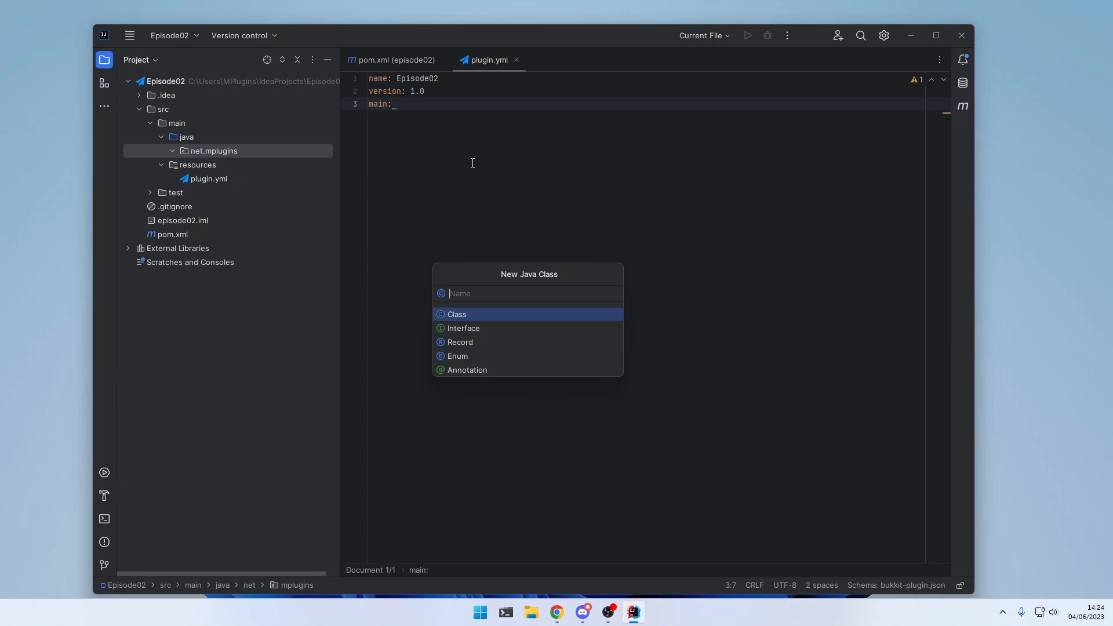
text(Episode02)
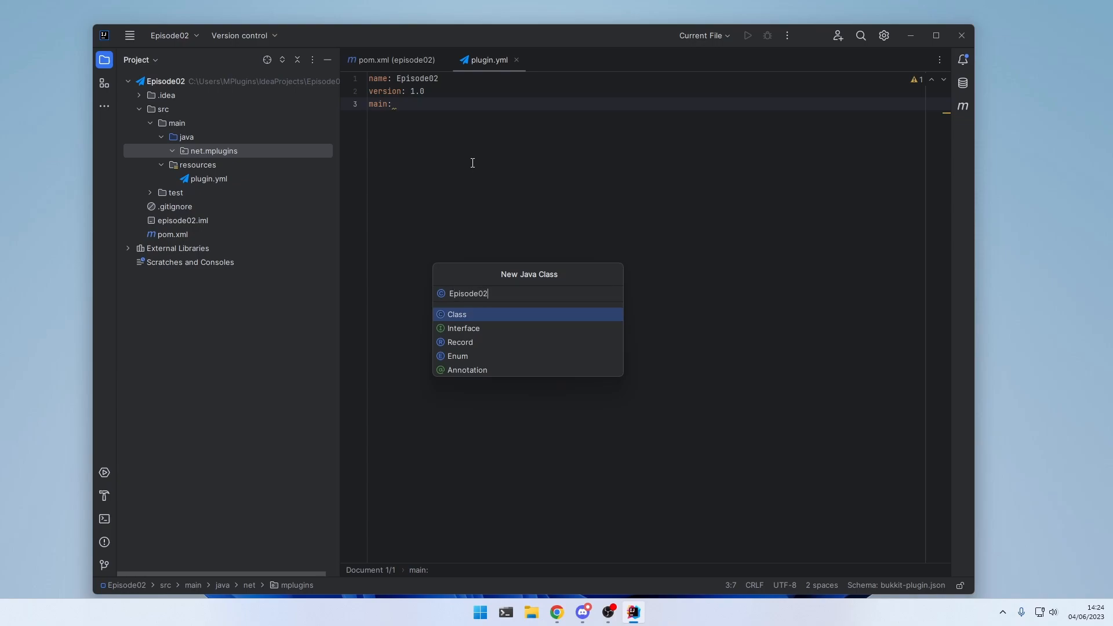
text(Plugin)
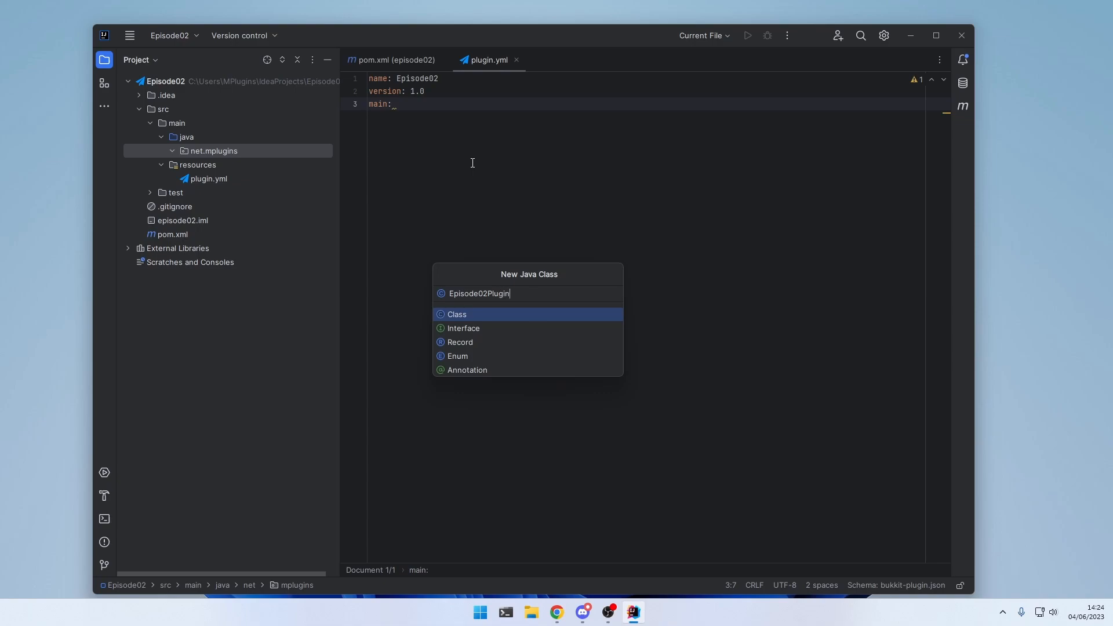
mouse_move(506, 248)
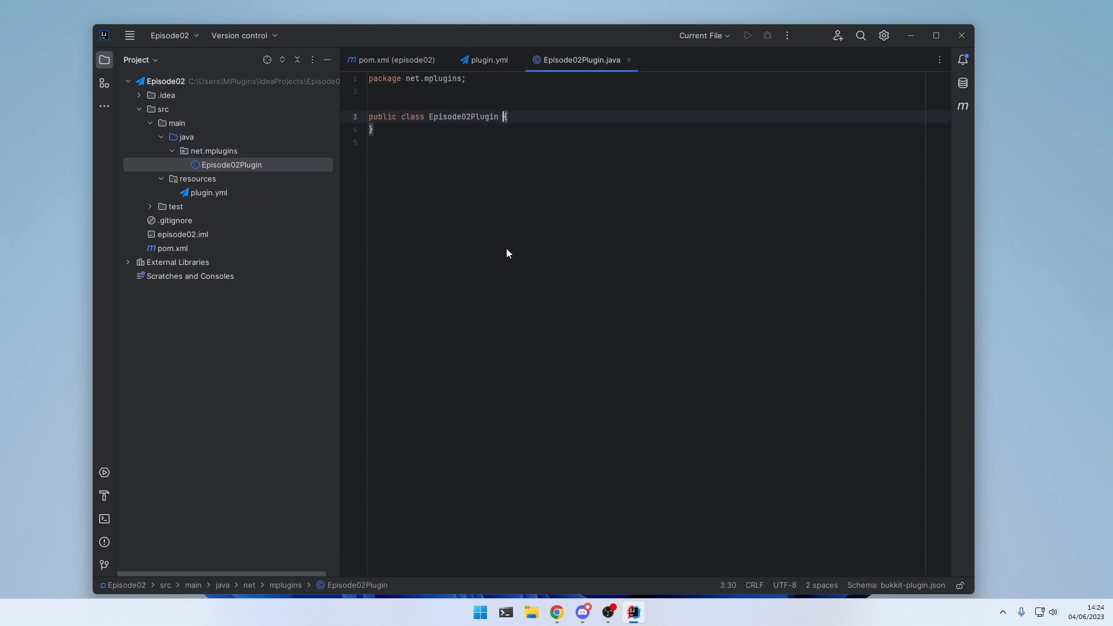
Step: Set plugin.yml's main to net.mplugins.Episode02Plugin
click(489, 59)
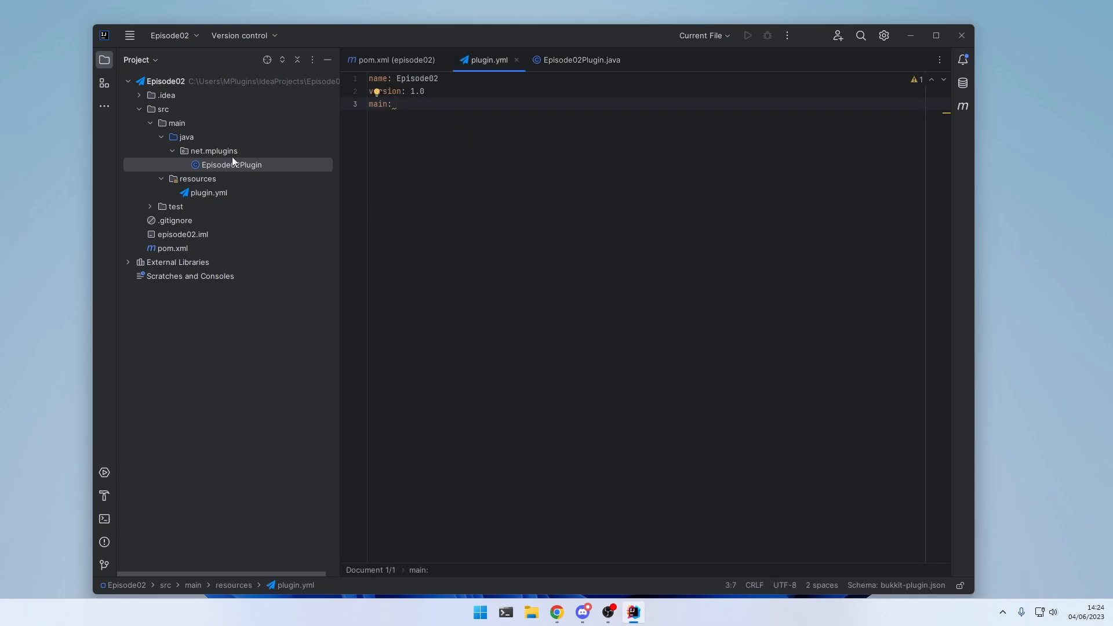
click(231, 164)
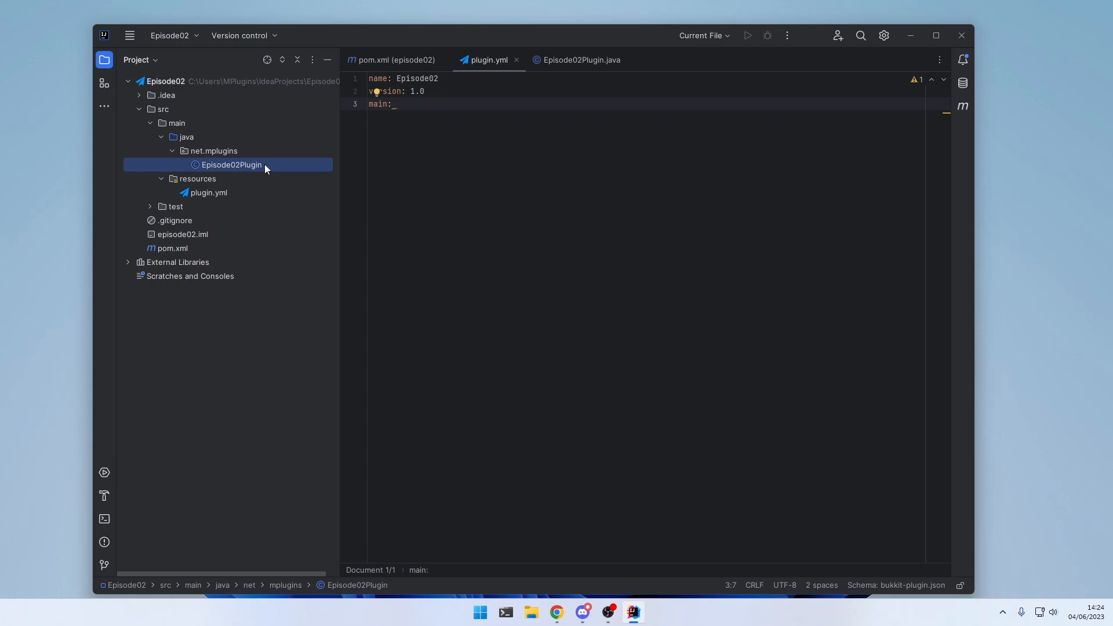
text(net.)
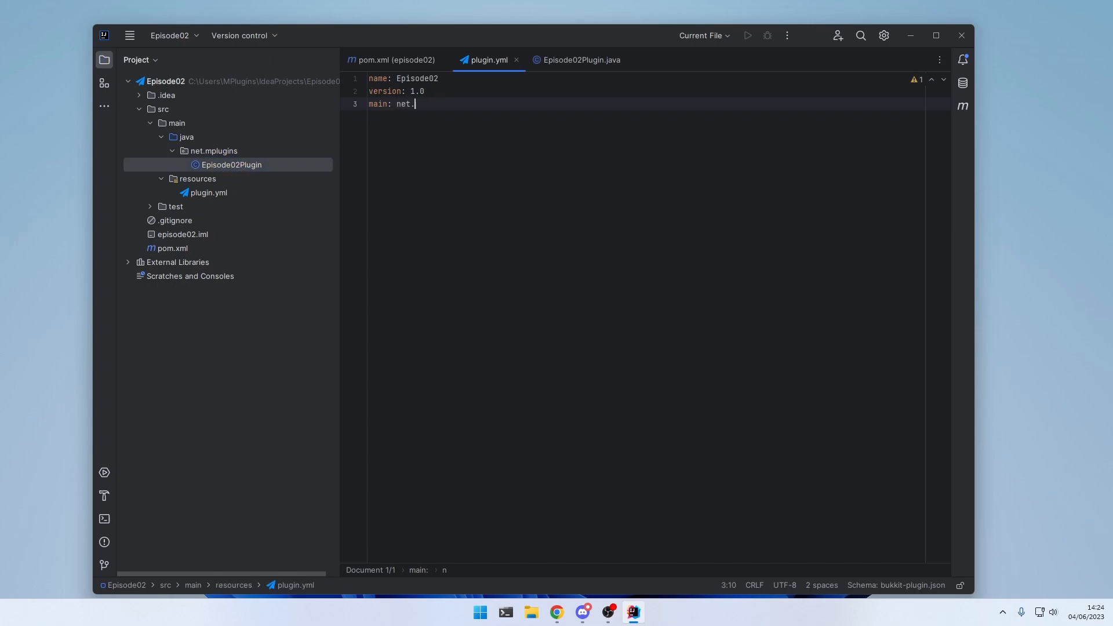
text(mplugins.)
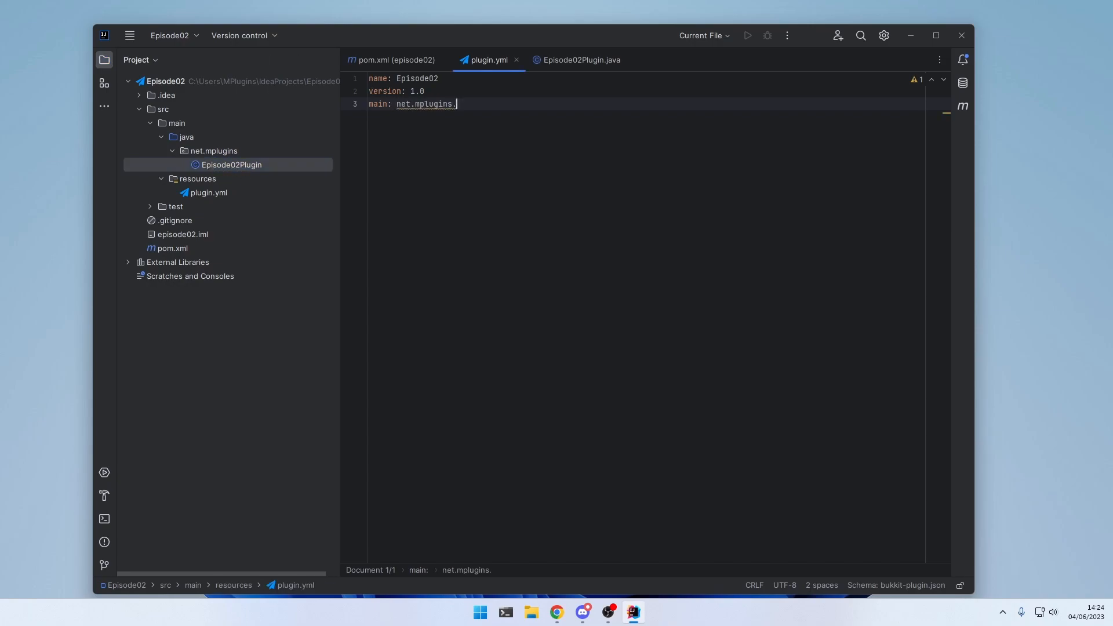
text(Episode02Plugin)
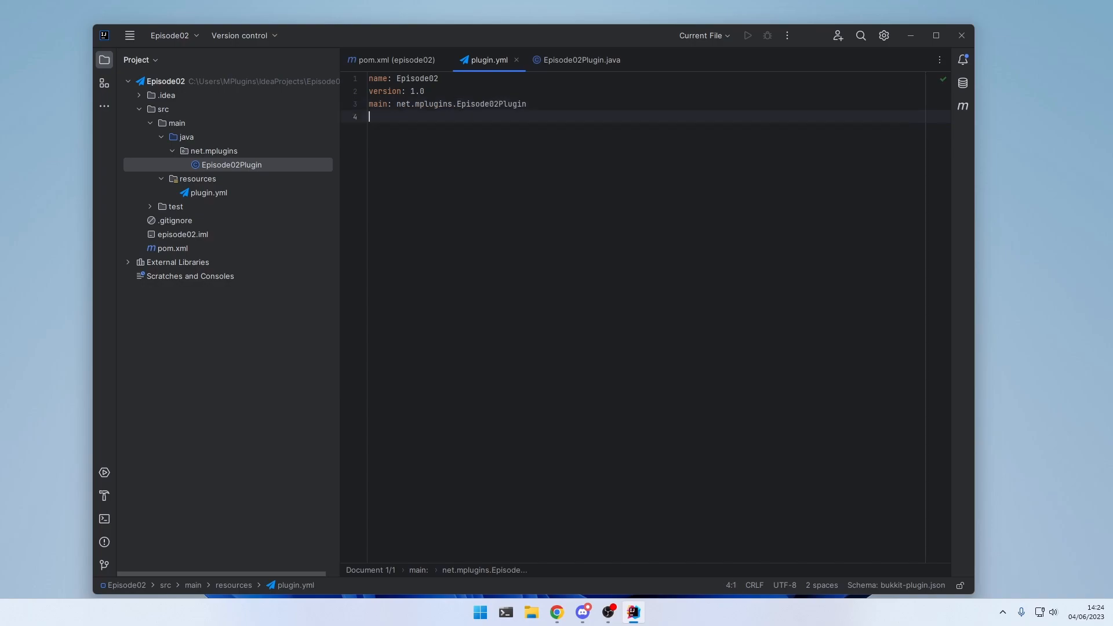
Step: Add author: MPlugin and api-version: 1.19, removing a stray trailing dot
text(aut)
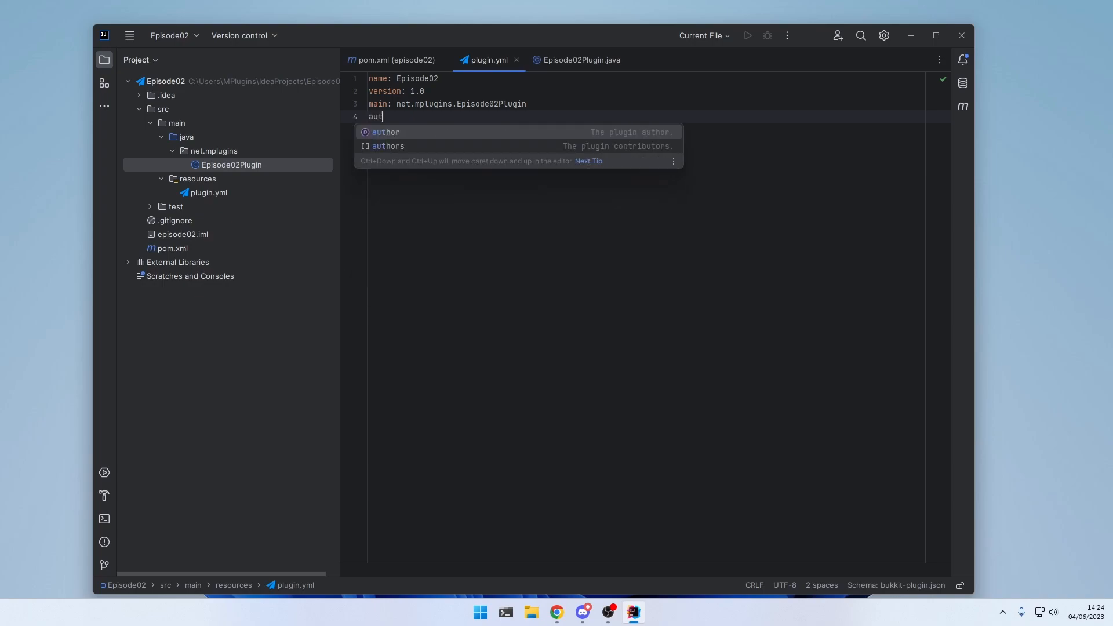
key(Tab)
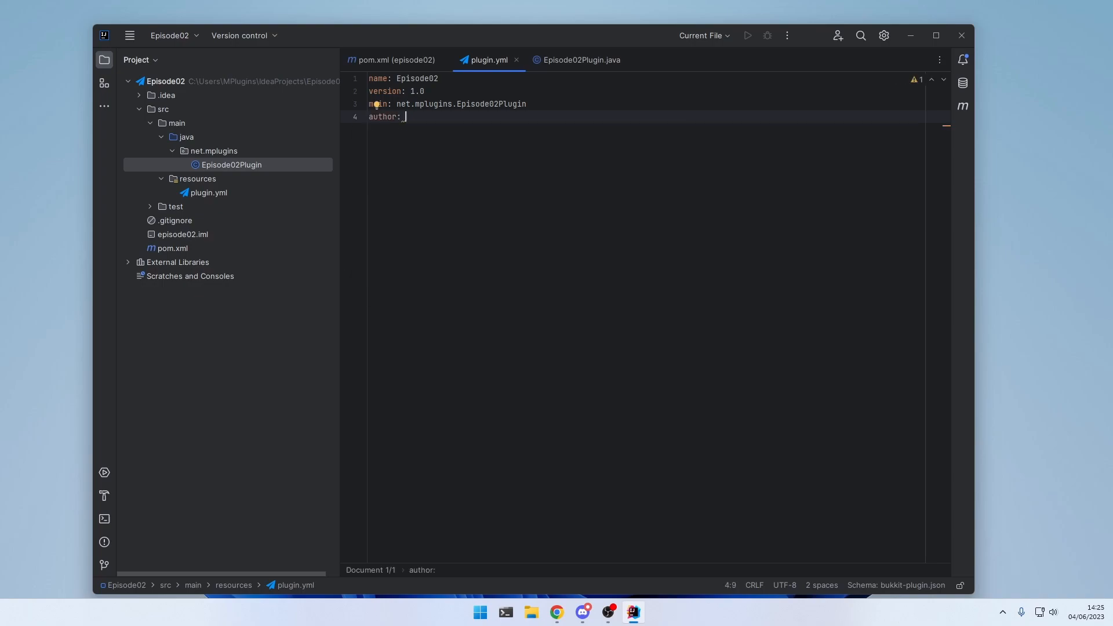
text(MPlugin)
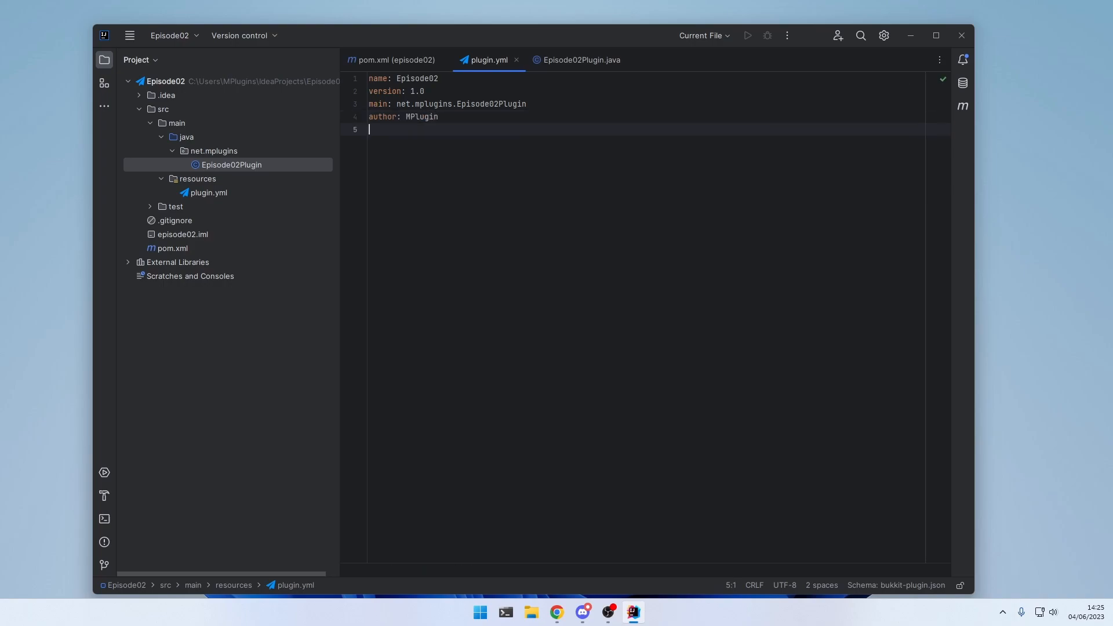
text(api-version:)
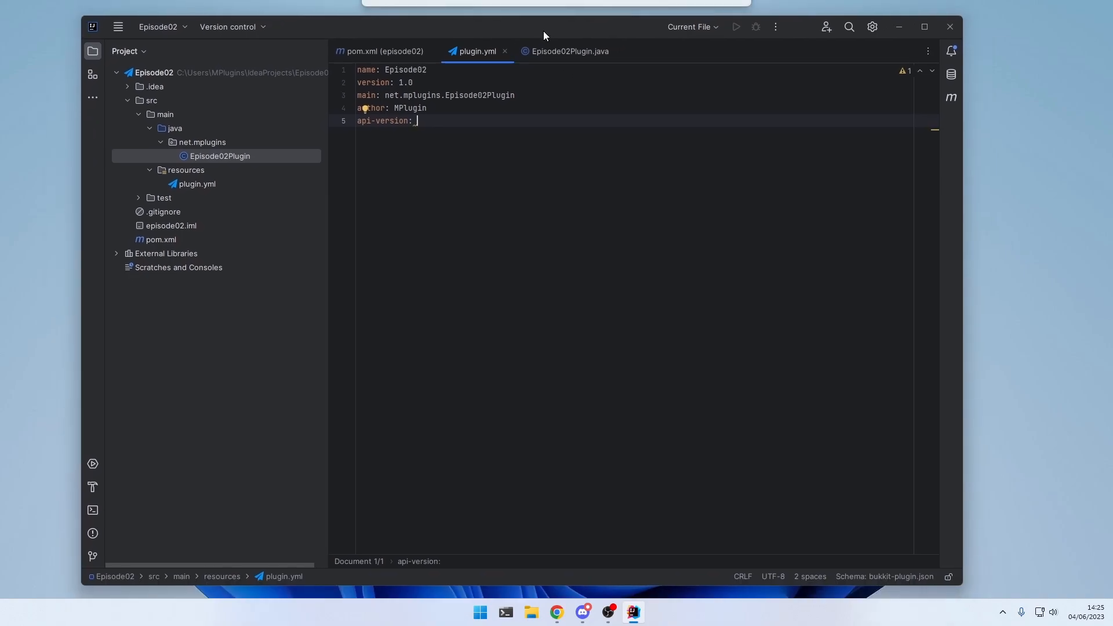
mouse_move(477, 123)
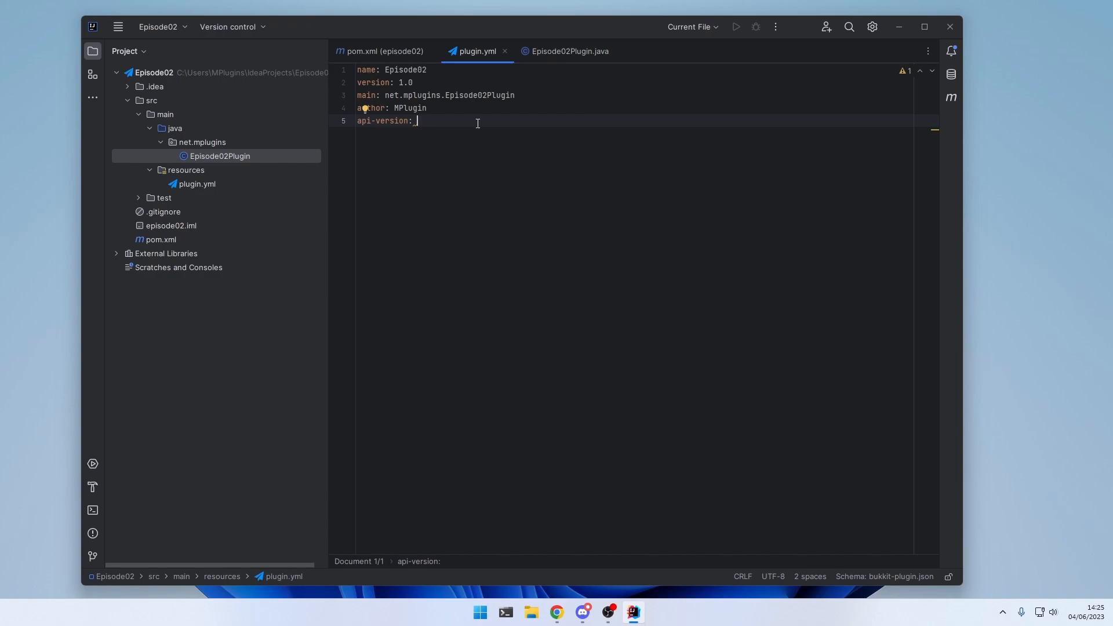
text(1.19)
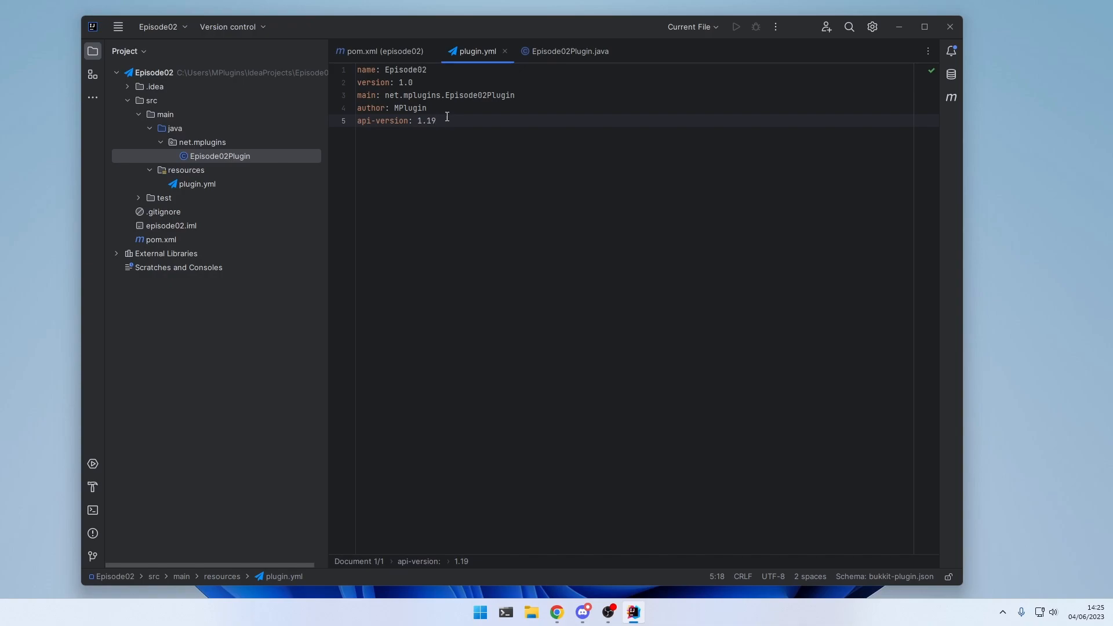
text(.)
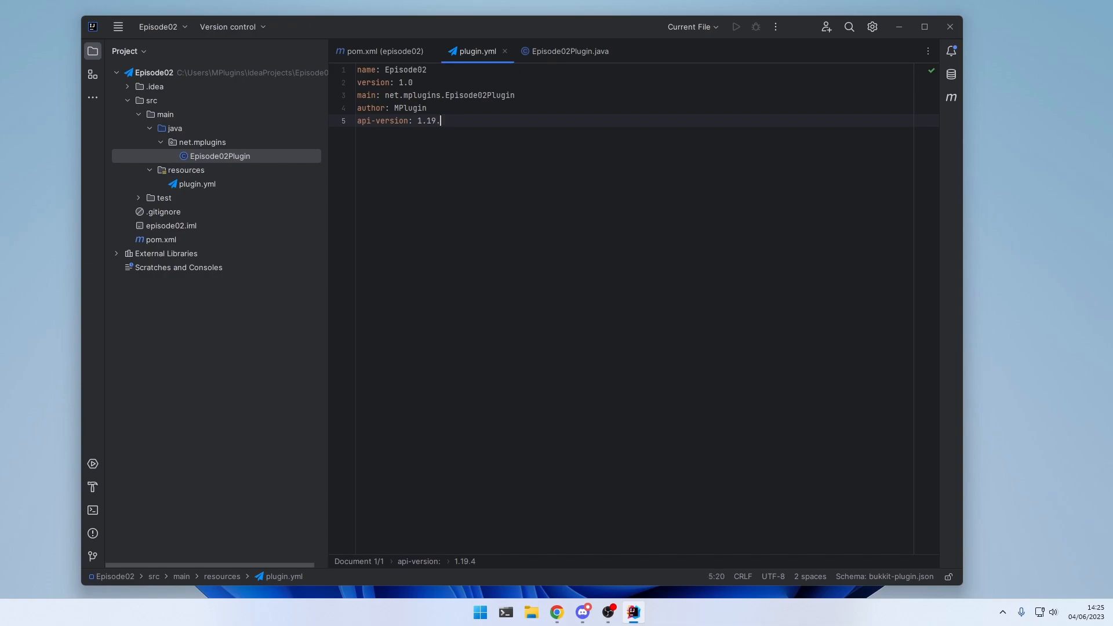
key(BackSpace)
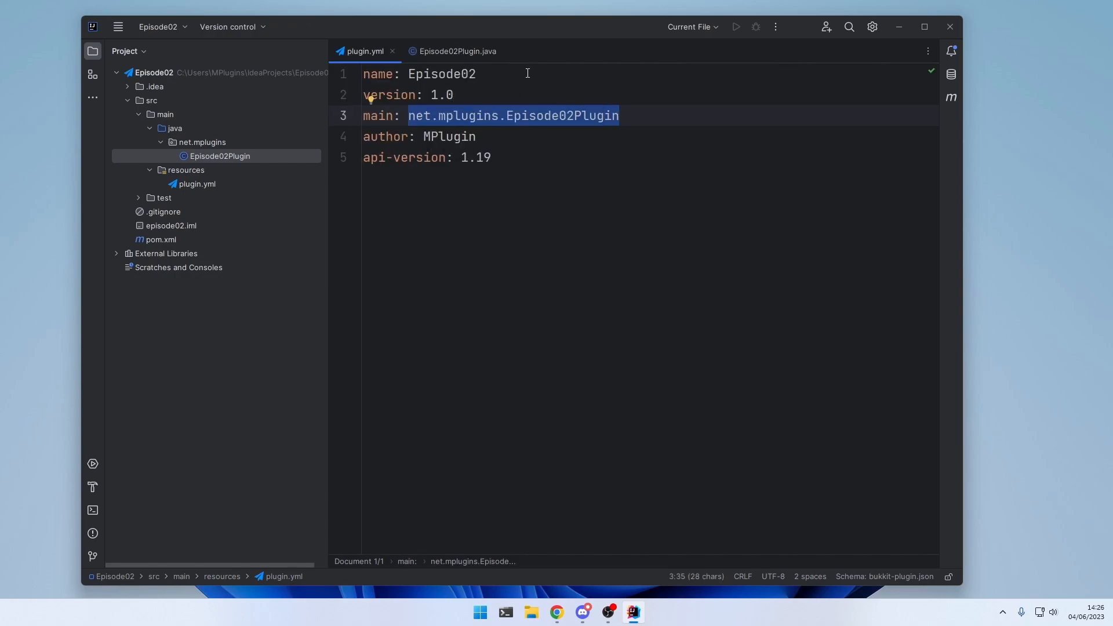
Step: Declare Episode02Plugin as 'extends JavaPlugin' and navigate into JavaPlugin's source
click(457, 51)
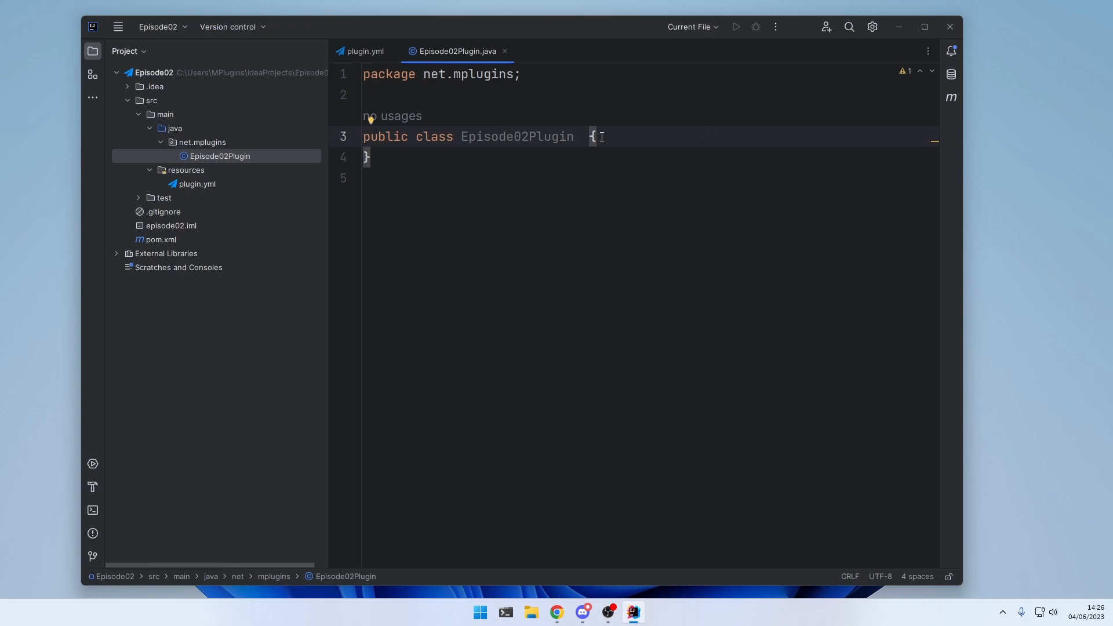
text(extend)
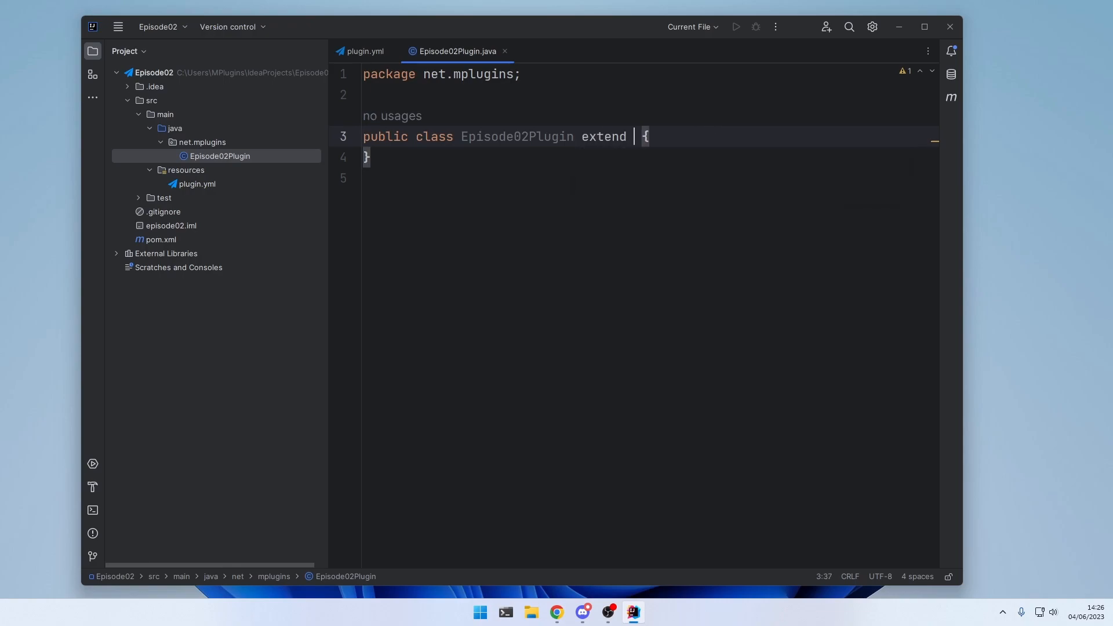
text(s JavaPlugin)
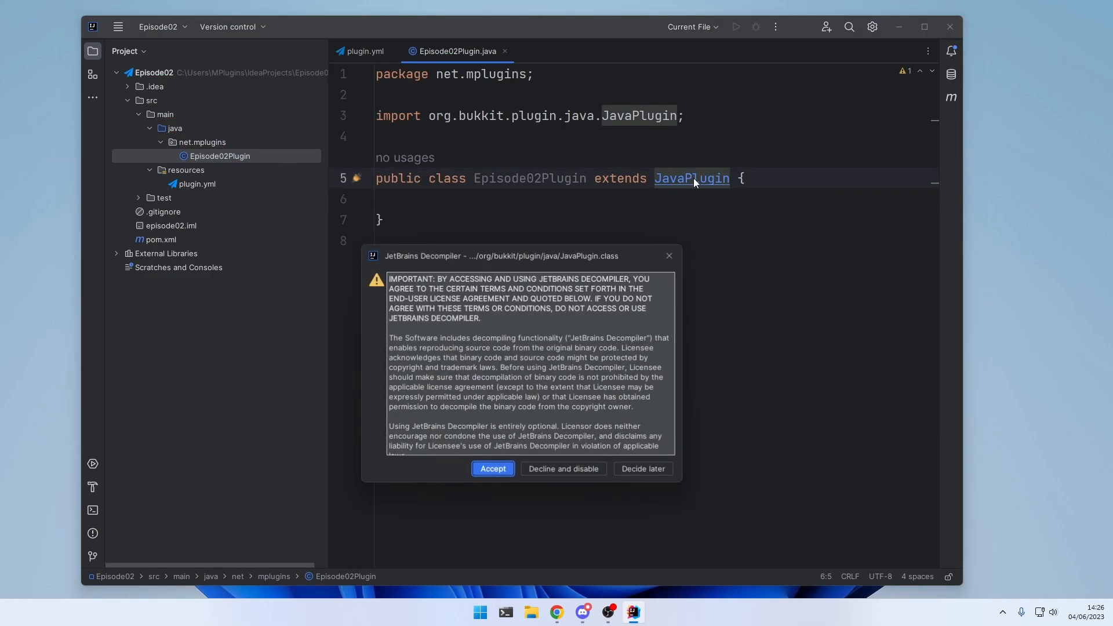
Step: View decompiled JavaPlugin, checking its logger and description fields against plugin.yml
click(492, 468)
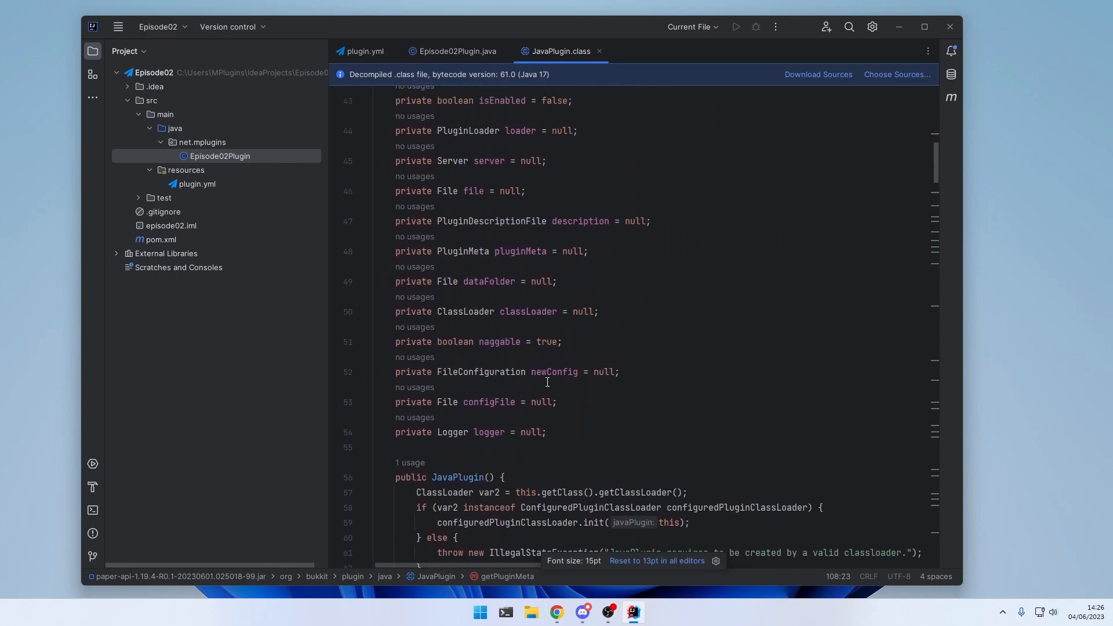
triple_click(468, 433)
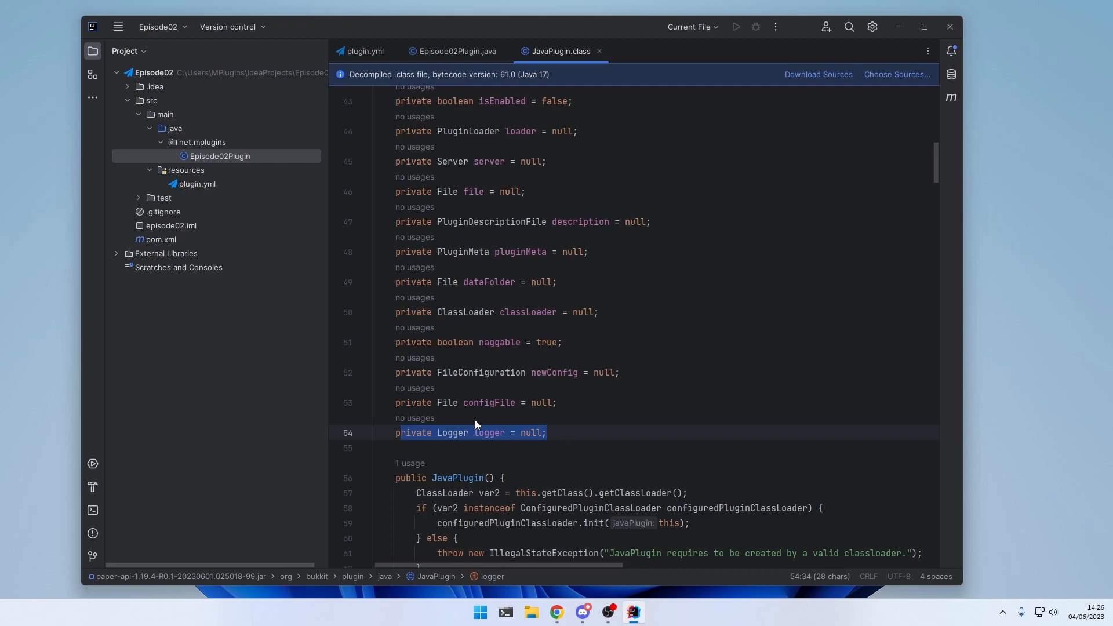
mouse_move(590, 393)
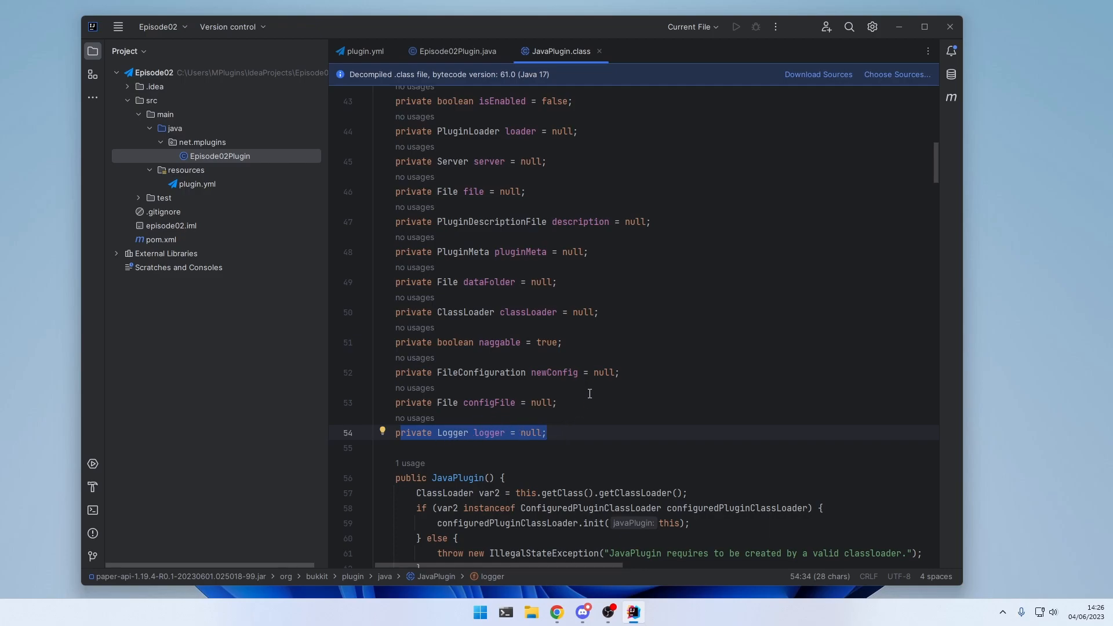
click(492, 222)
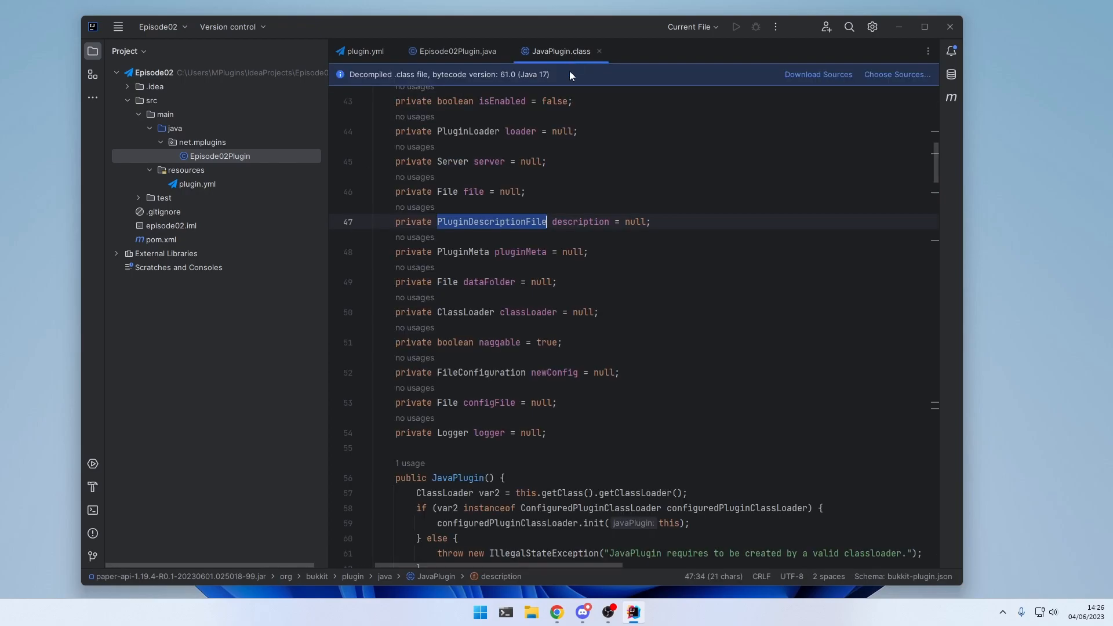
click(365, 51)
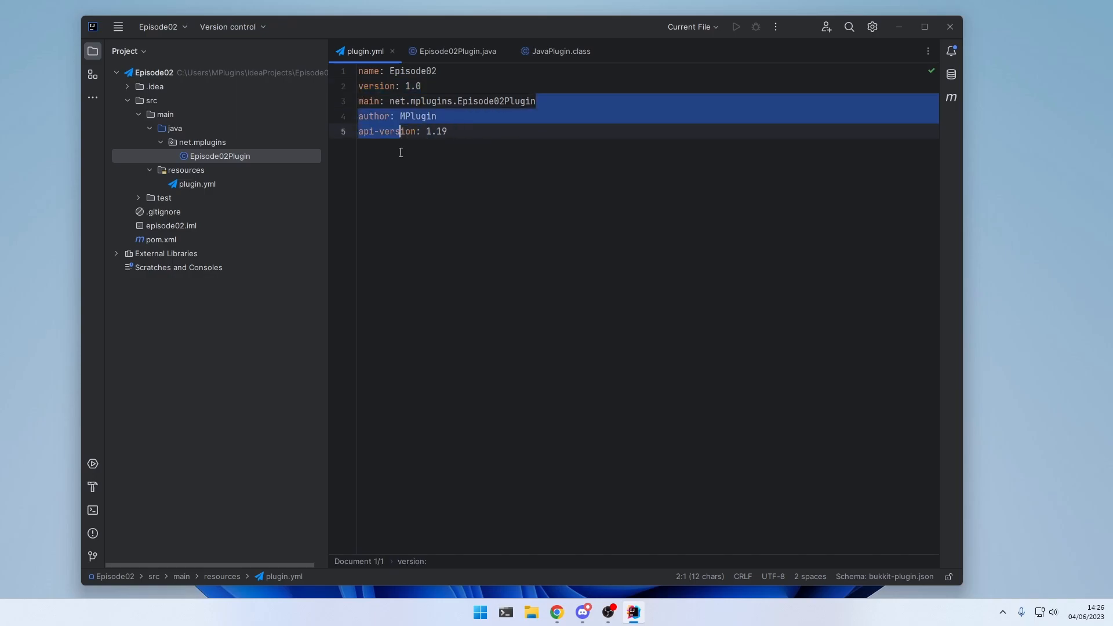
click(560, 50)
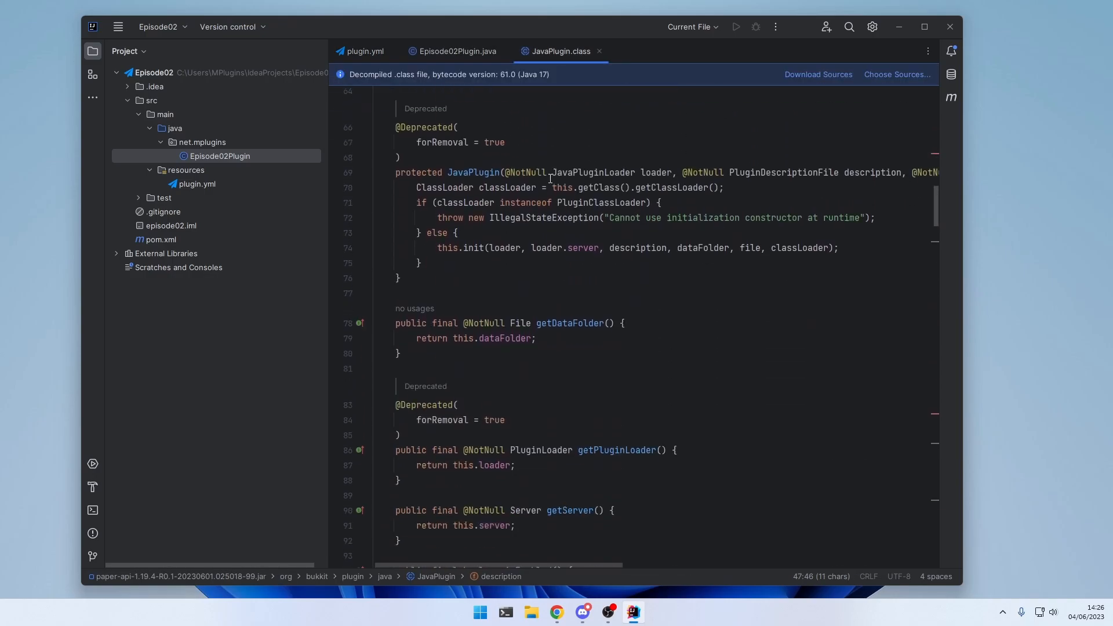
Step: Review JavaPlugin's onLoad, onDisable and onEnable methods and return to Episode02Plugin
scroll(down, 3)
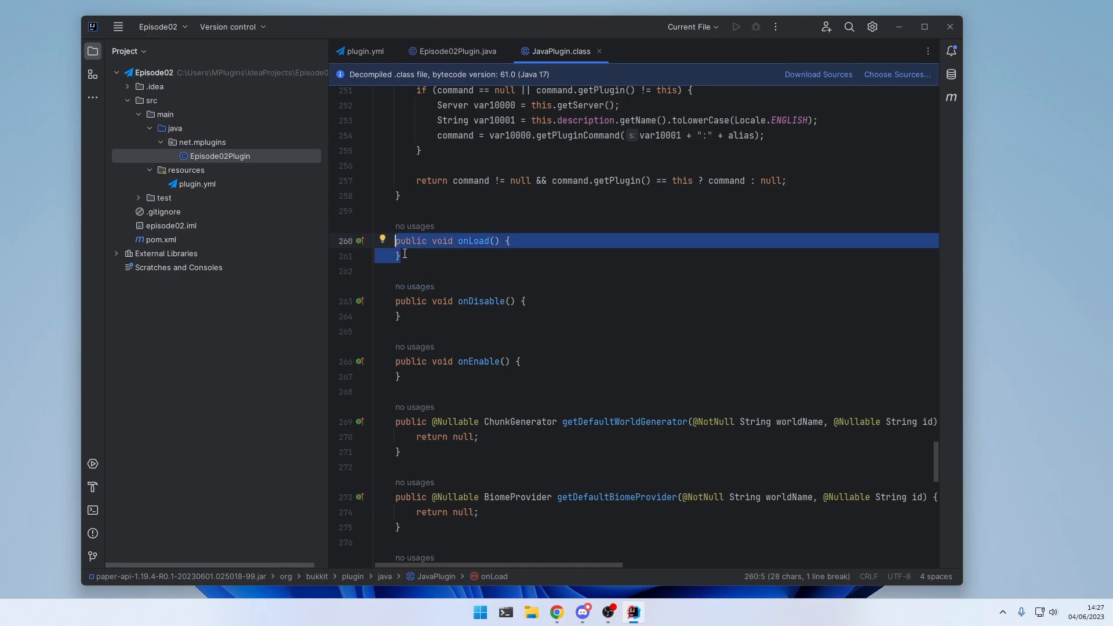
mouse_move(433, 257)
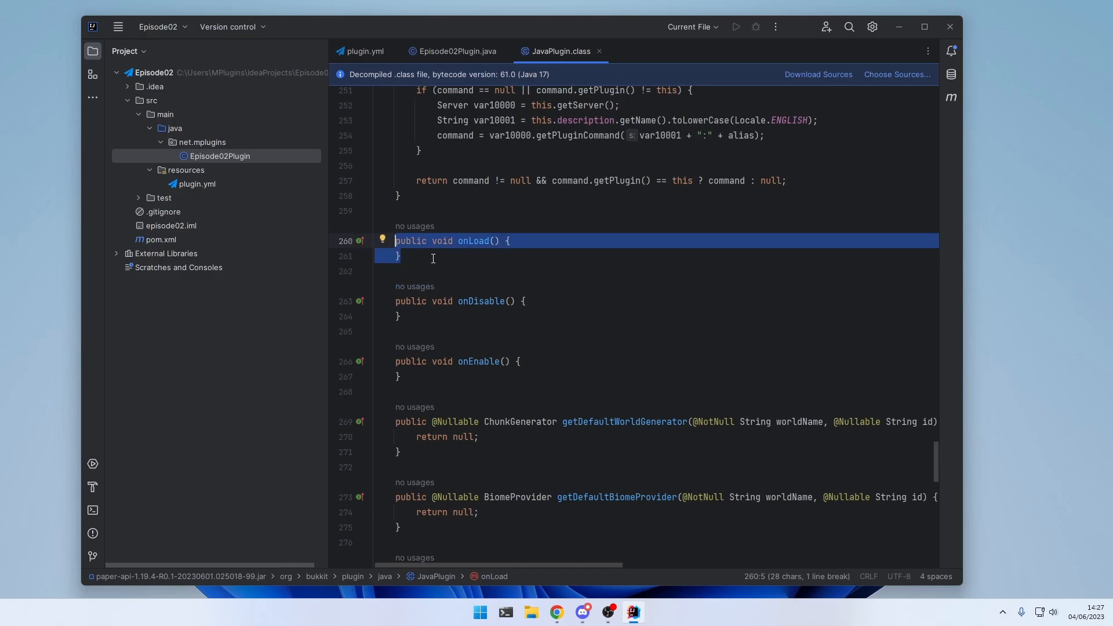
mouse_move(436, 336)
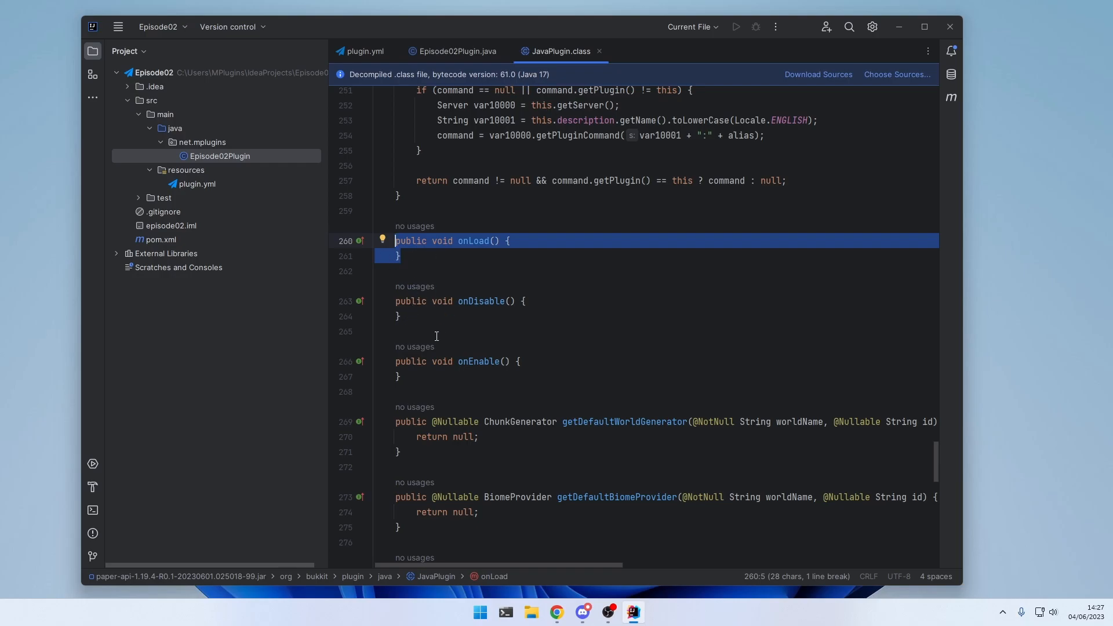
click(400, 376)
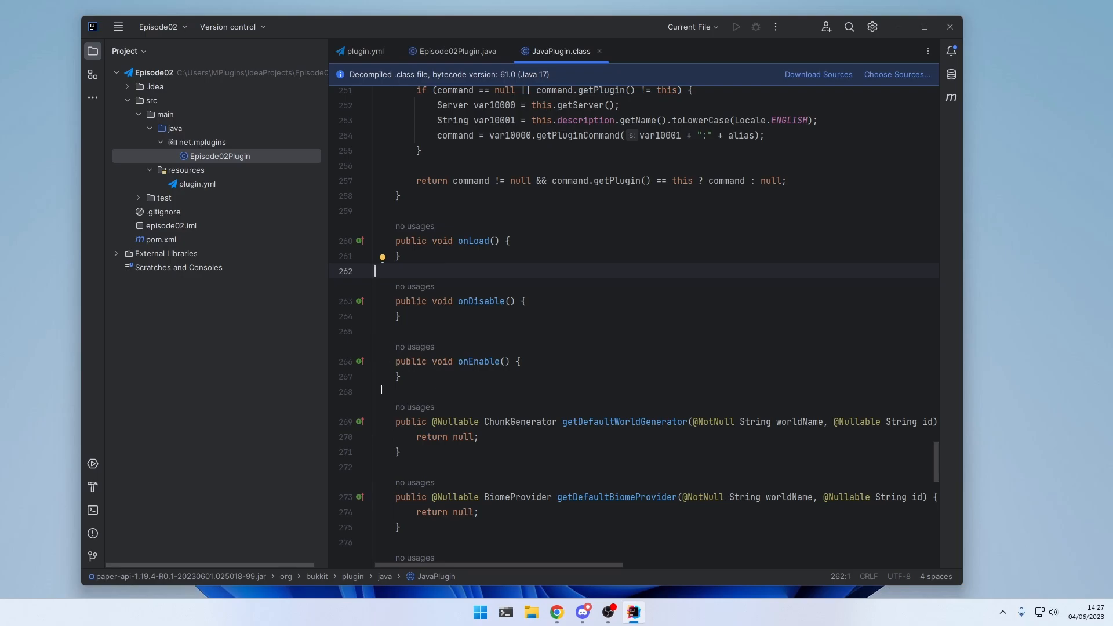
click(457, 50)
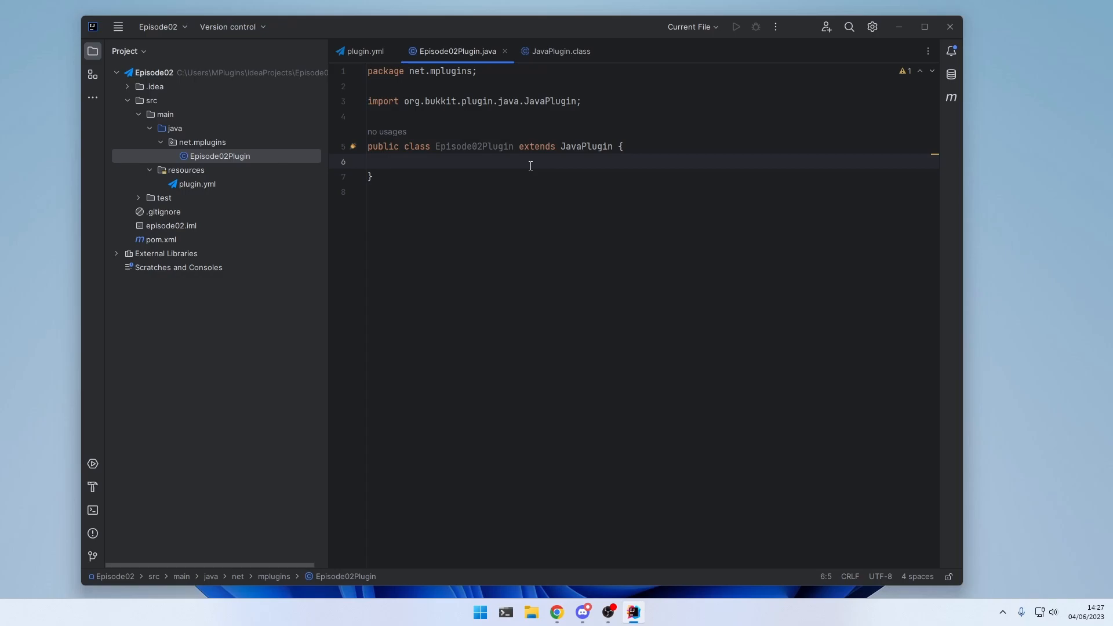
Step: Add an onEnable override to Episode02Plugin without the super.onEnable() call
text(on)
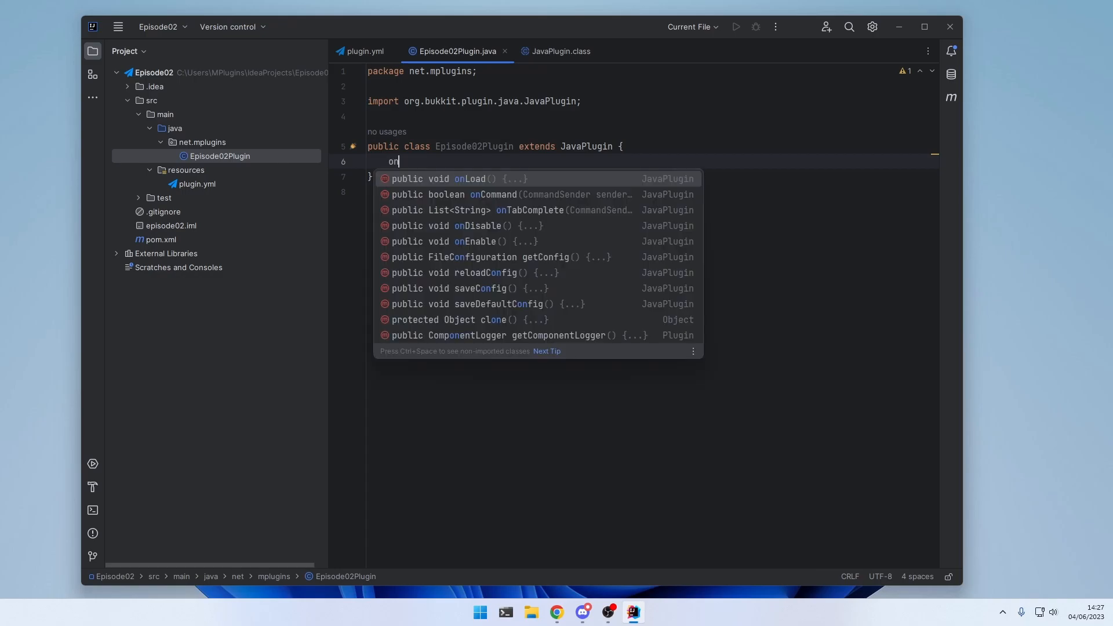
text(en)
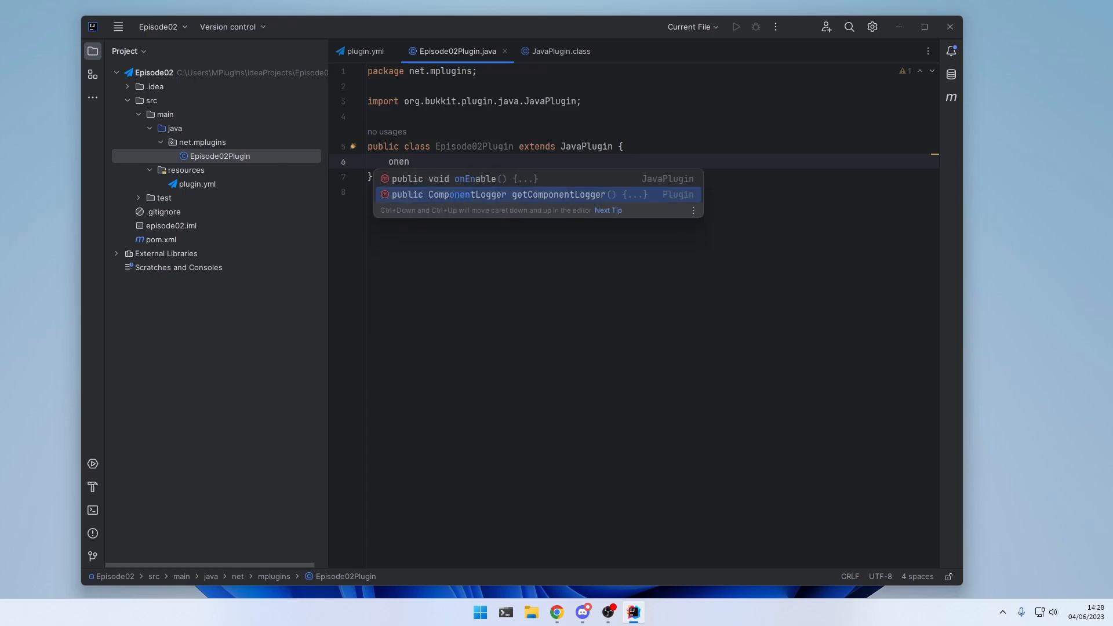
key(Enter)
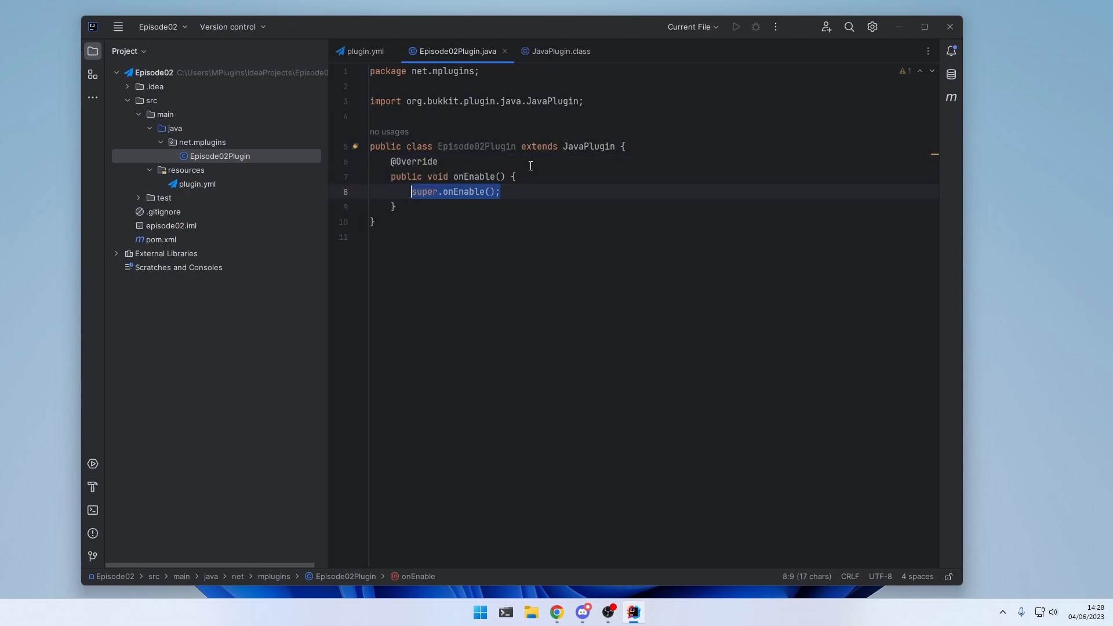
key(Delete)
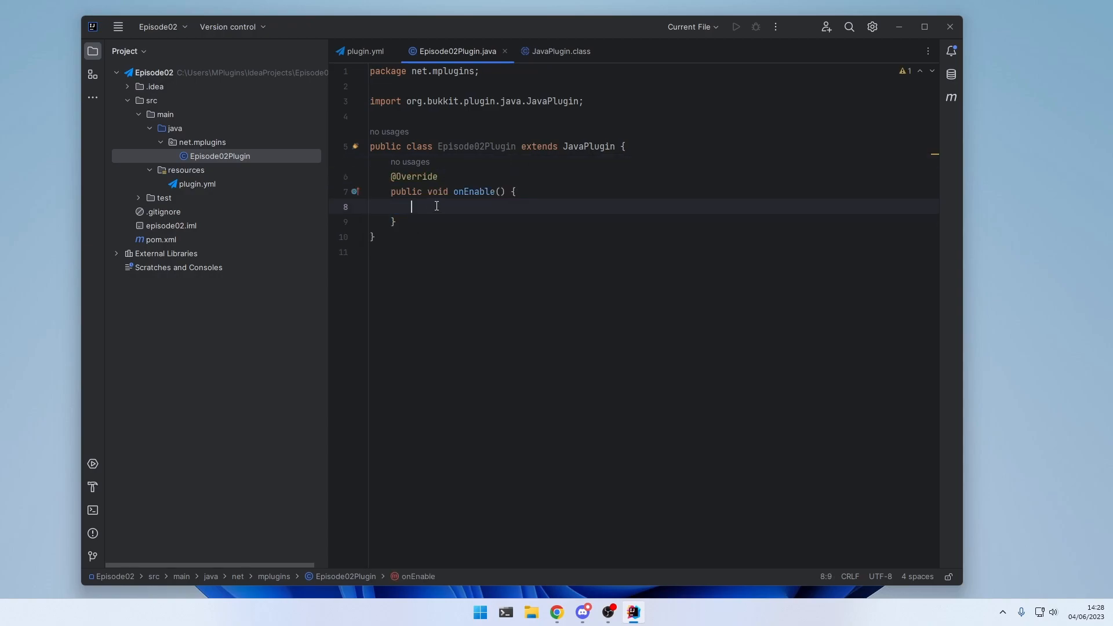
Step: Comment onEnable with 'This method will be called when the plugin has been enabled.'
text(//)
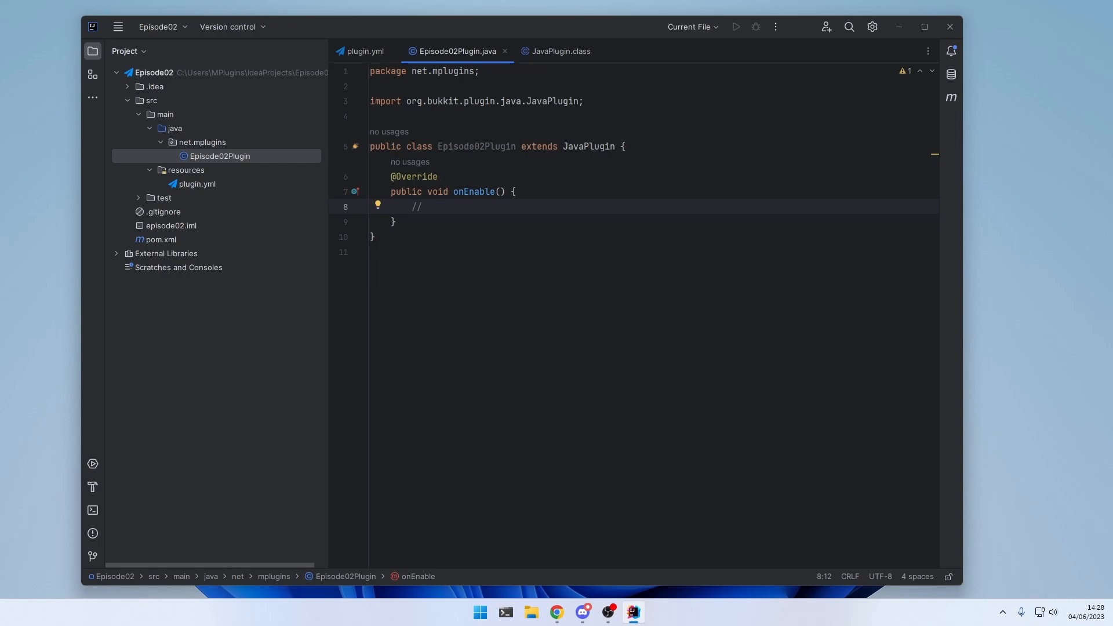
text(This method will be called)
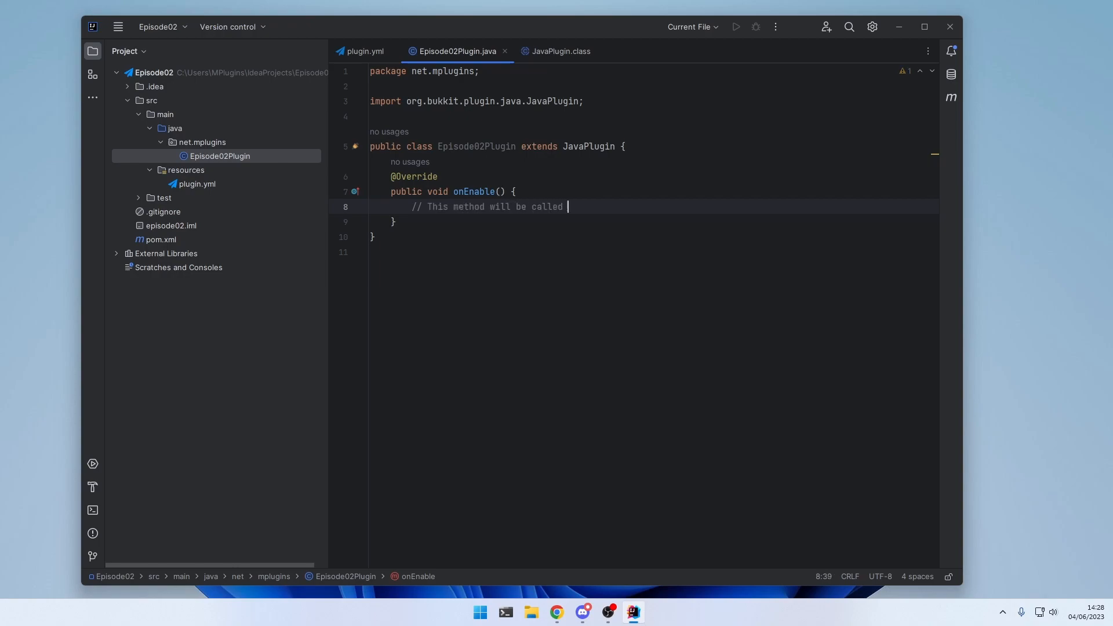
text(when the plugin)
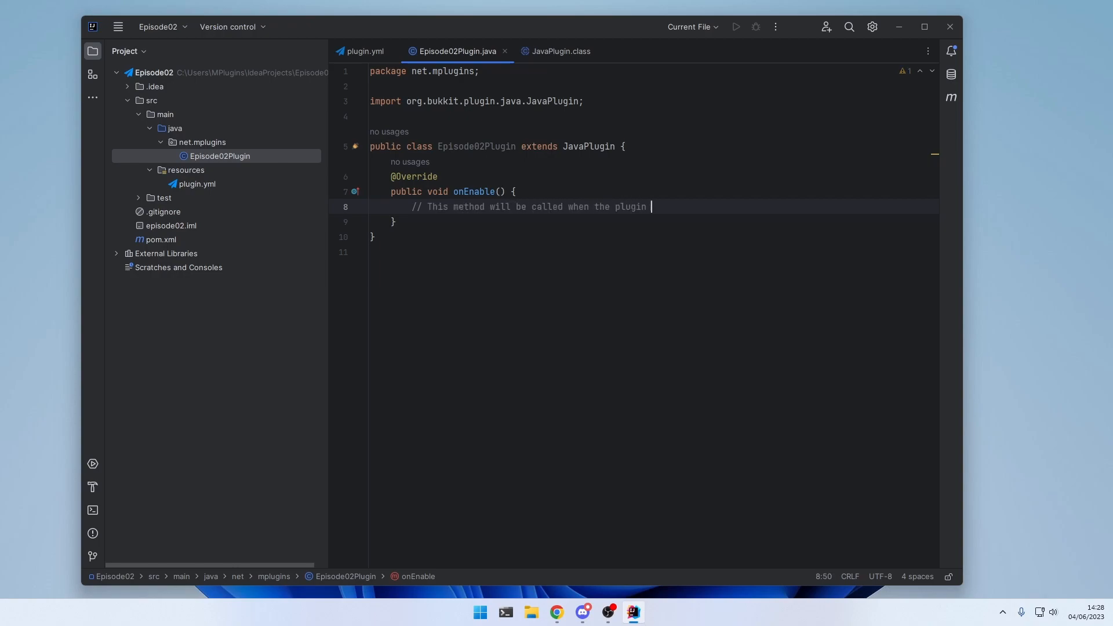
text(has been enabled.)
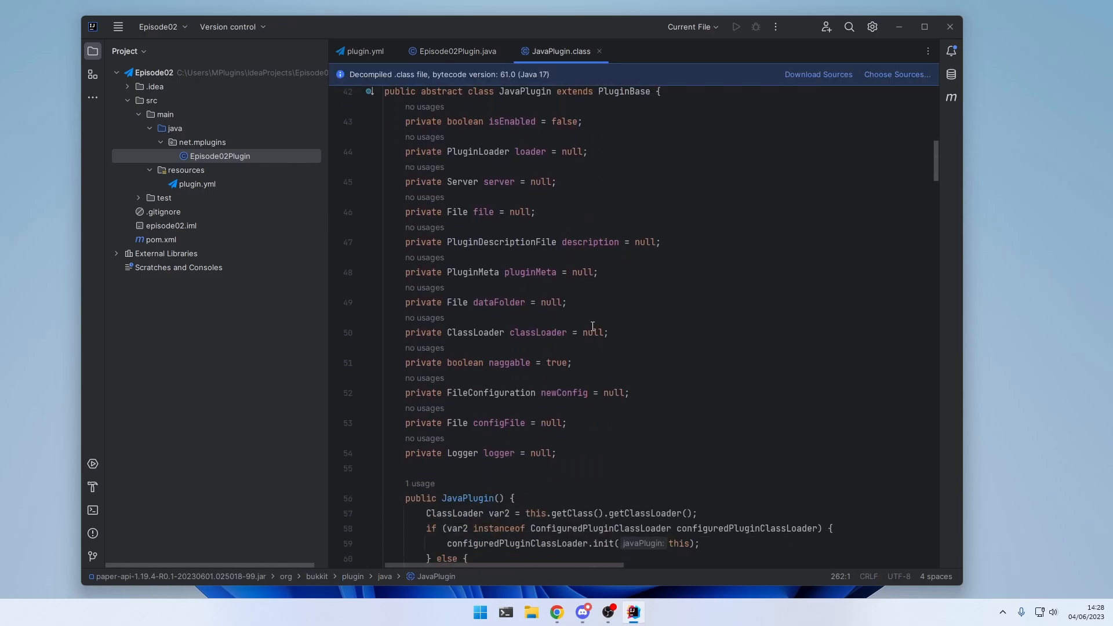
double_click(462, 454)
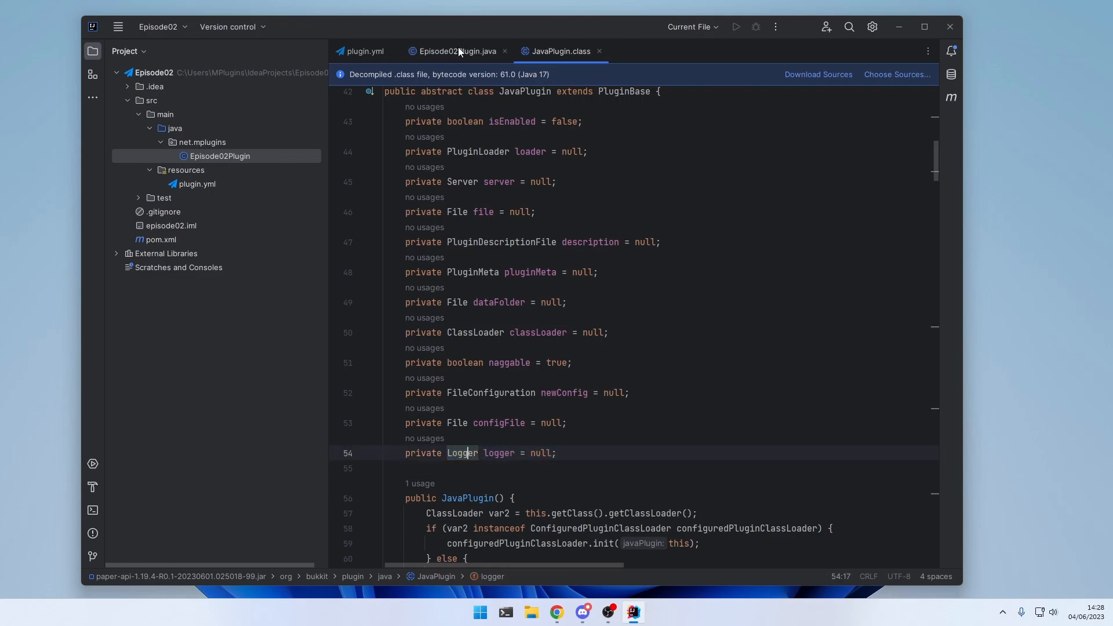
click(456, 51)
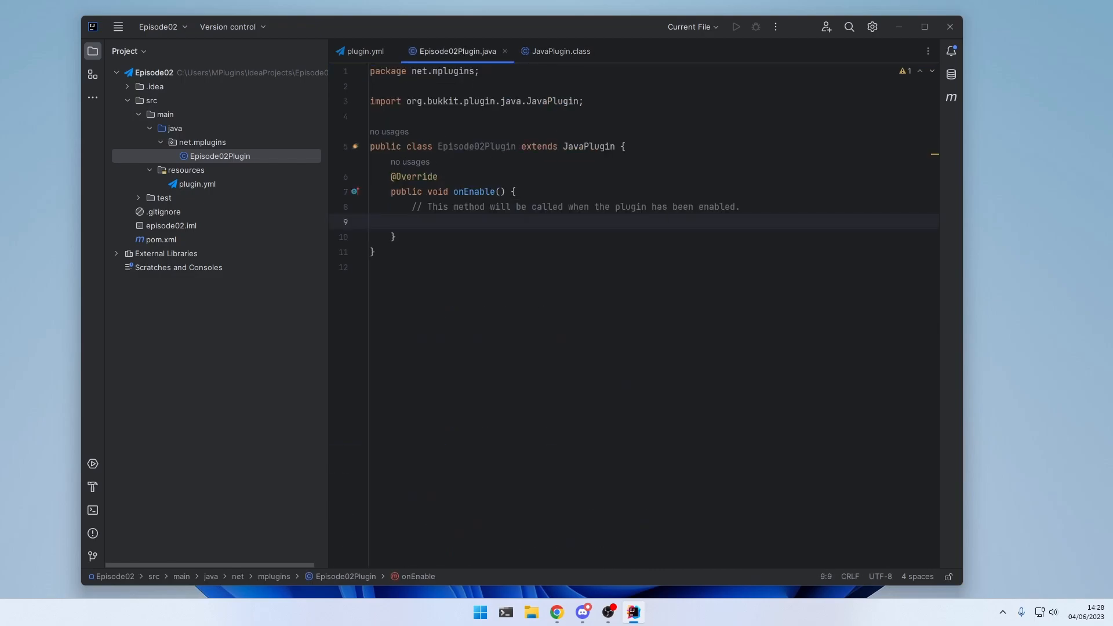
Step: Log getLogger().info("Plugin has been enabled") and start a getLogger().severe call in onEnable
text(getLogger()
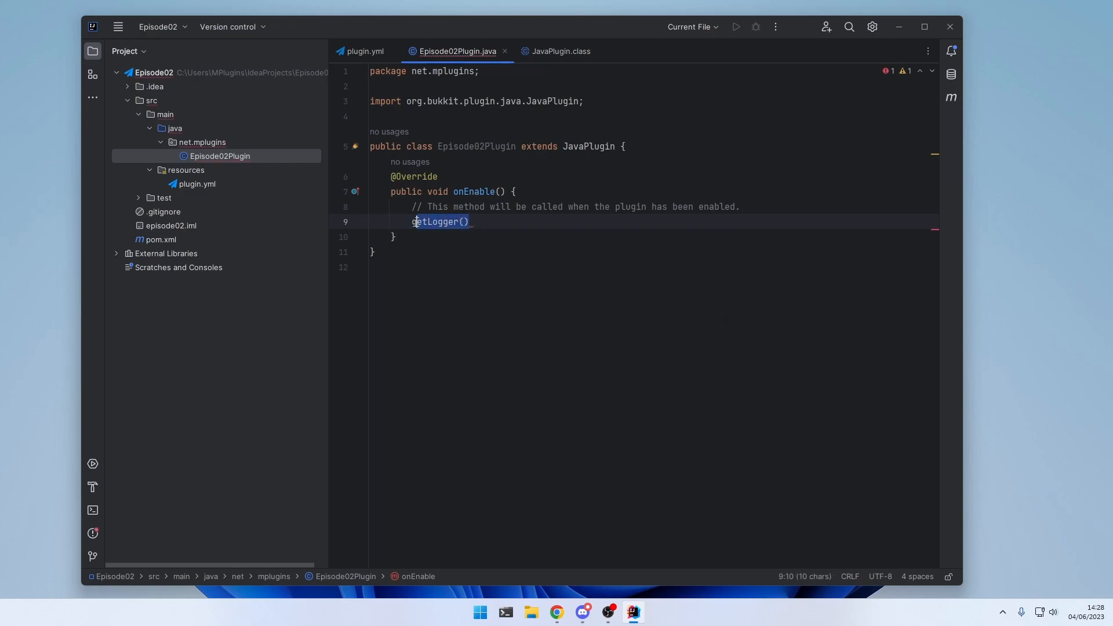
text(.in)
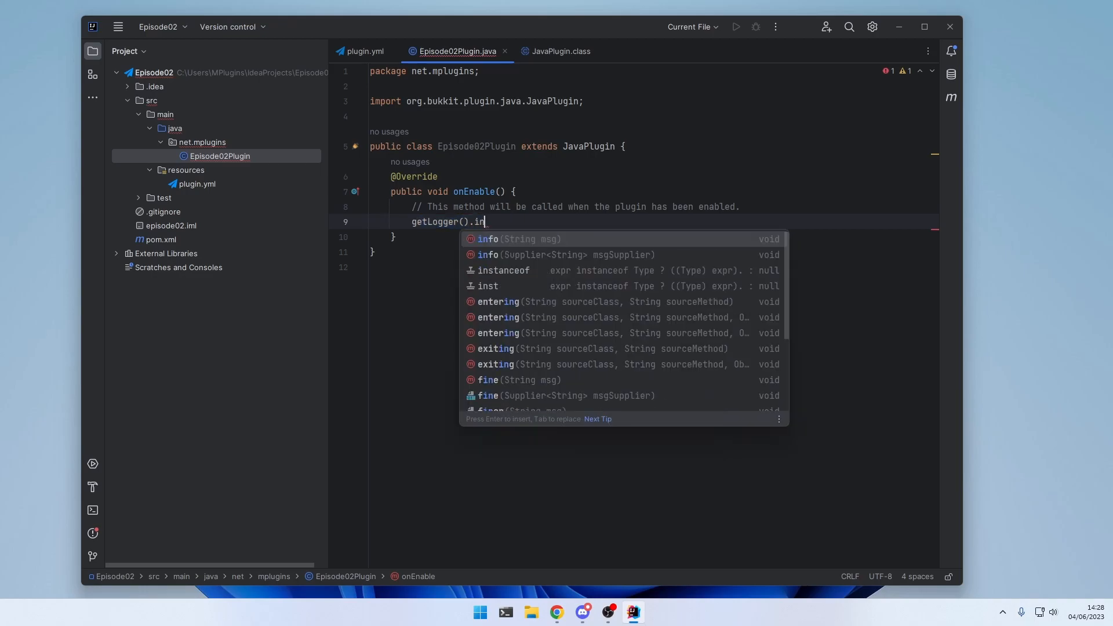
click(518, 238)
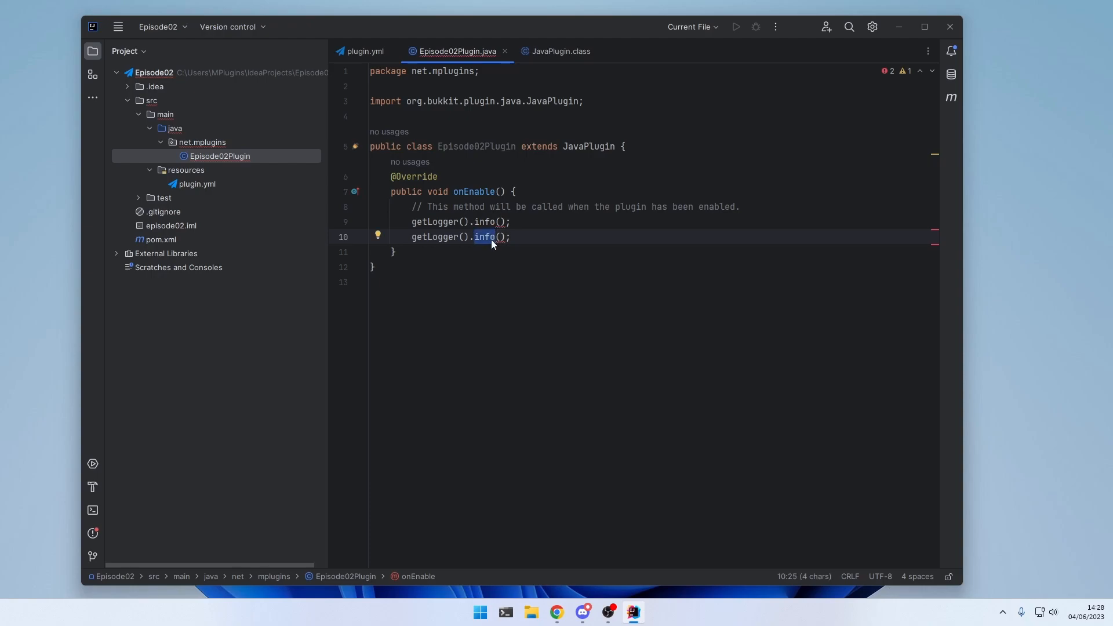
text(fine)
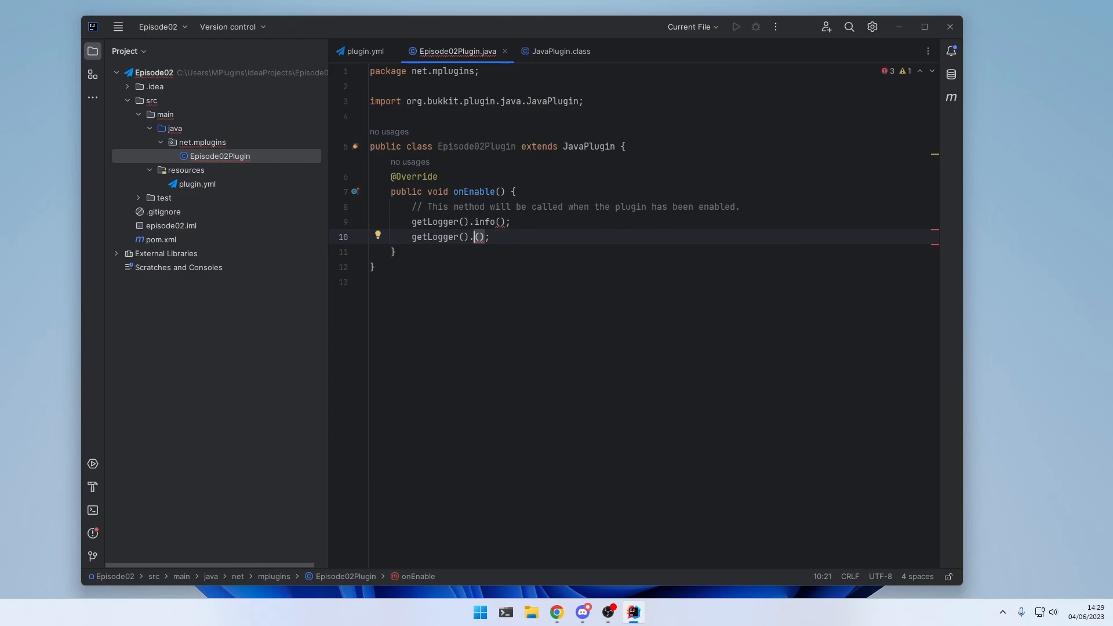
text(sve)
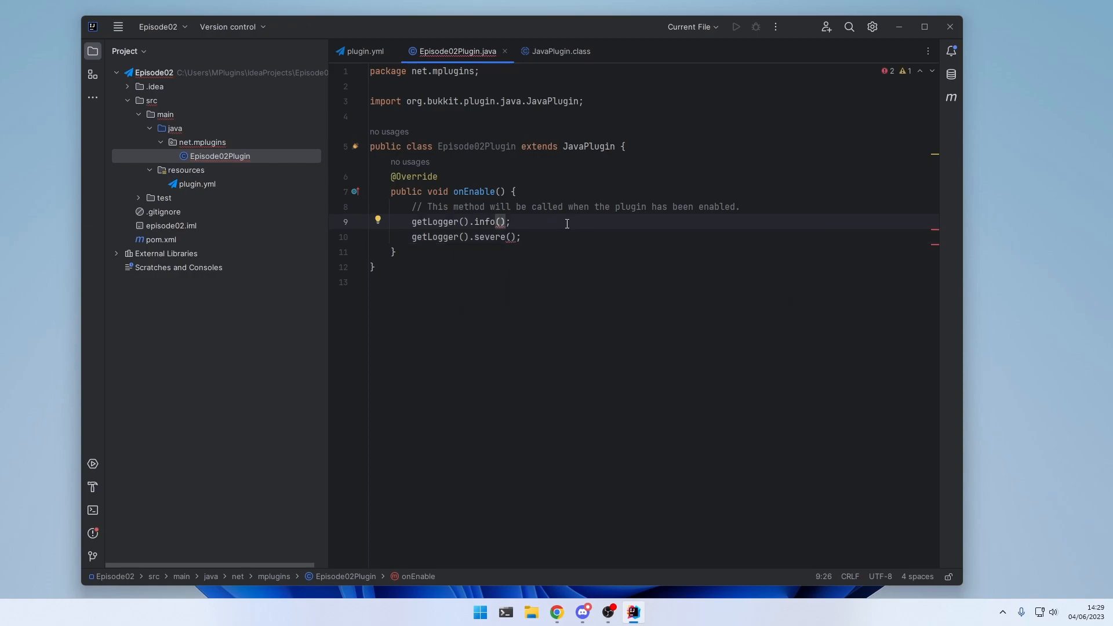
text(")
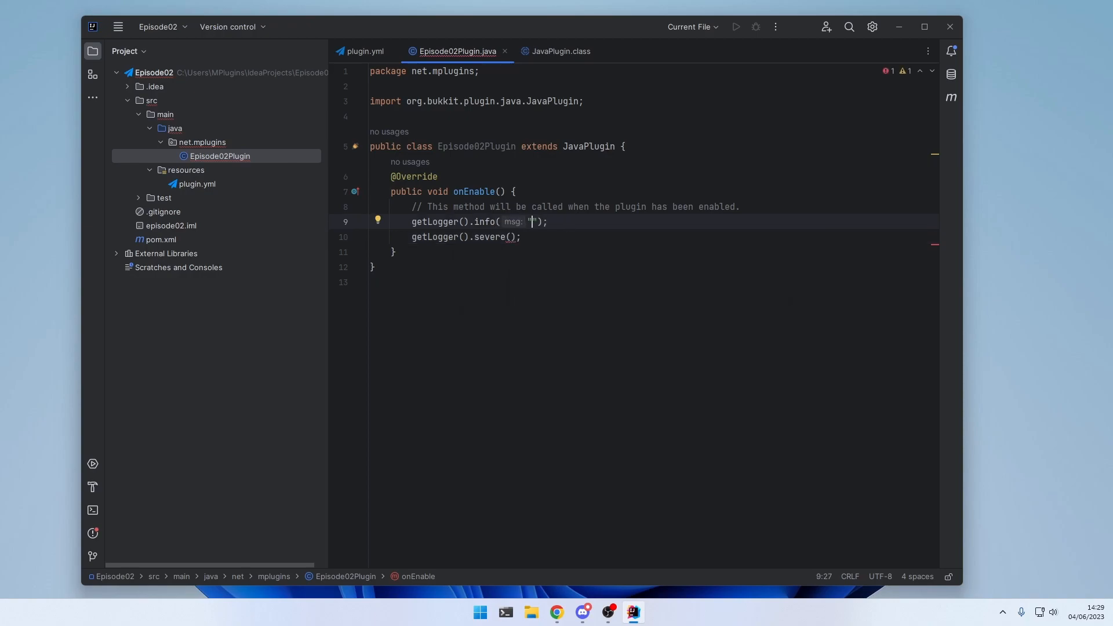
text(Plugin has been enabled)
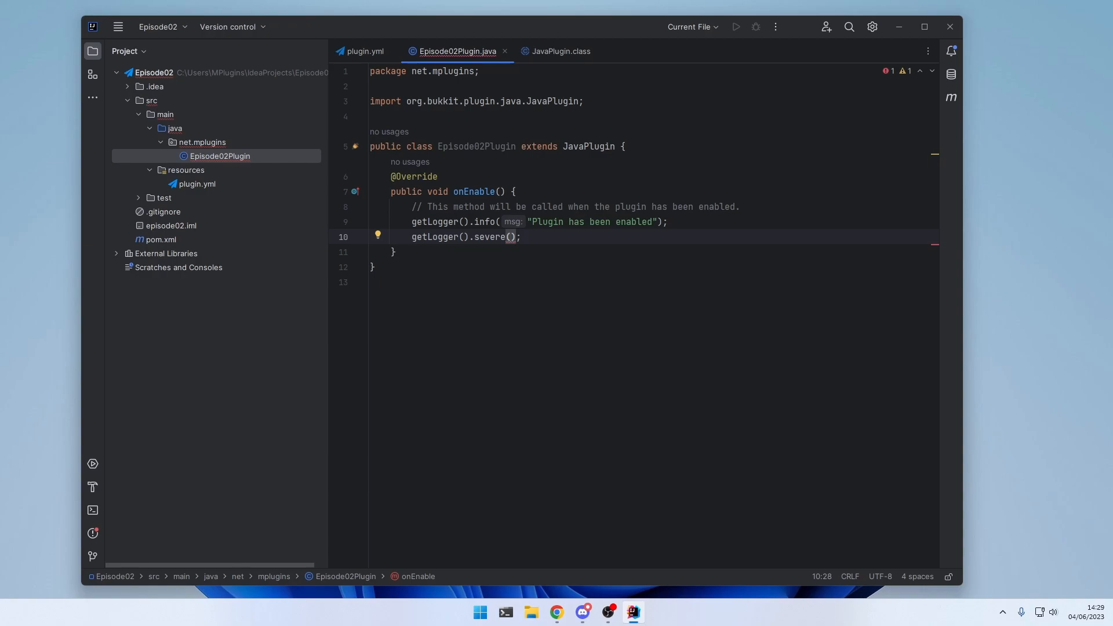
key(enter)
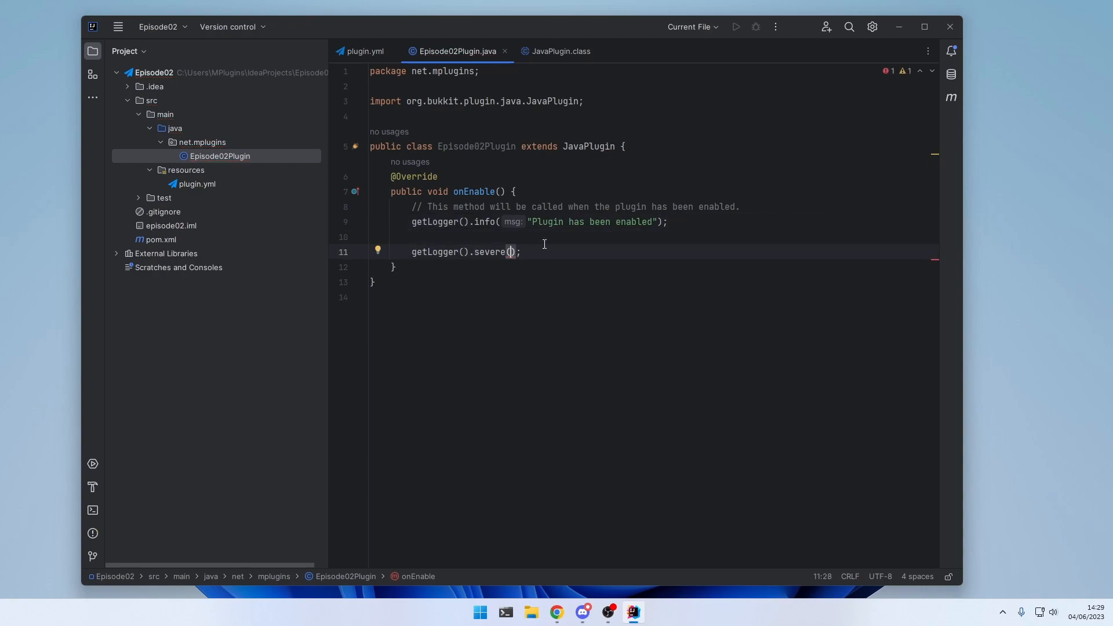
Step: Write the severe test message saying nothing actually went wrong, don't worry
text(This is a test error message. ")
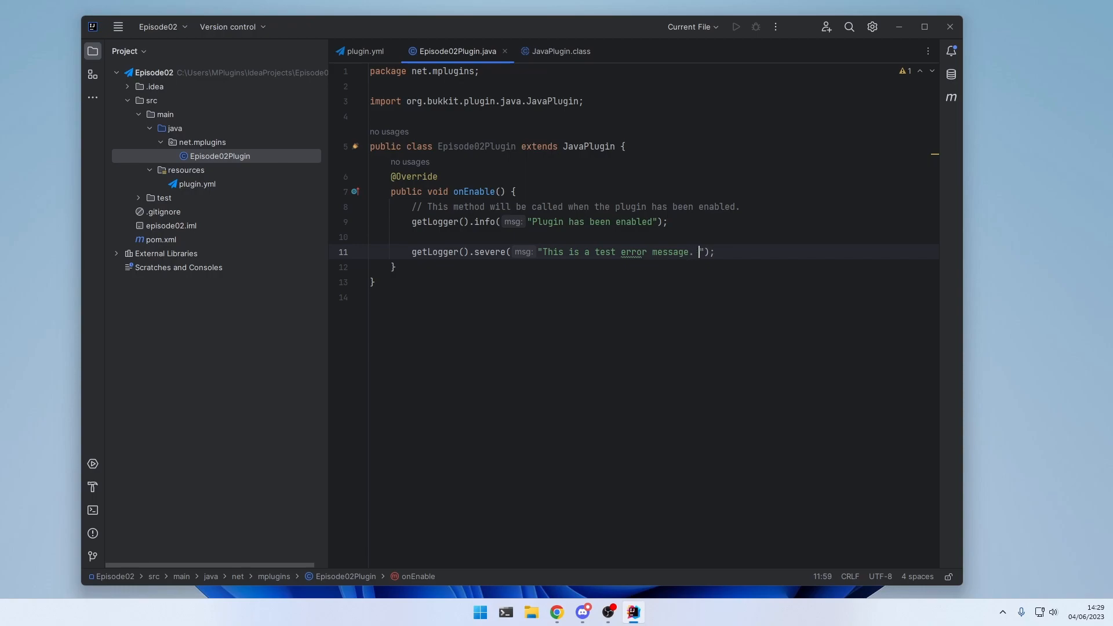
text(Nothing acutally)
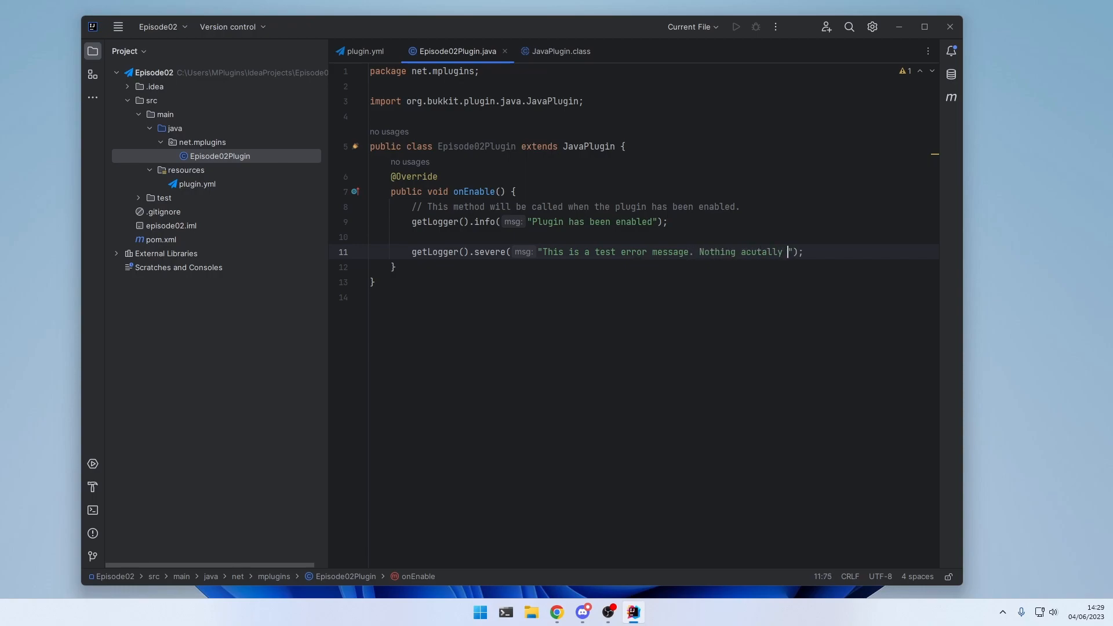
text(went wrong. Dont)
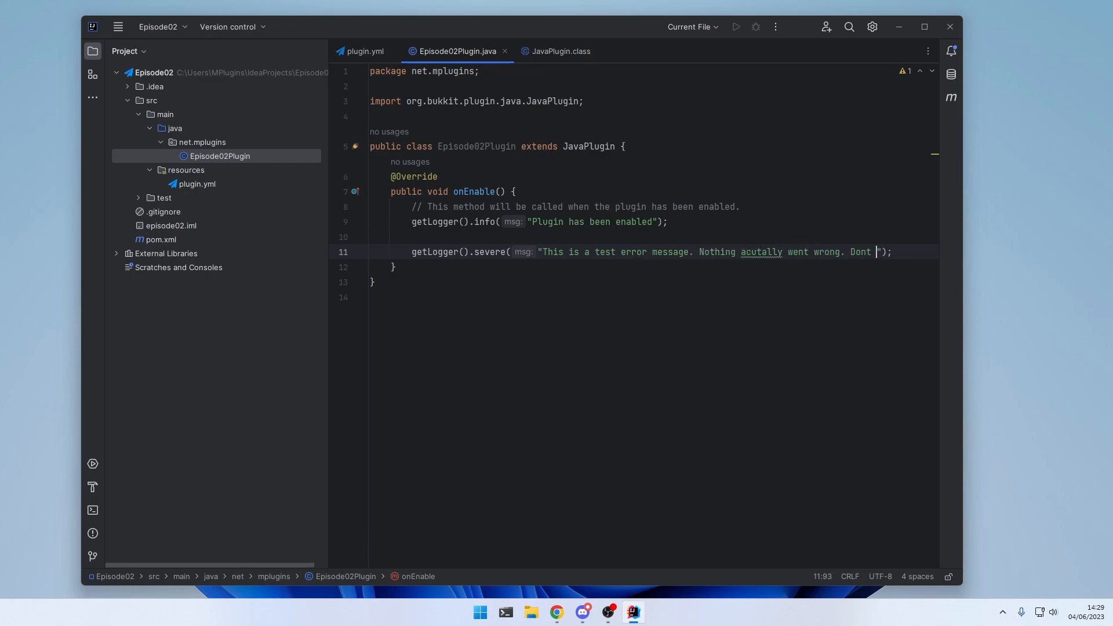
text(worry)
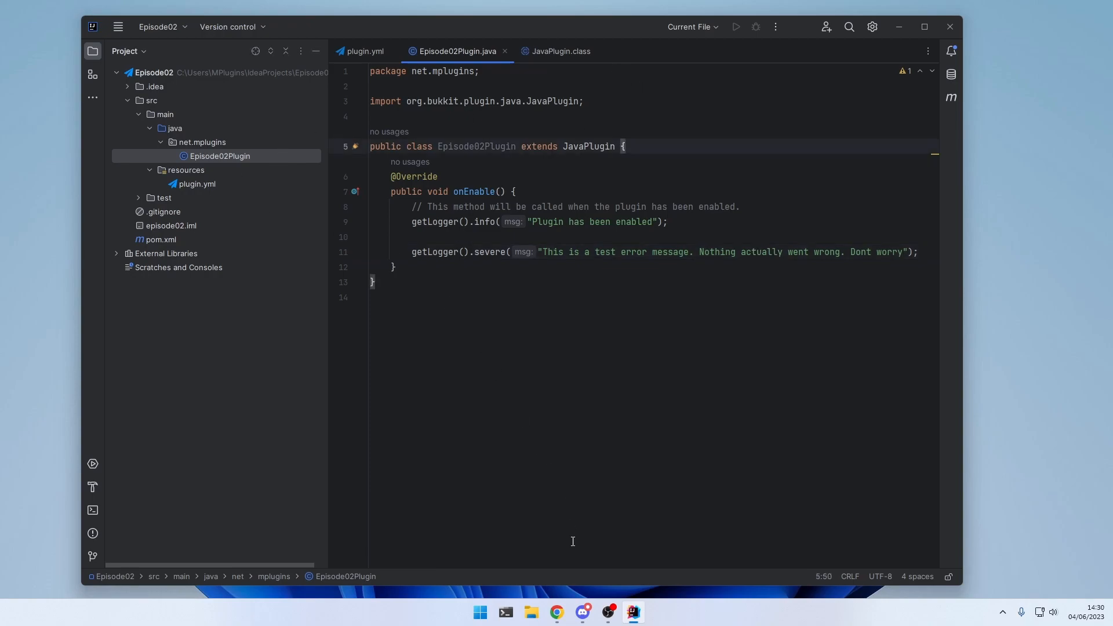
Step: Recheck plugin.yml's version entry and return to the Episode02Plugin source
click(390, 51)
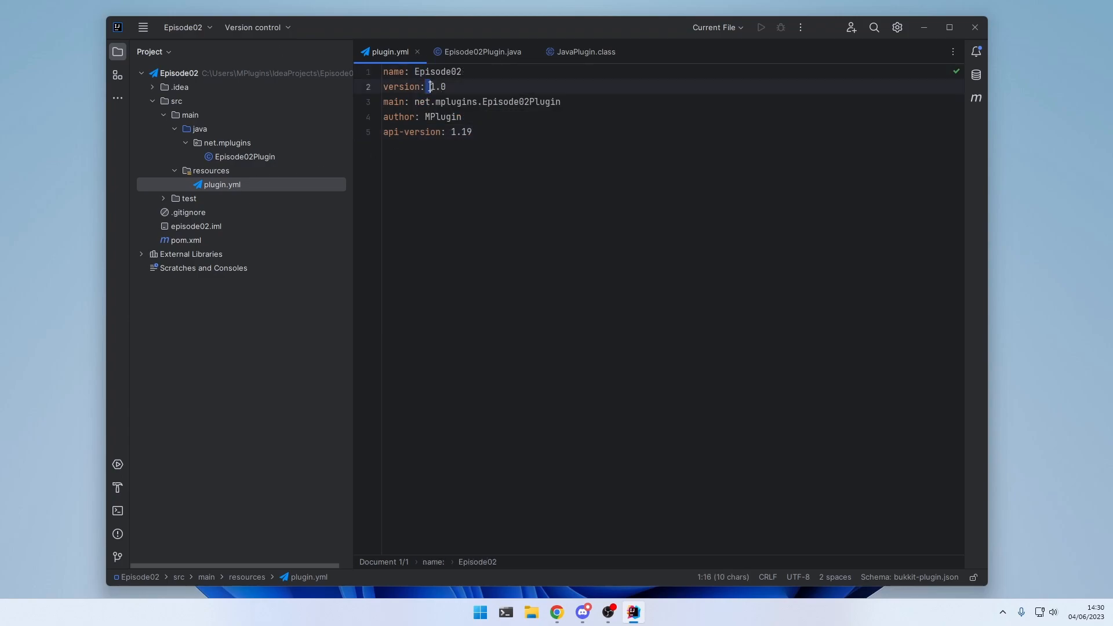
double_click(444, 116)
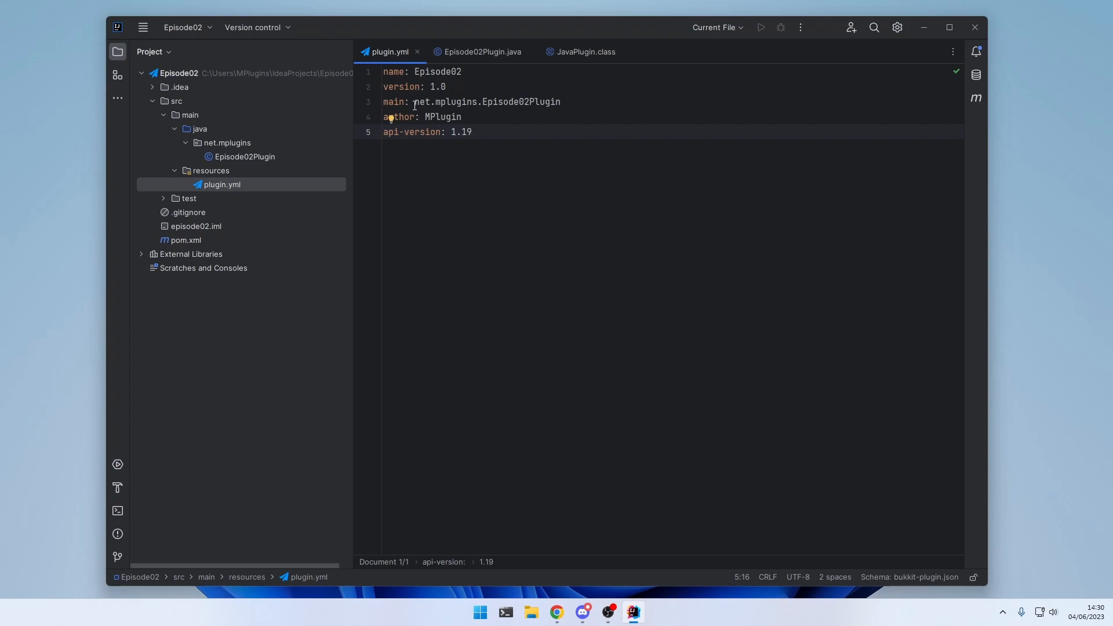
click(480, 51)
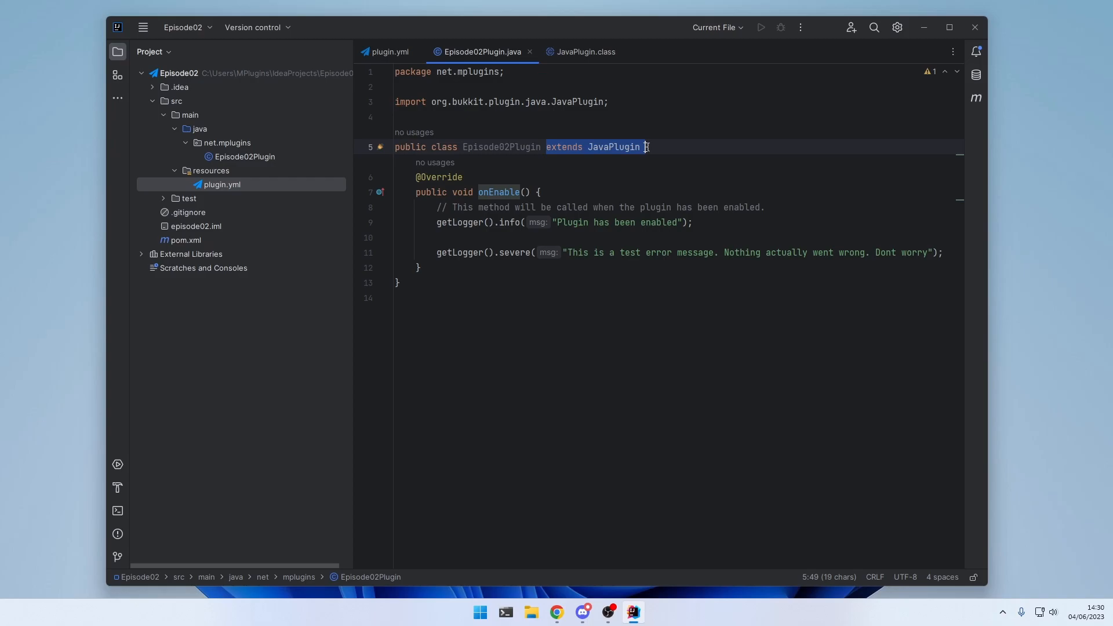
Step: Add an onLoad override commented as called when the plugin is loaded but not yet enabled
click(647, 147)
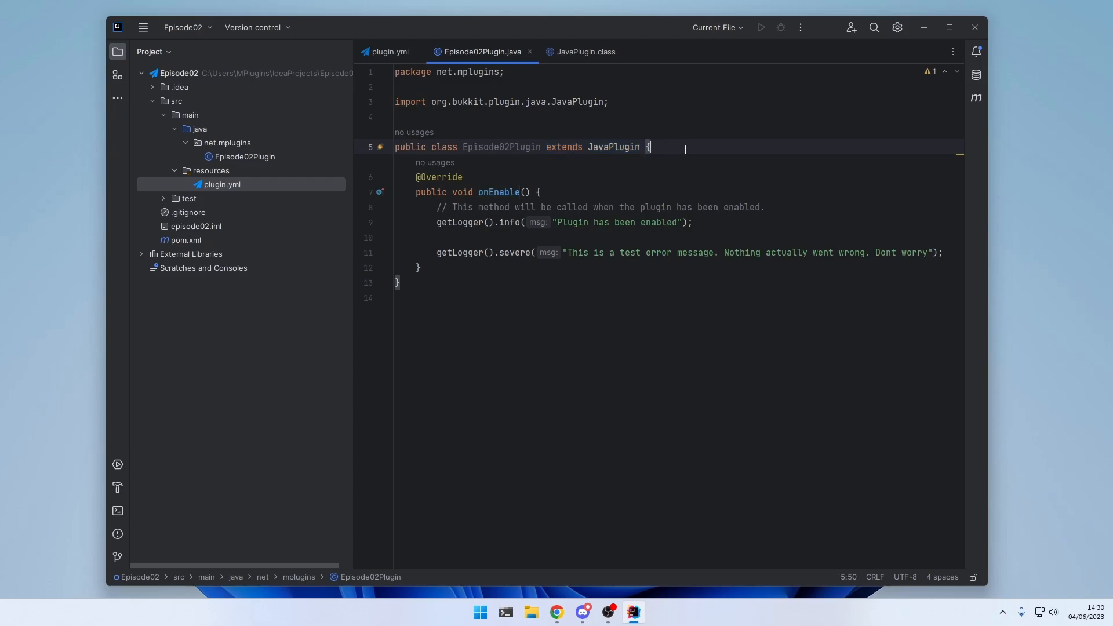
text(onl)
text(//)
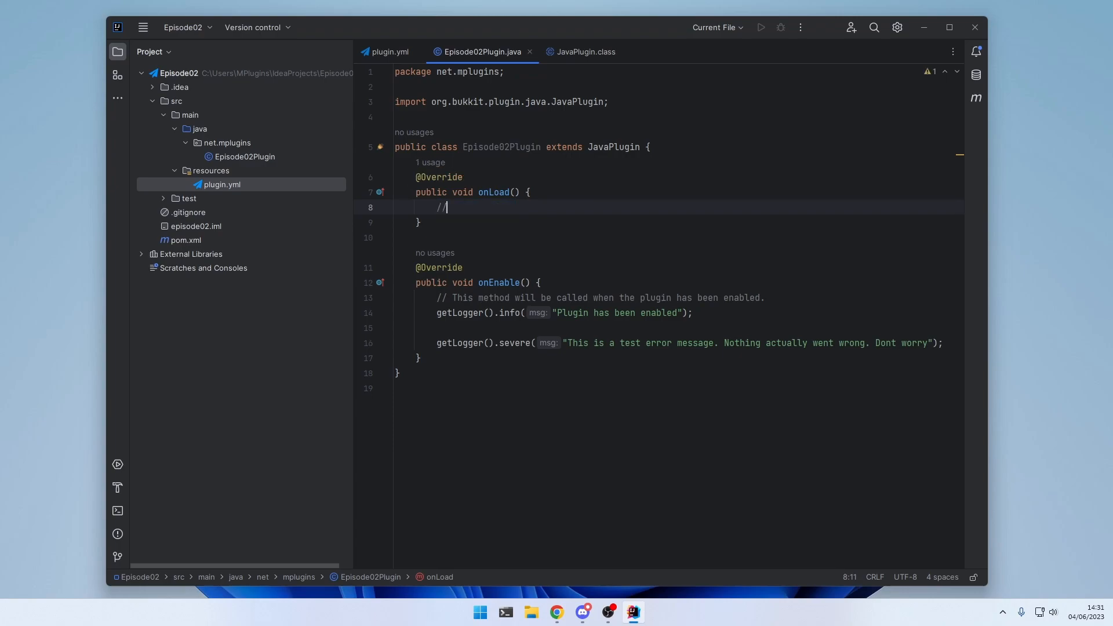
text(This method will be called when the)
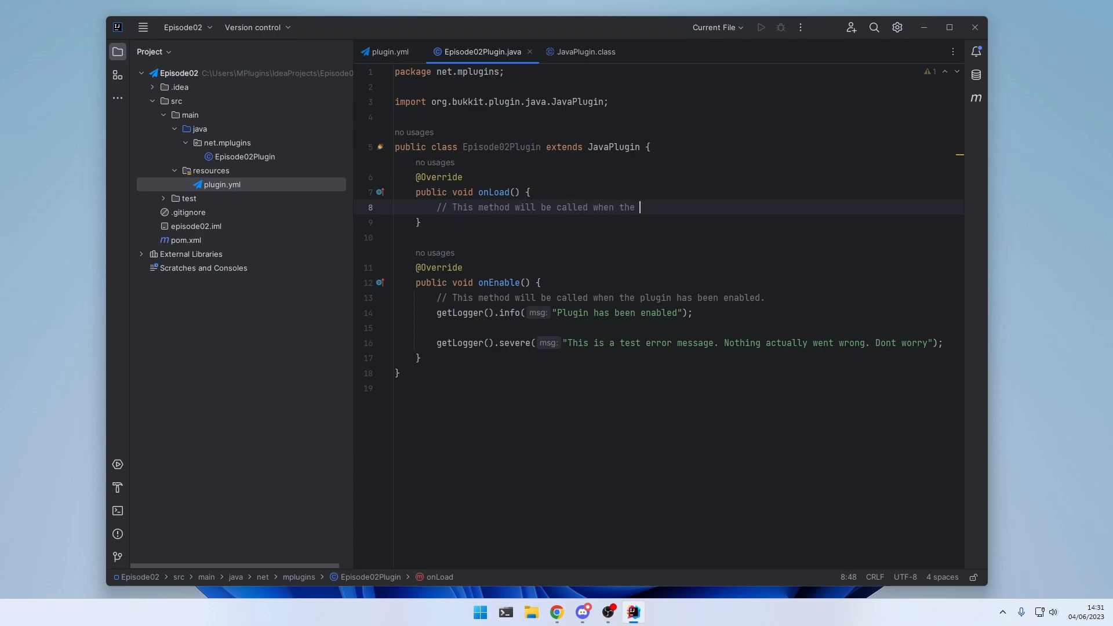
text(plugin is being loaded)
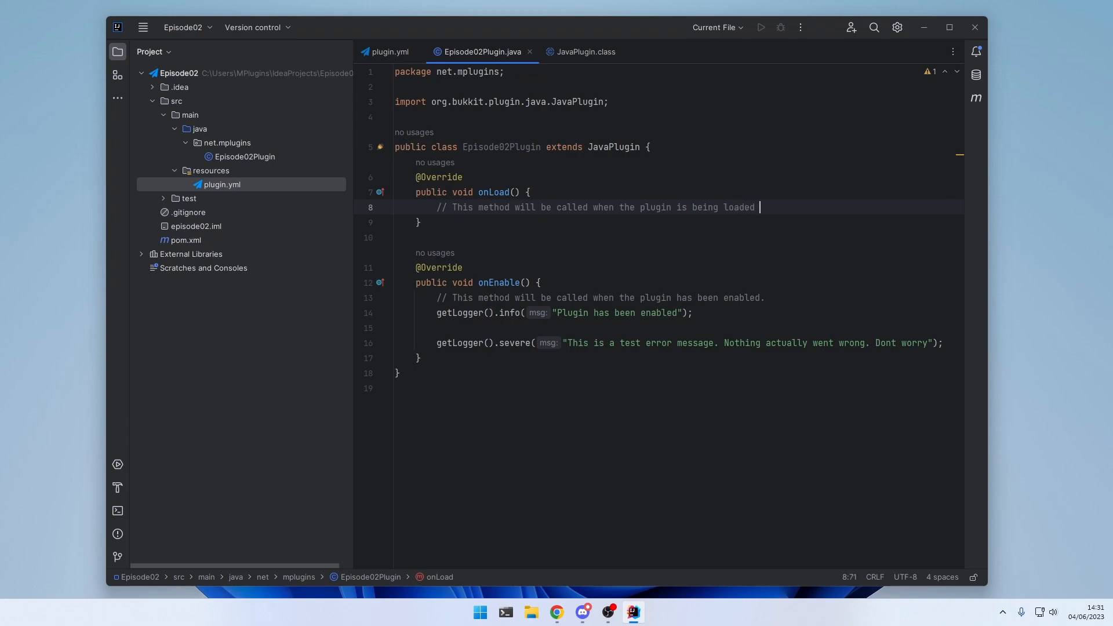
text(, but not yet ena)
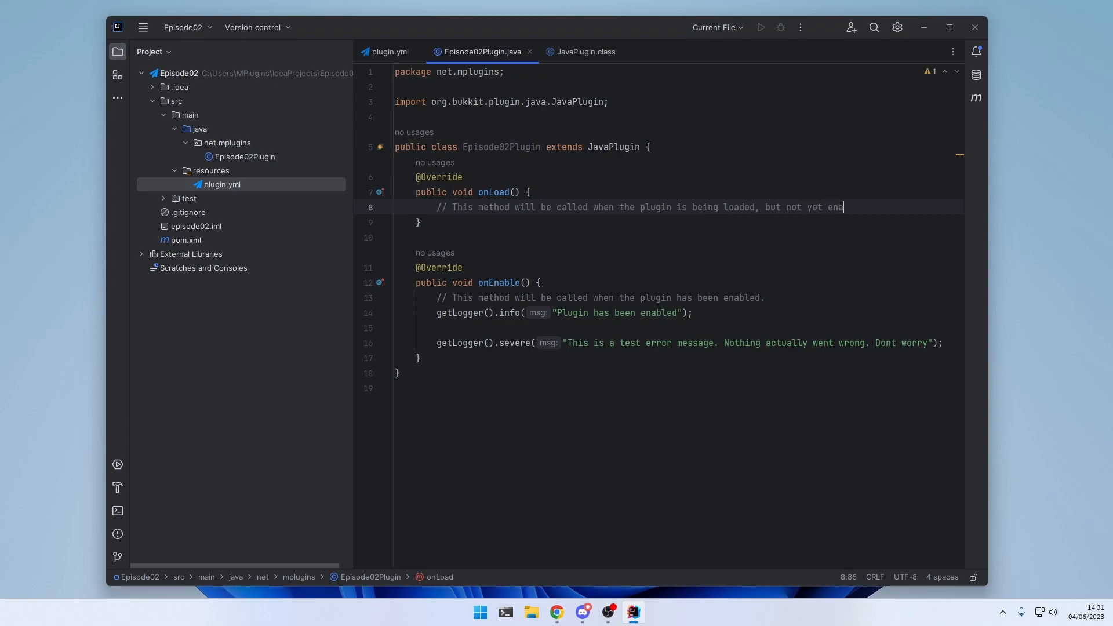
text(bled.)
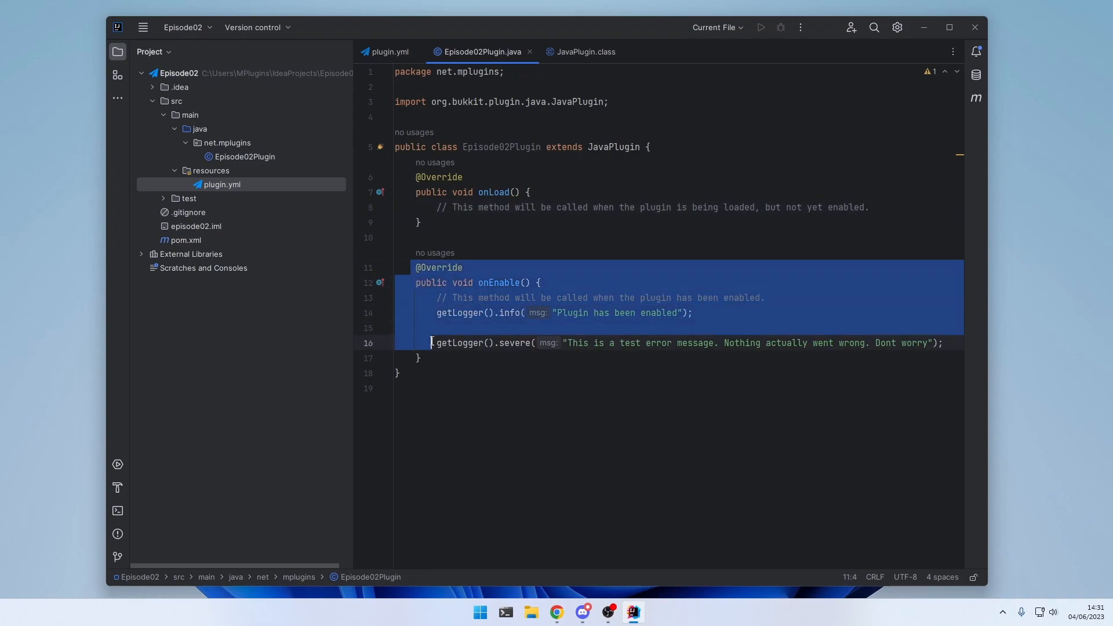
Step: Number the lifecycle comments and add an onDisable override commented as called when the server shuts down
click(516, 298)
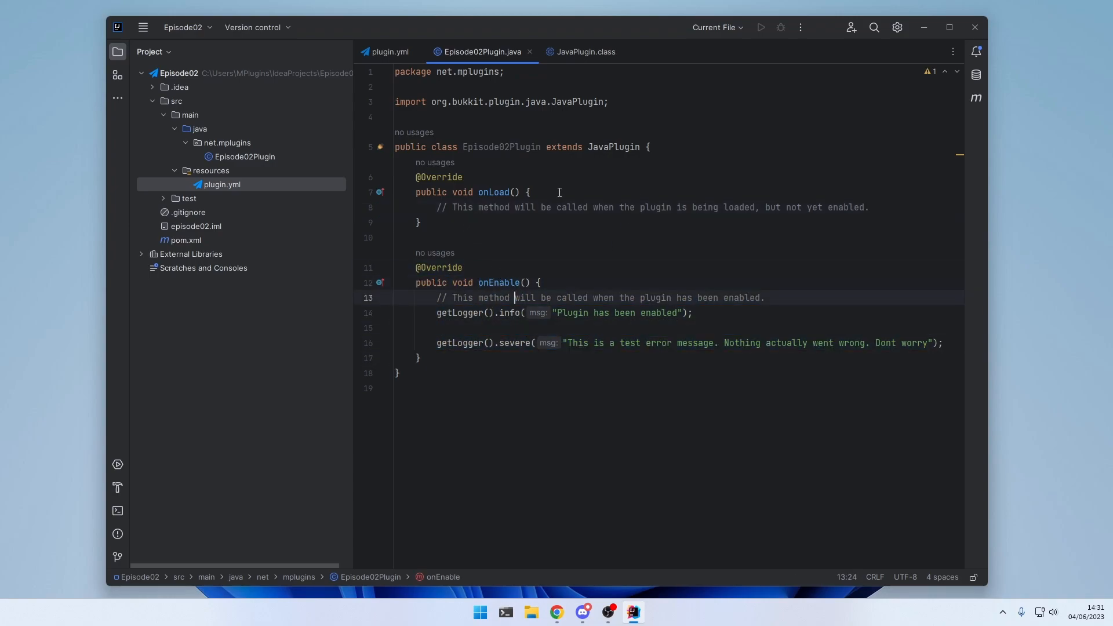
text(// 1.)
text(// 2)
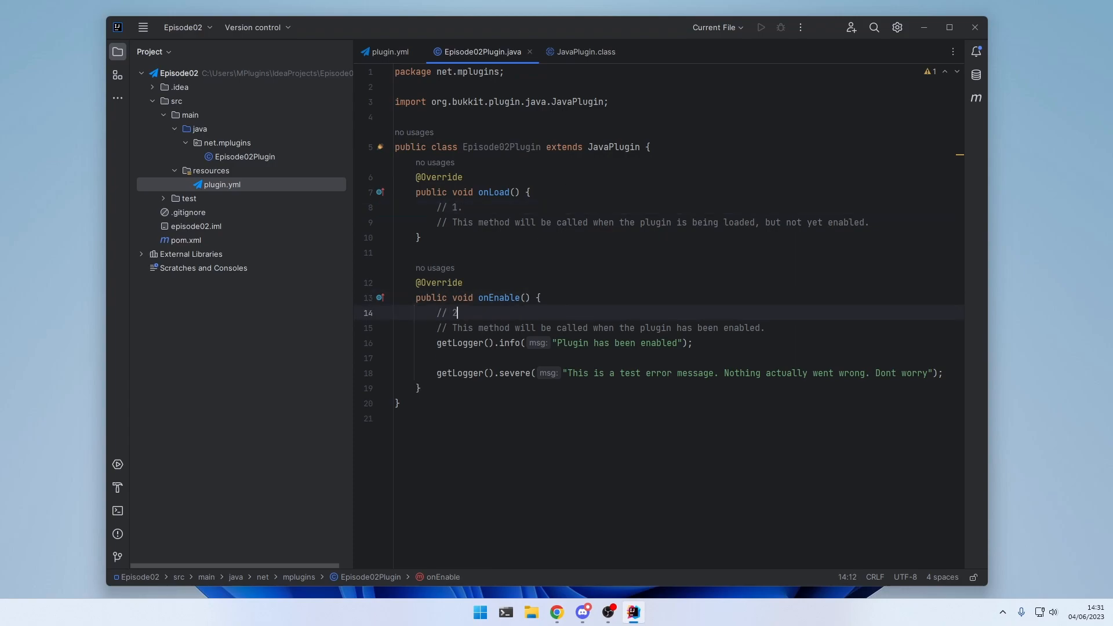
click(419, 387)
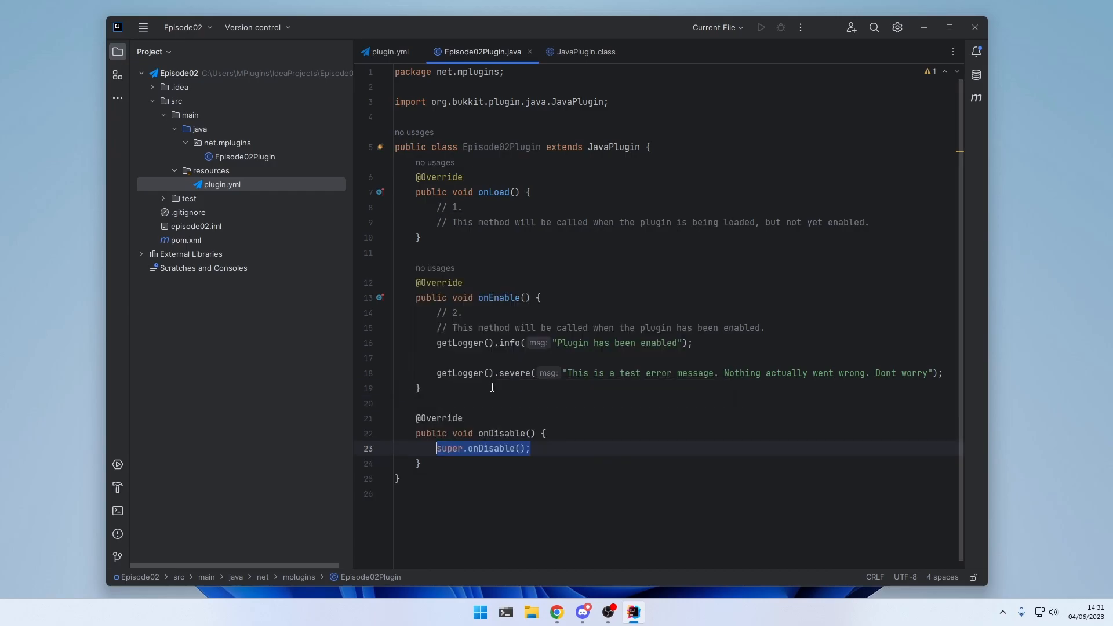
text(// Thi)
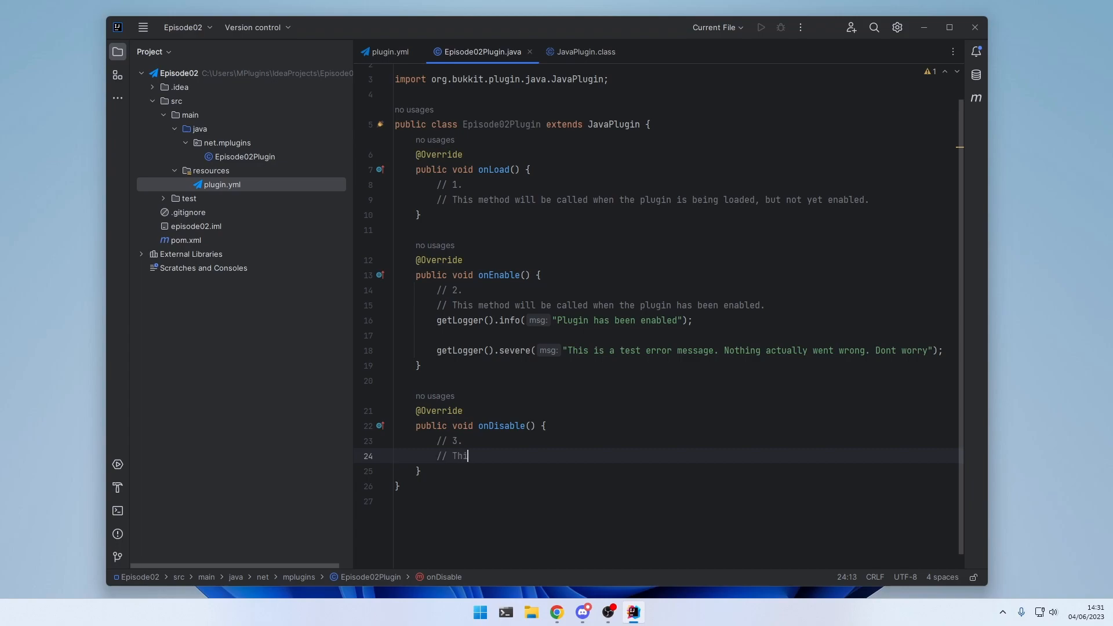
text(s method will be called when the server)
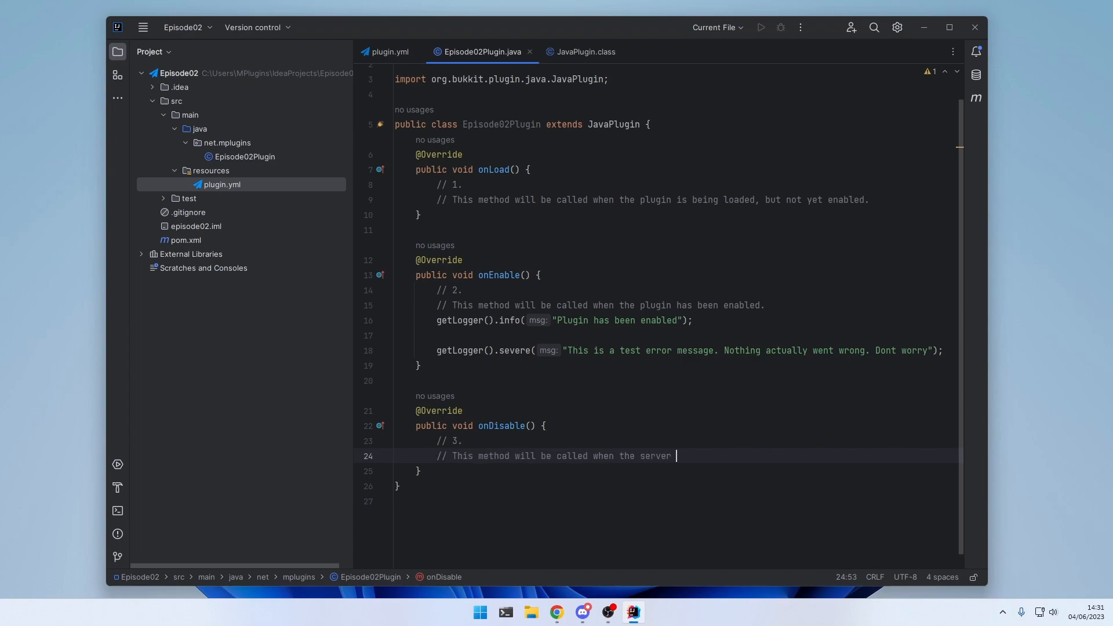
text(shuts down.)
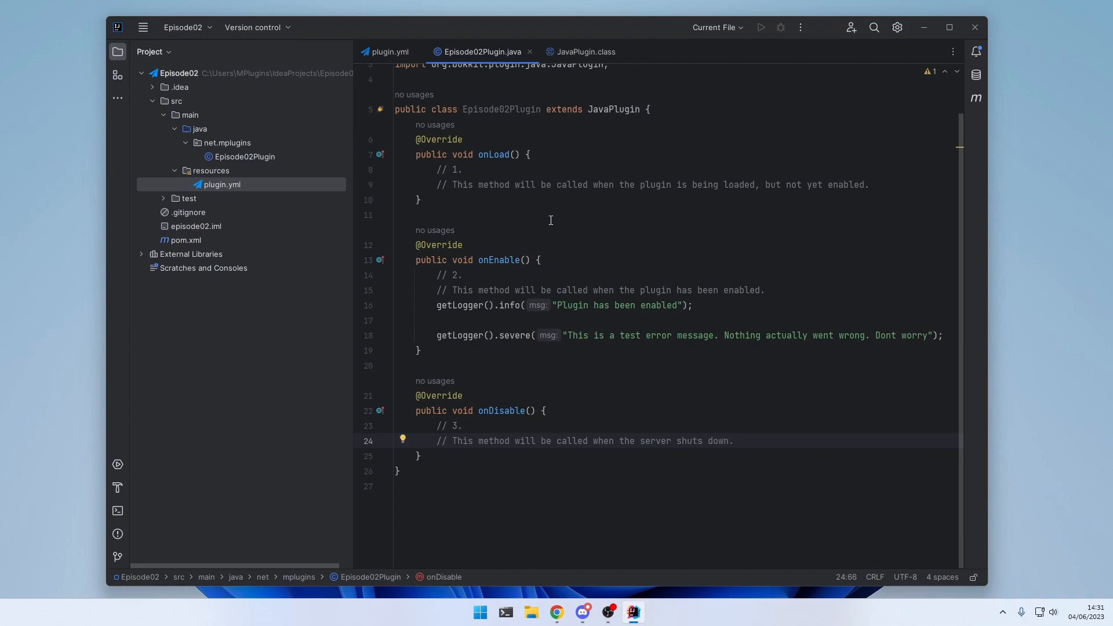
mouse_move(976, 98)
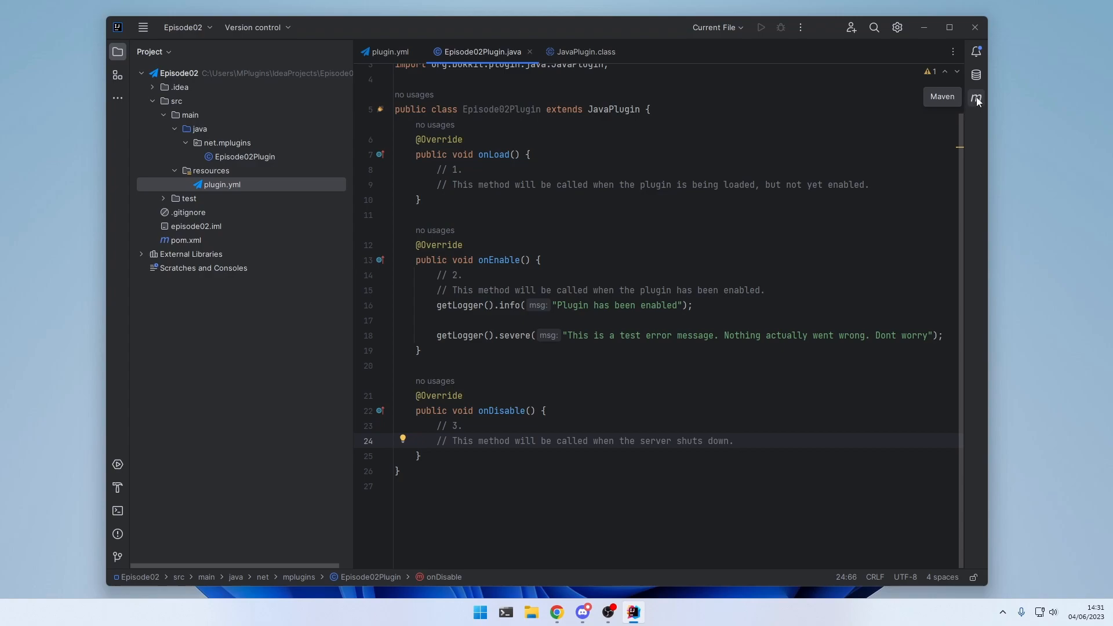
Step: Run Maven's package goal and locate episode02-1.0-SNAPSHOT.jar in the target folder
click(976, 97)
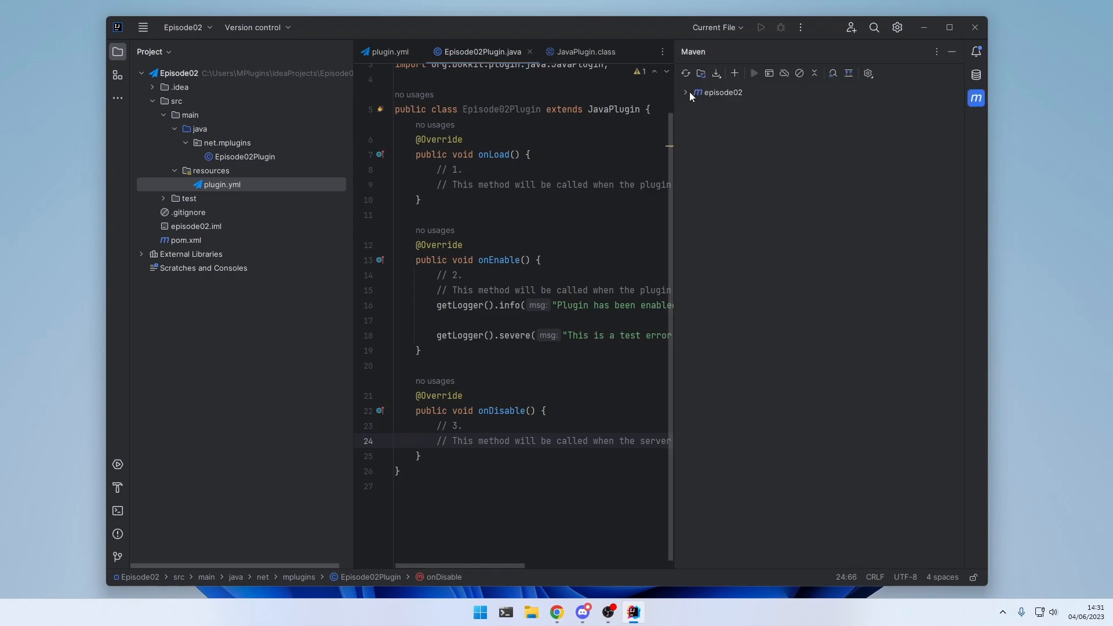
click(685, 93)
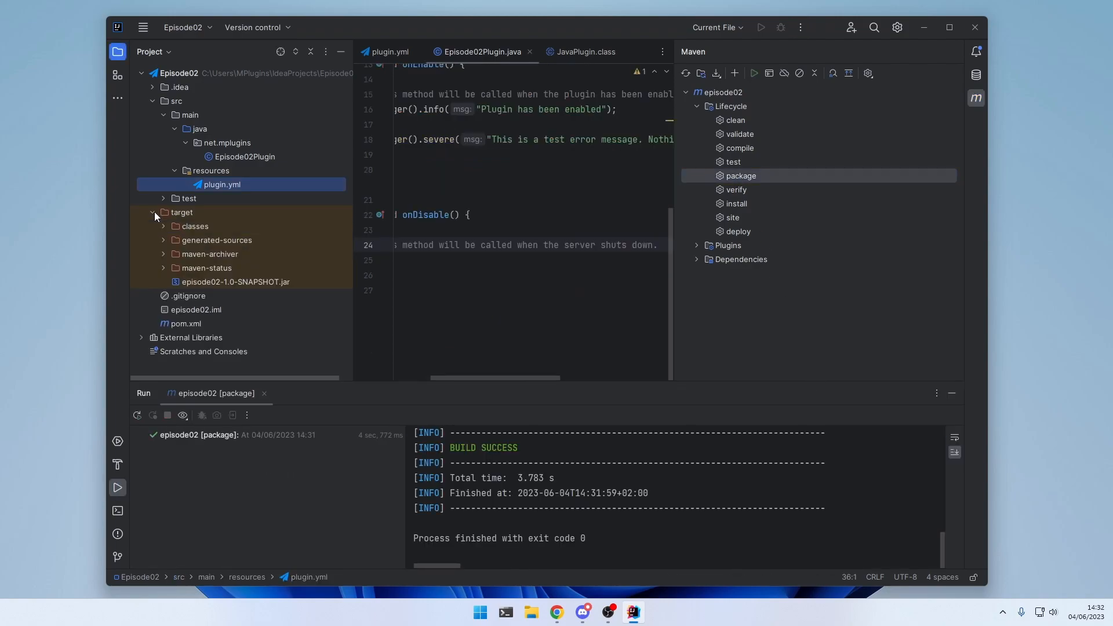
click(235, 282)
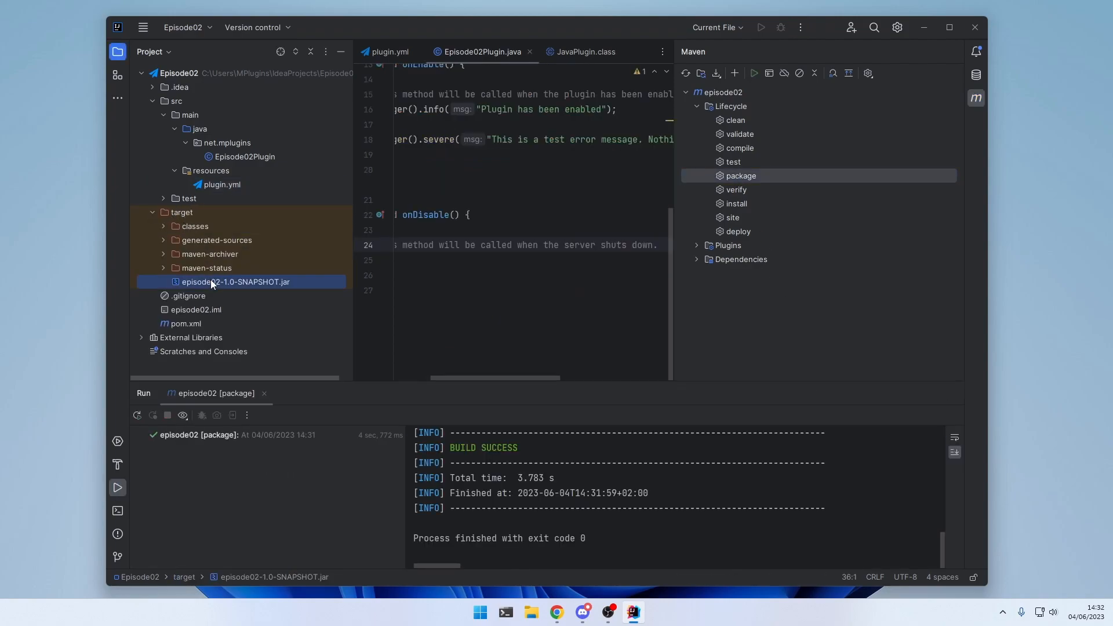
mouse_move(229, 284)
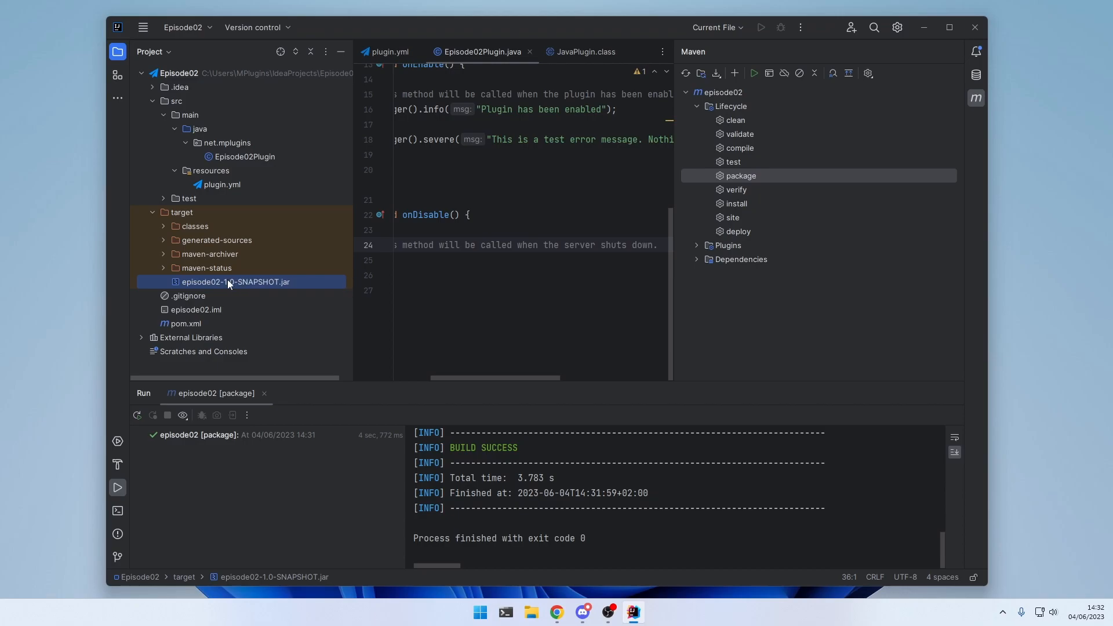
Step: Place the jar in Documents > Paper 1.19.4 Server > plugins and launch start.bat
click(530, 612)
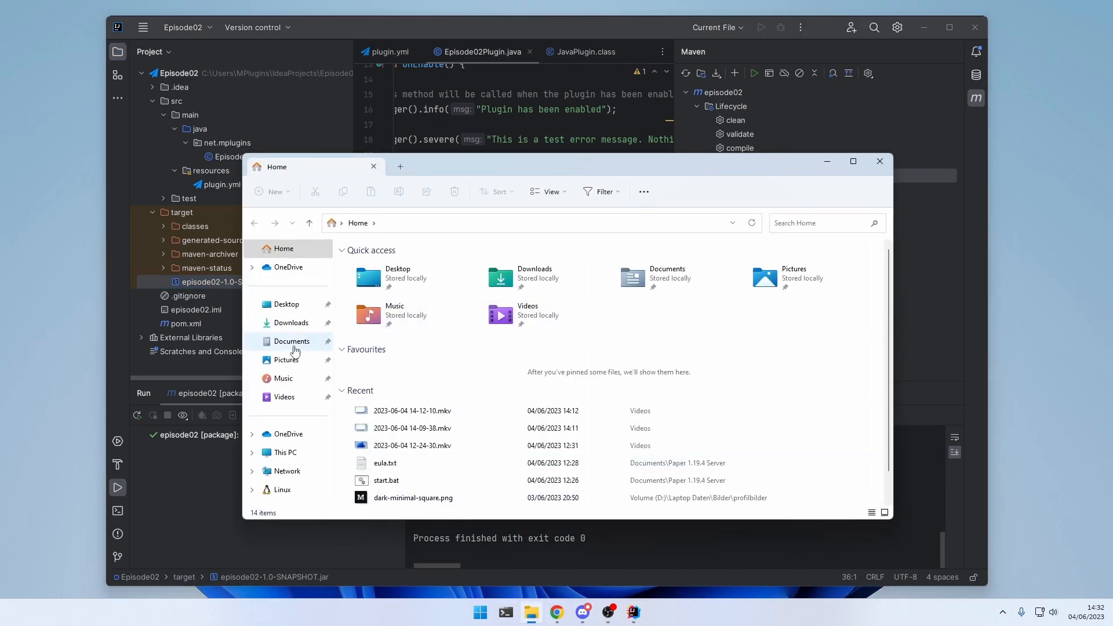
click(292, 341)
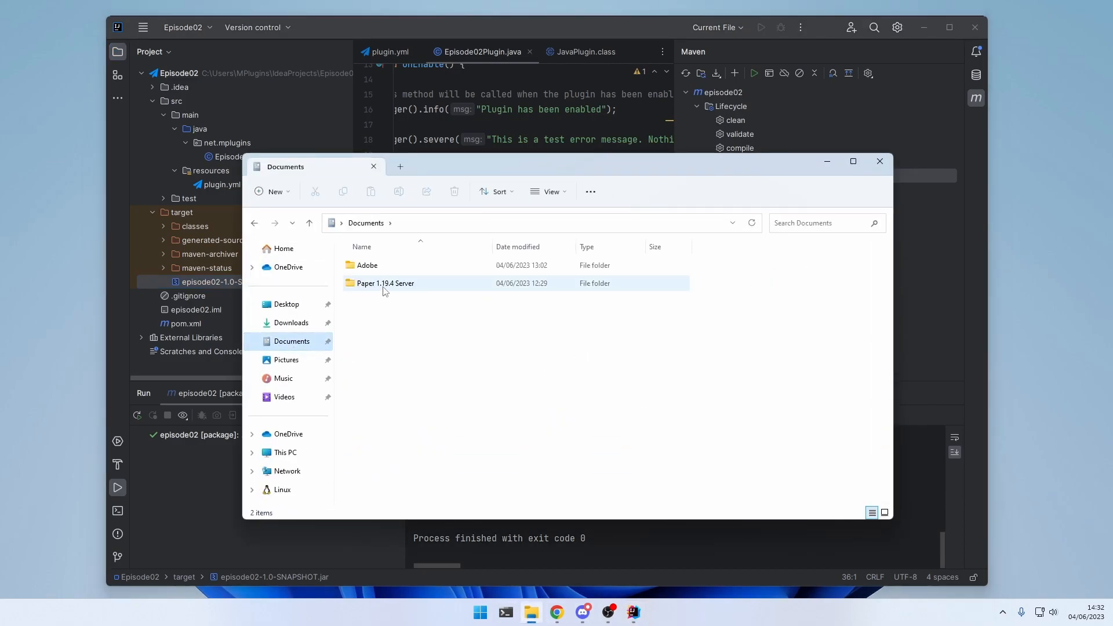
double_click(385, 283)
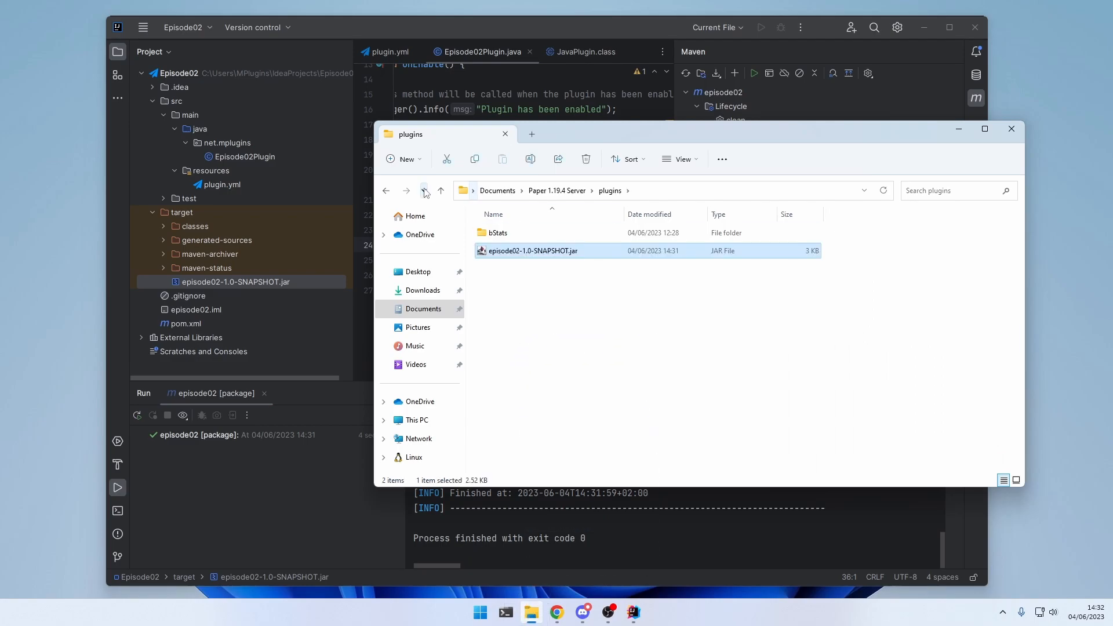
click(424, 190)
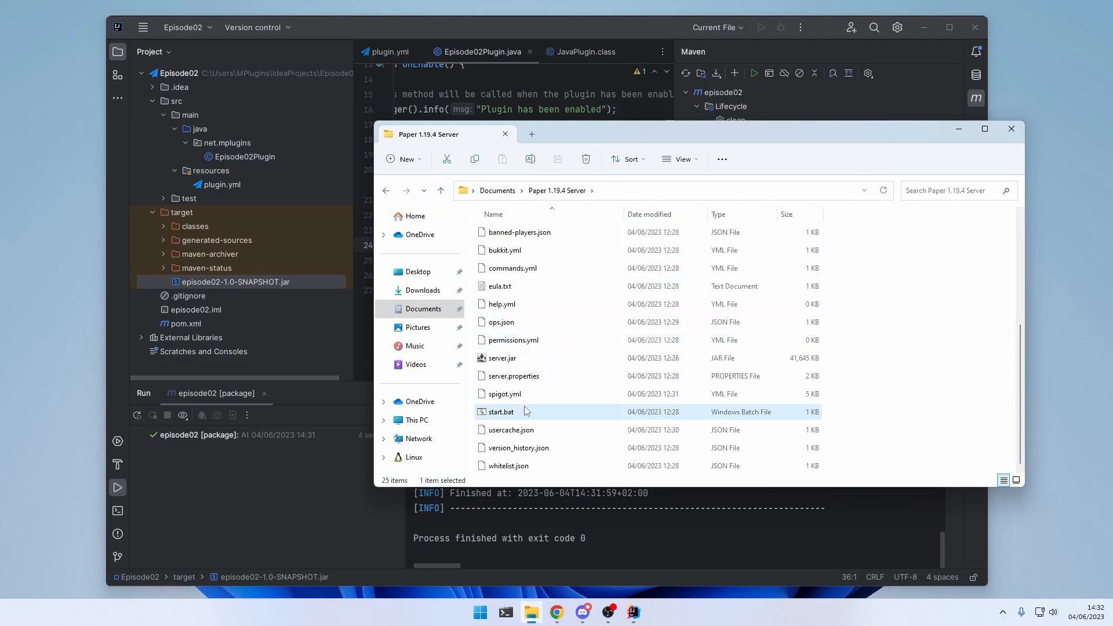
double_click(501, 411)
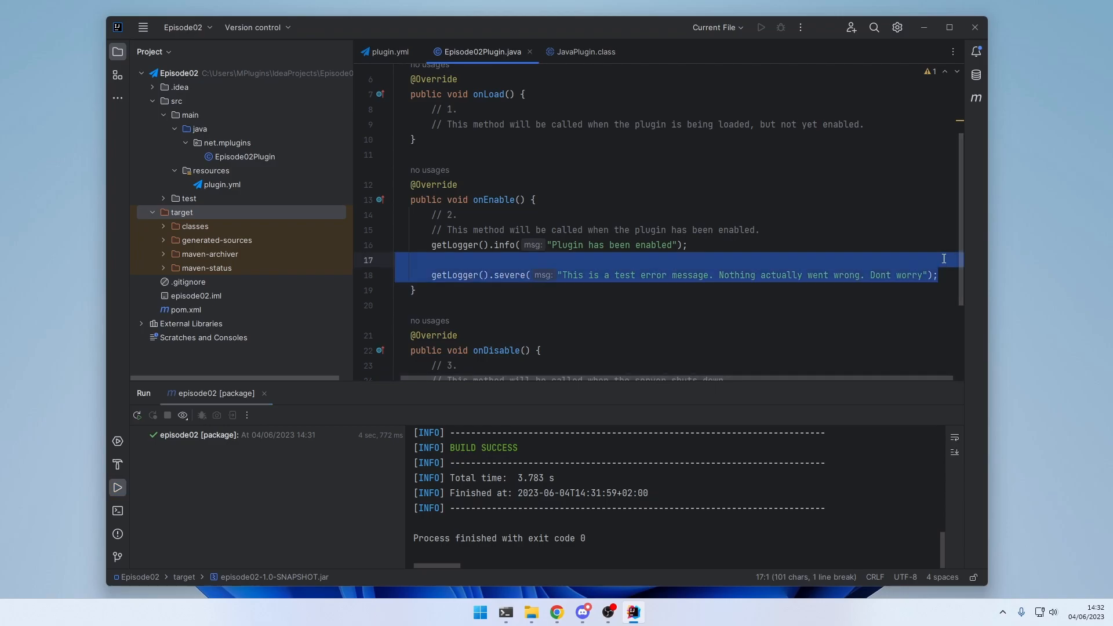
Step: Delete the getLogger().severe line, rebuild, and replace the jar in the plugins folder
key(Delete)
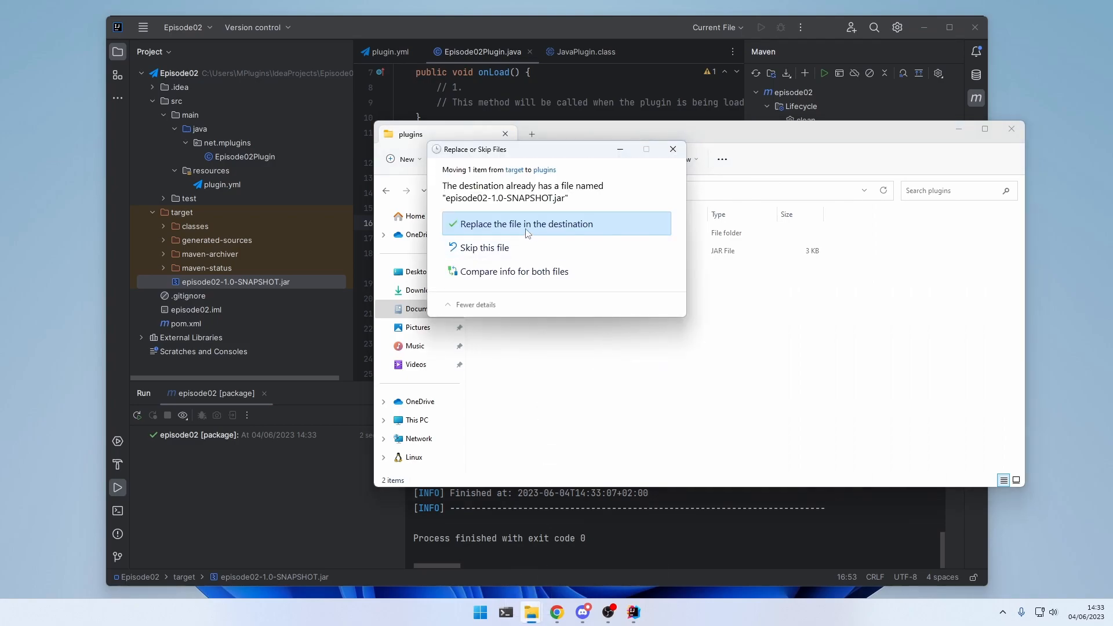
click(525, 223)
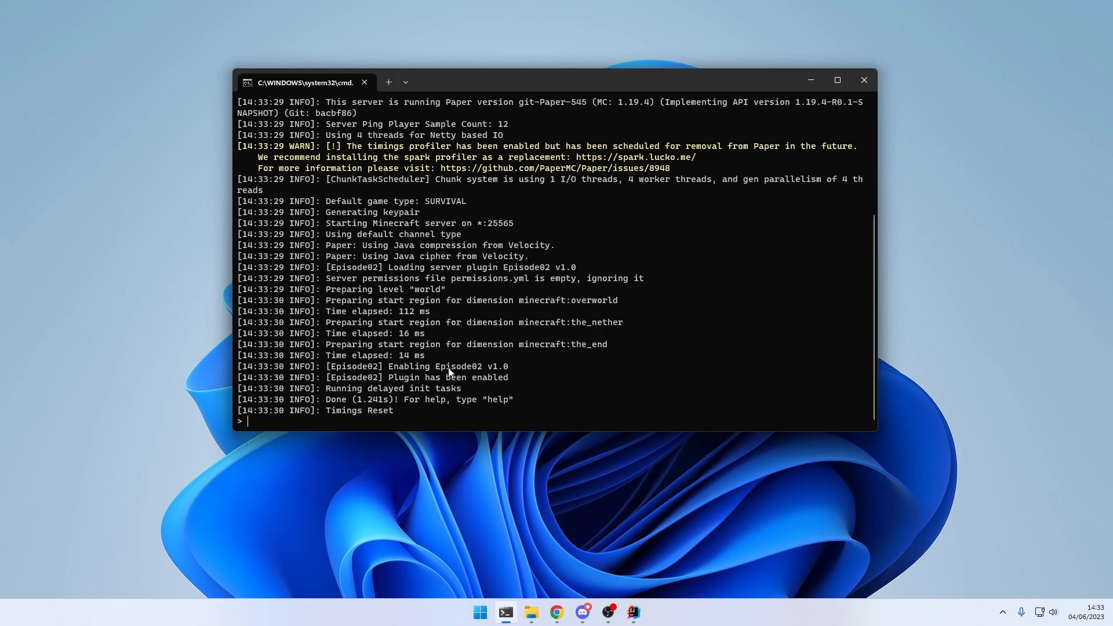
Step: Confirm Episode02's enable message in the server console and return to IntelliJ IDEA
double_click(447, 377)
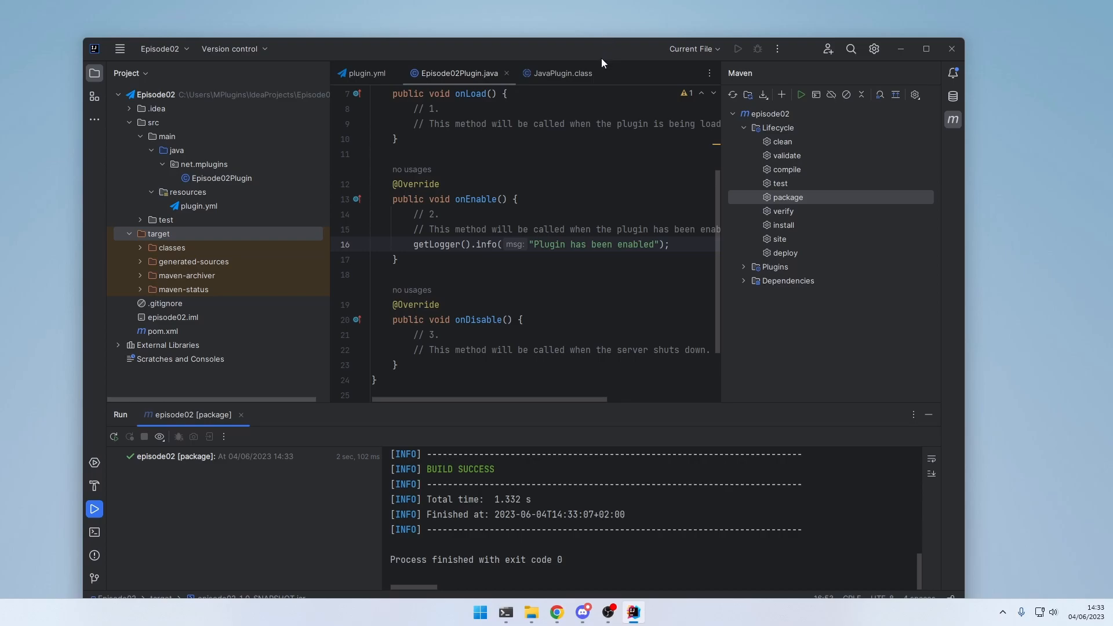
mouse_move(542, 192)
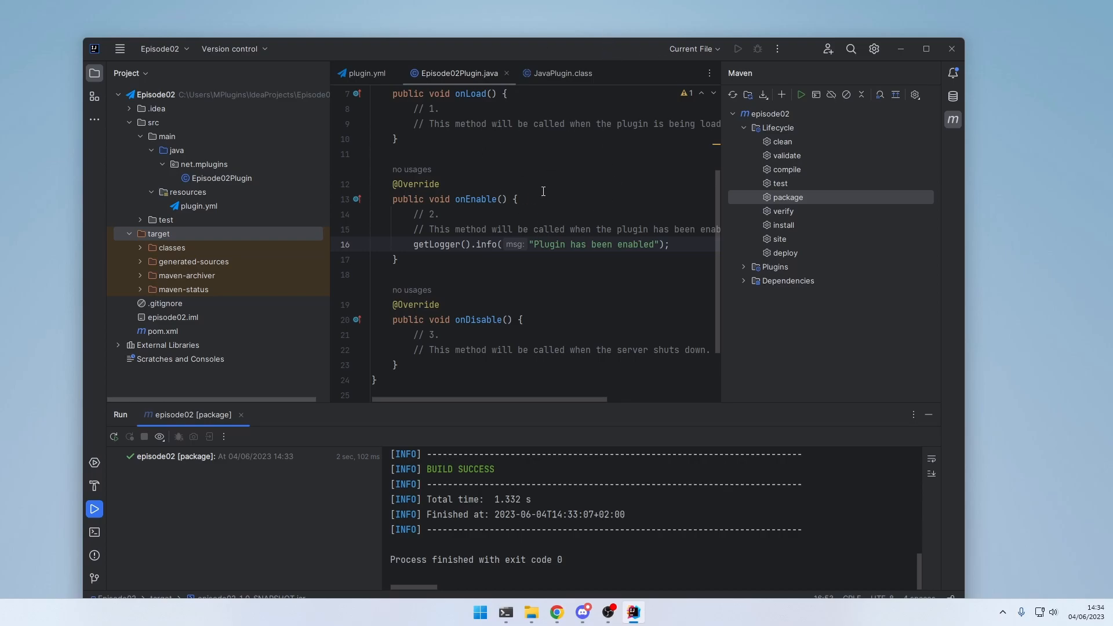